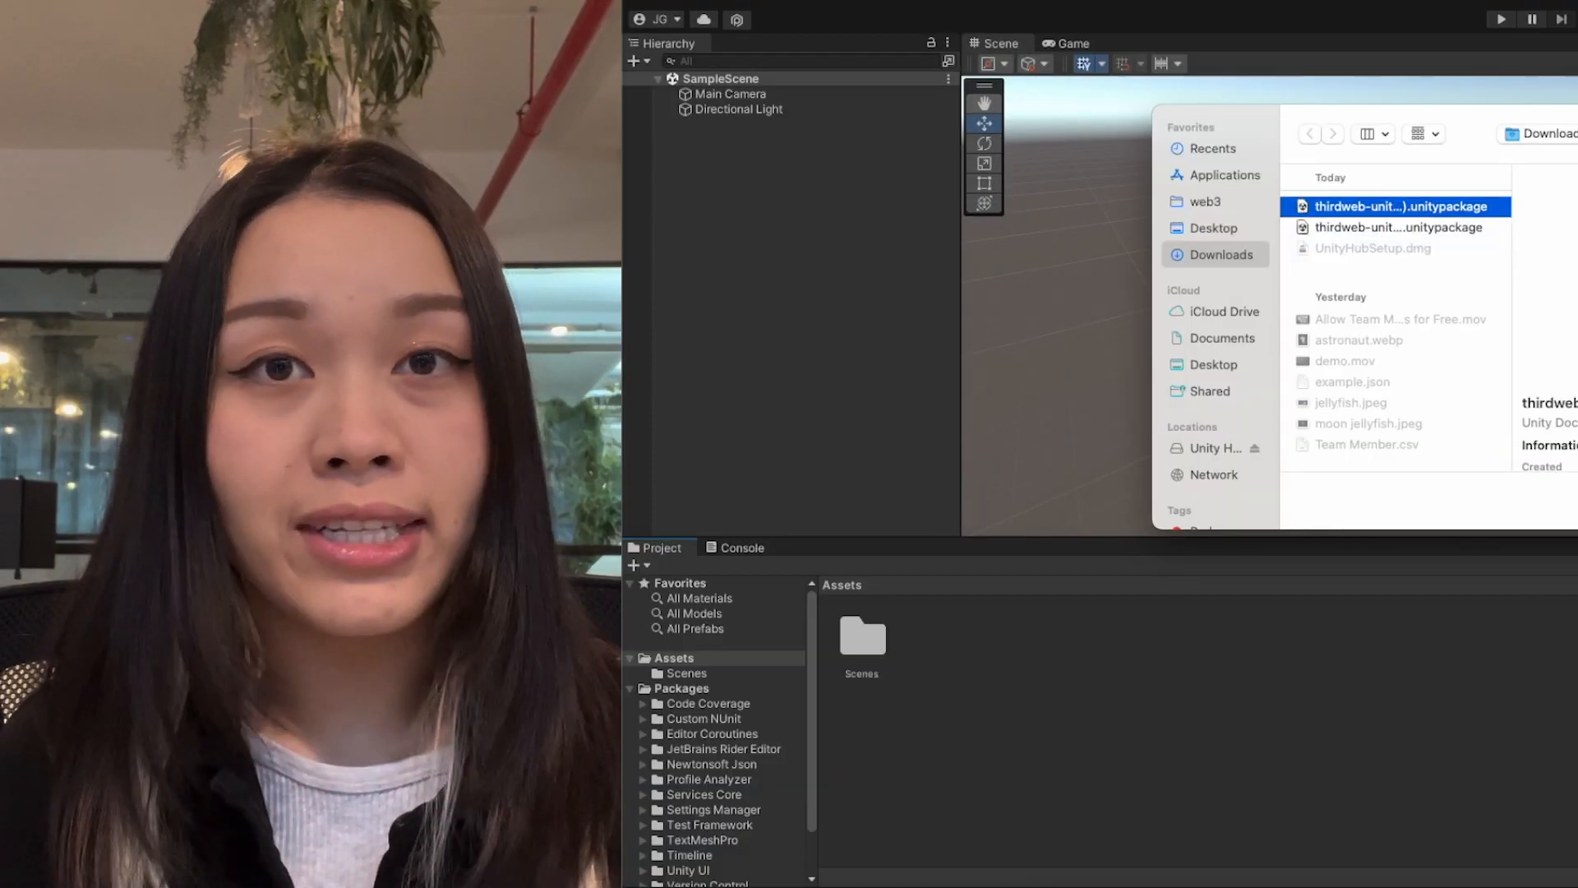
Scroll thirdweb's YouTube Videos tab and subscribe to the channel.
double_click(1399, 207)
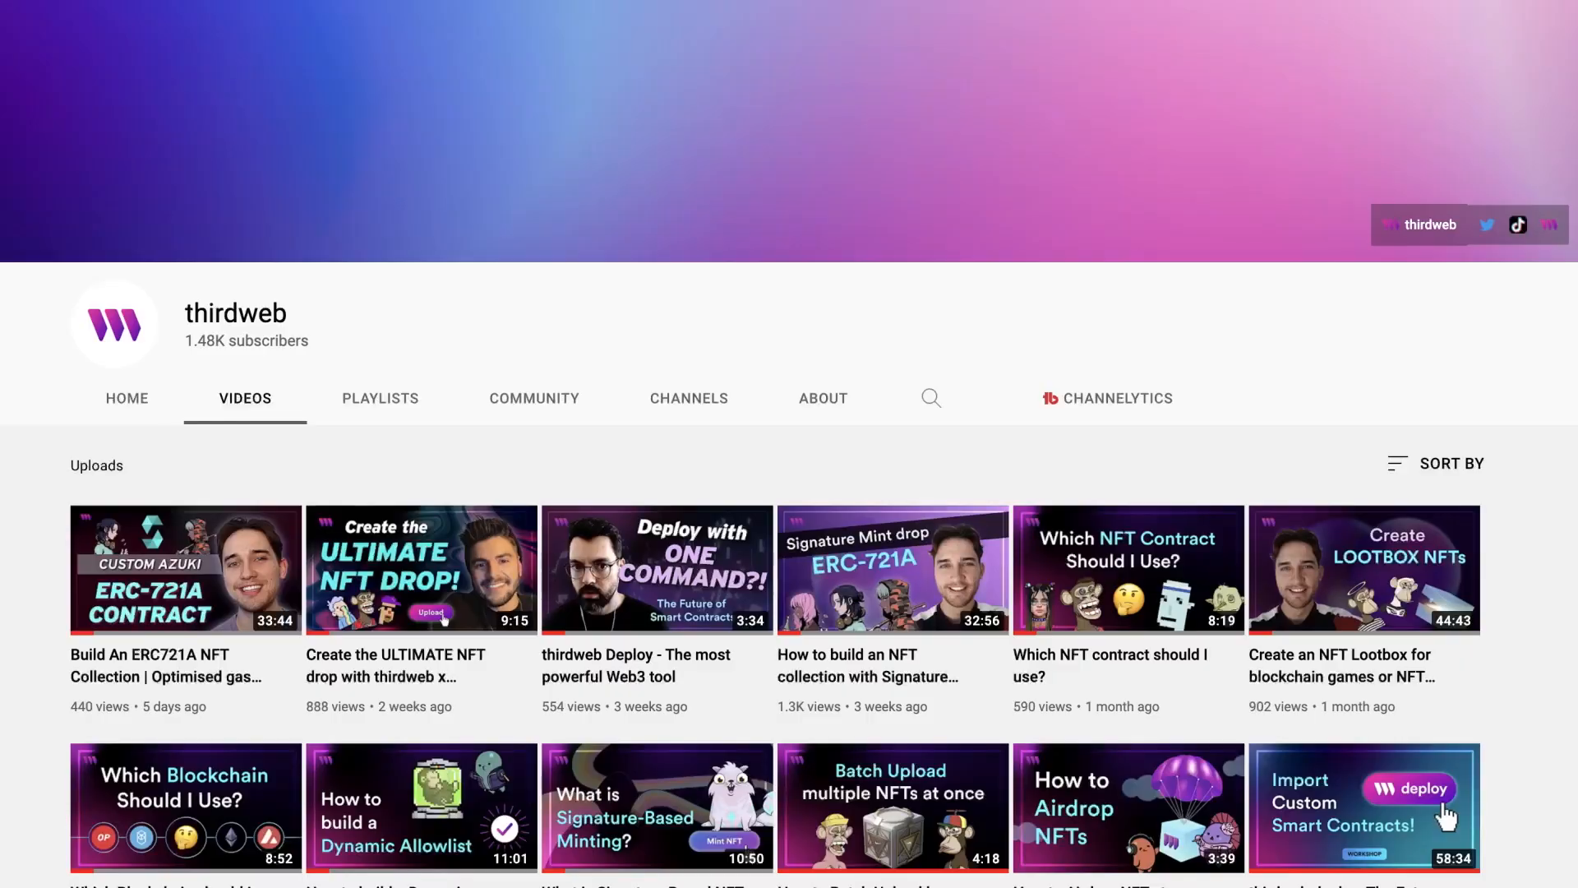
scroll(down, 3)
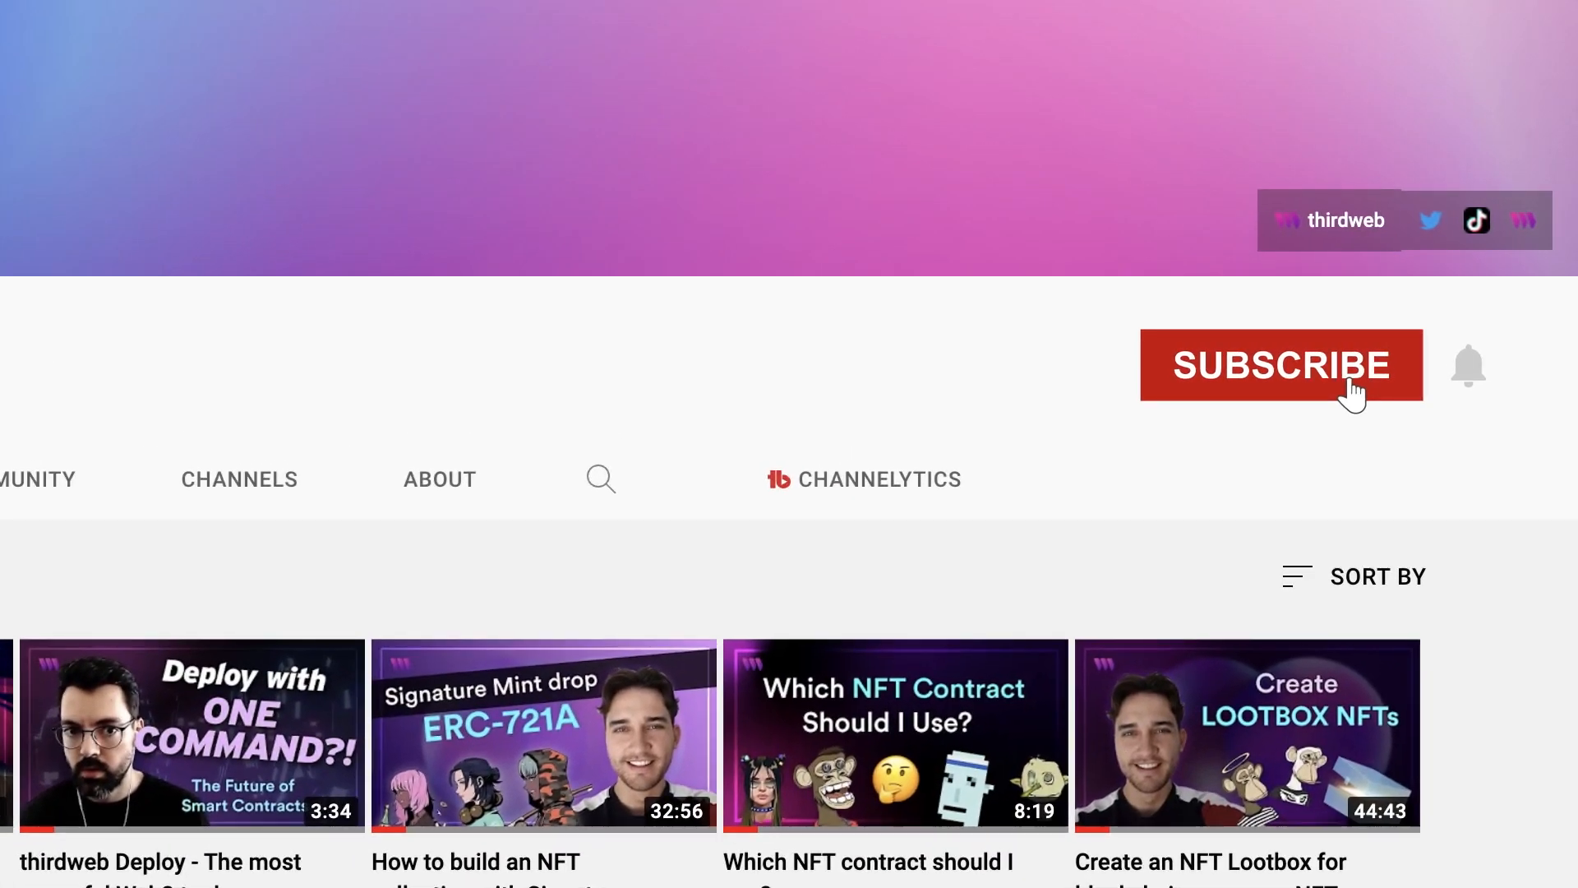
click(1280, 364)
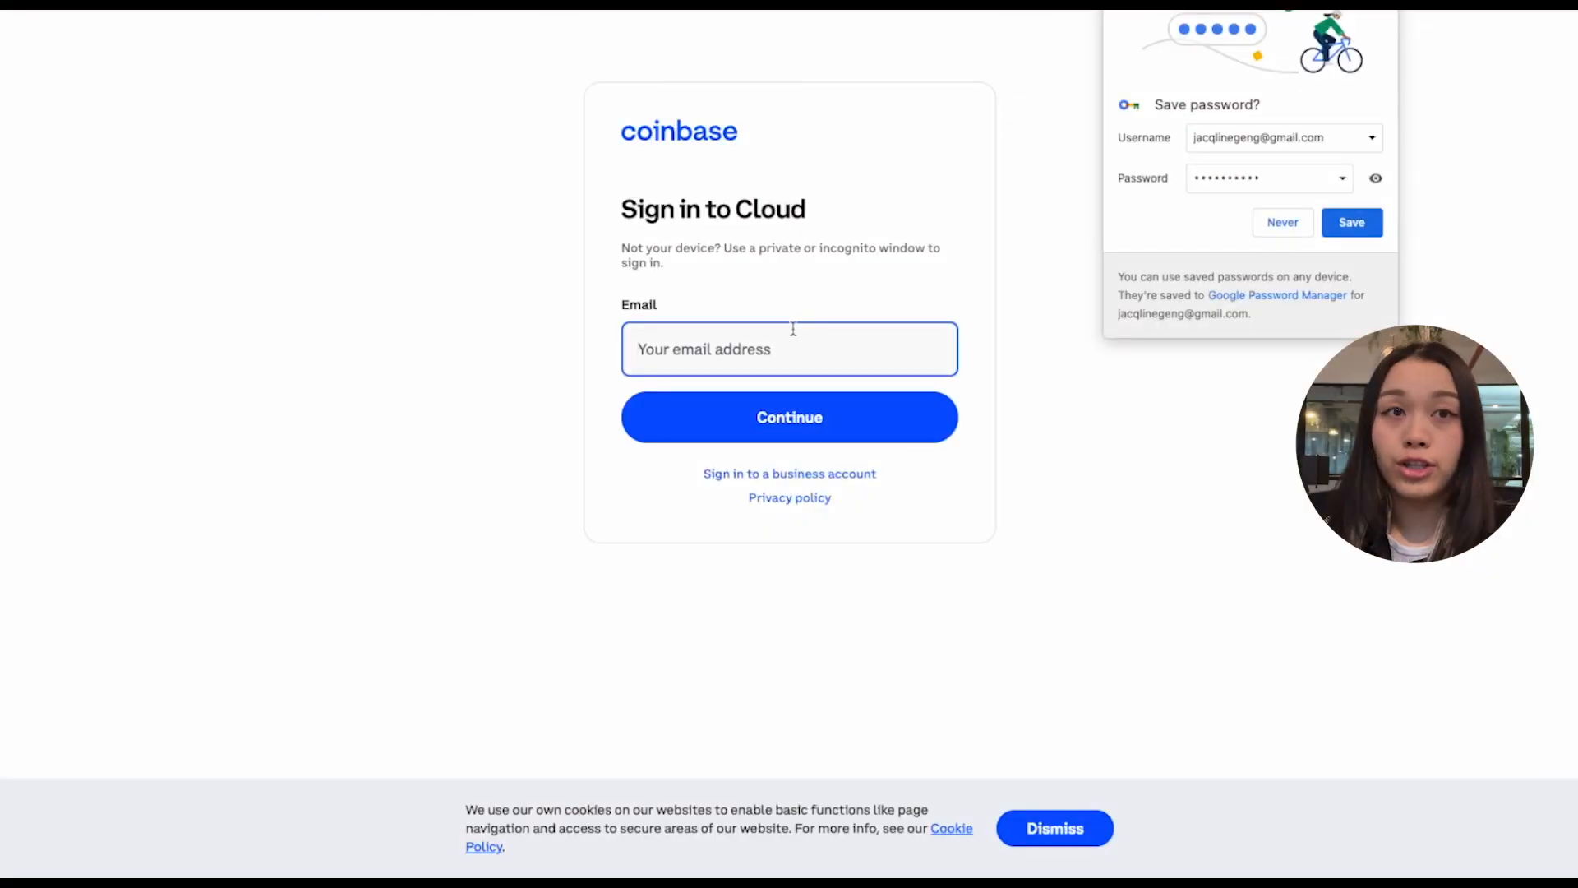
Sign in to Coinbase Cloud with the saved jacqlin email and password.
text(jacqlin)
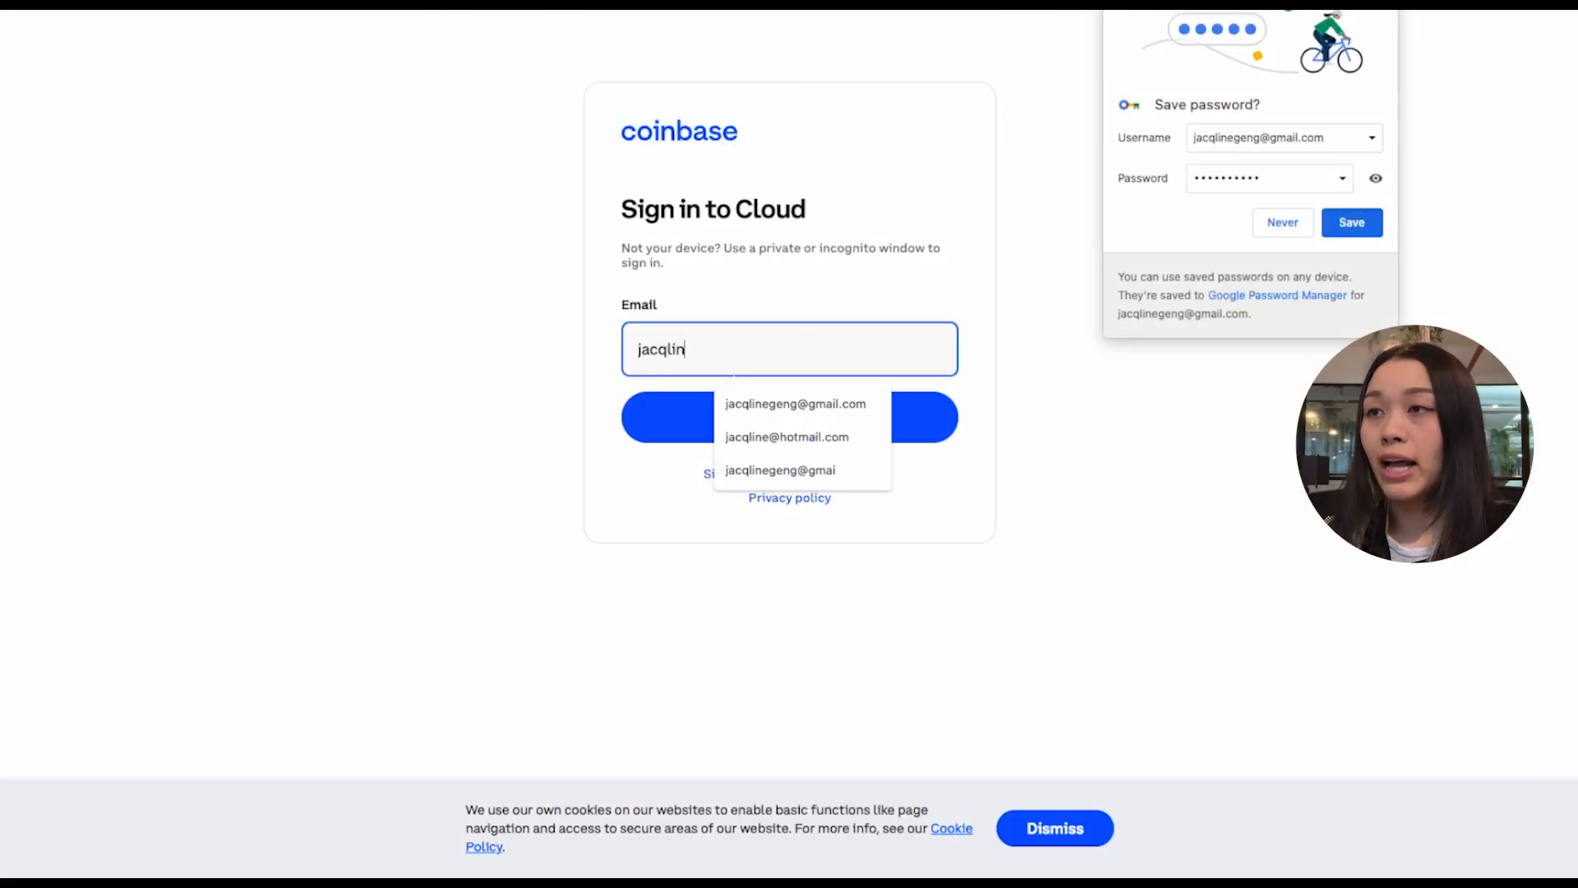
click(795, 403)
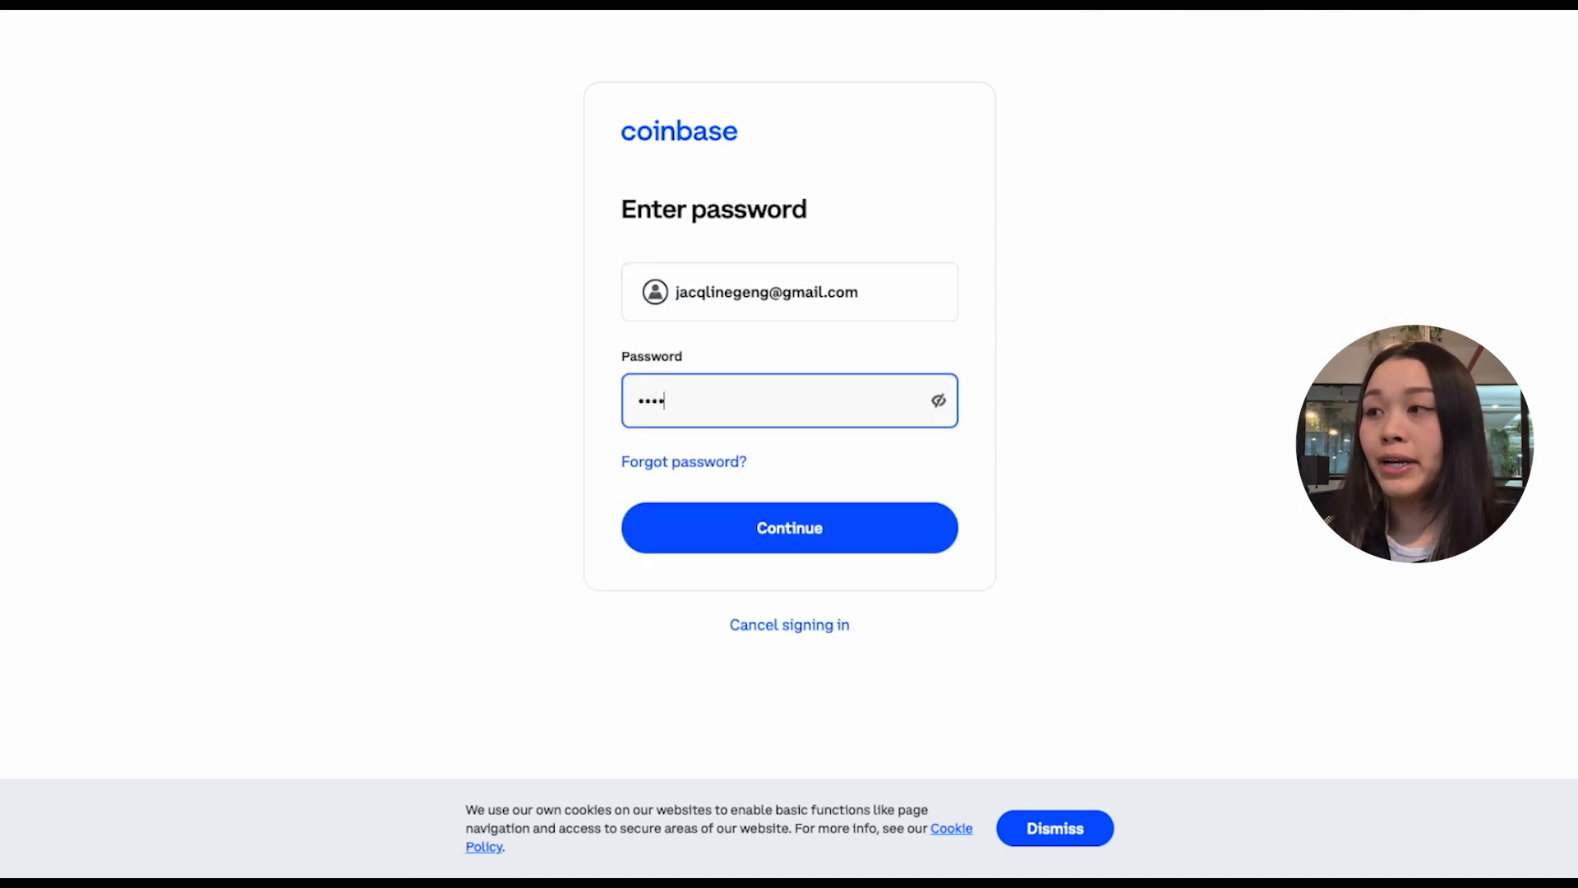
click(789, 528)
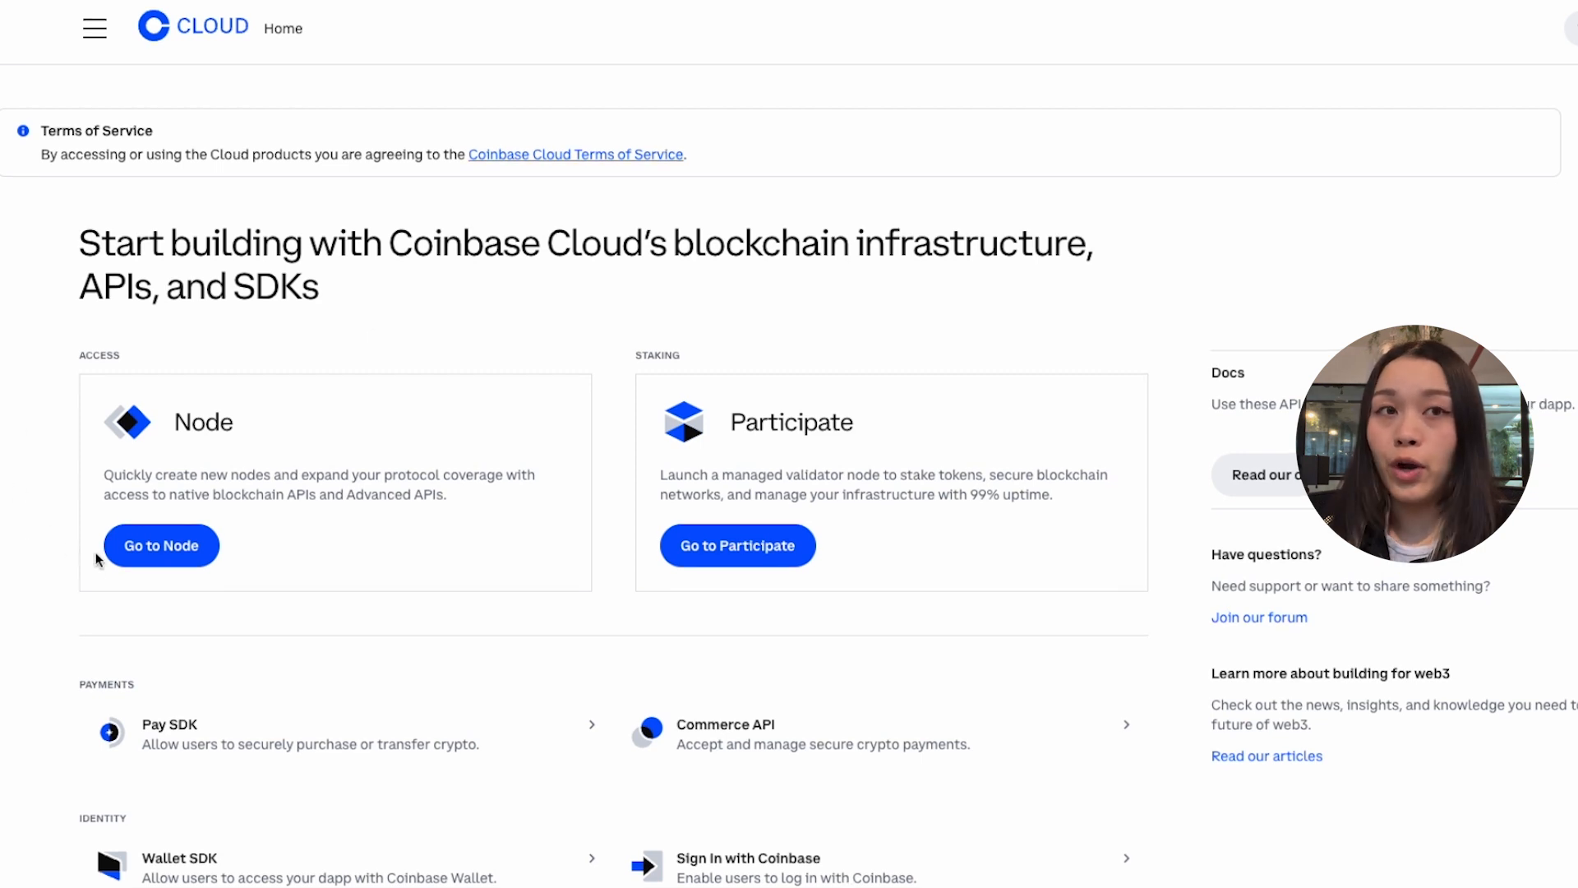
From the Node page, start a free Ethereum project with instant API access.
click(161, 544)
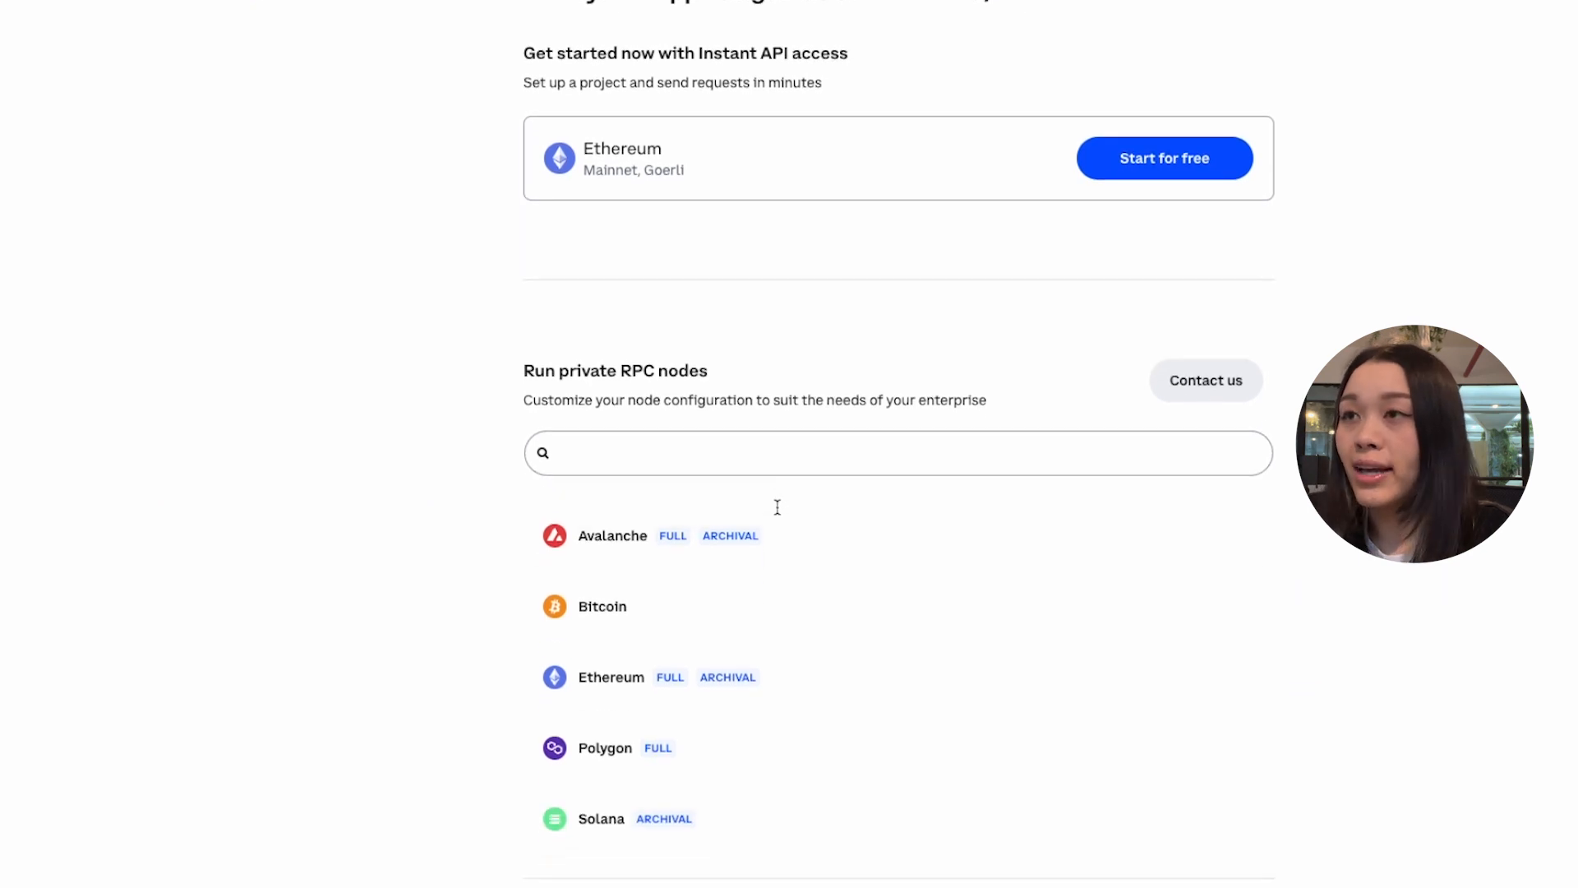
scroll(up, 3)
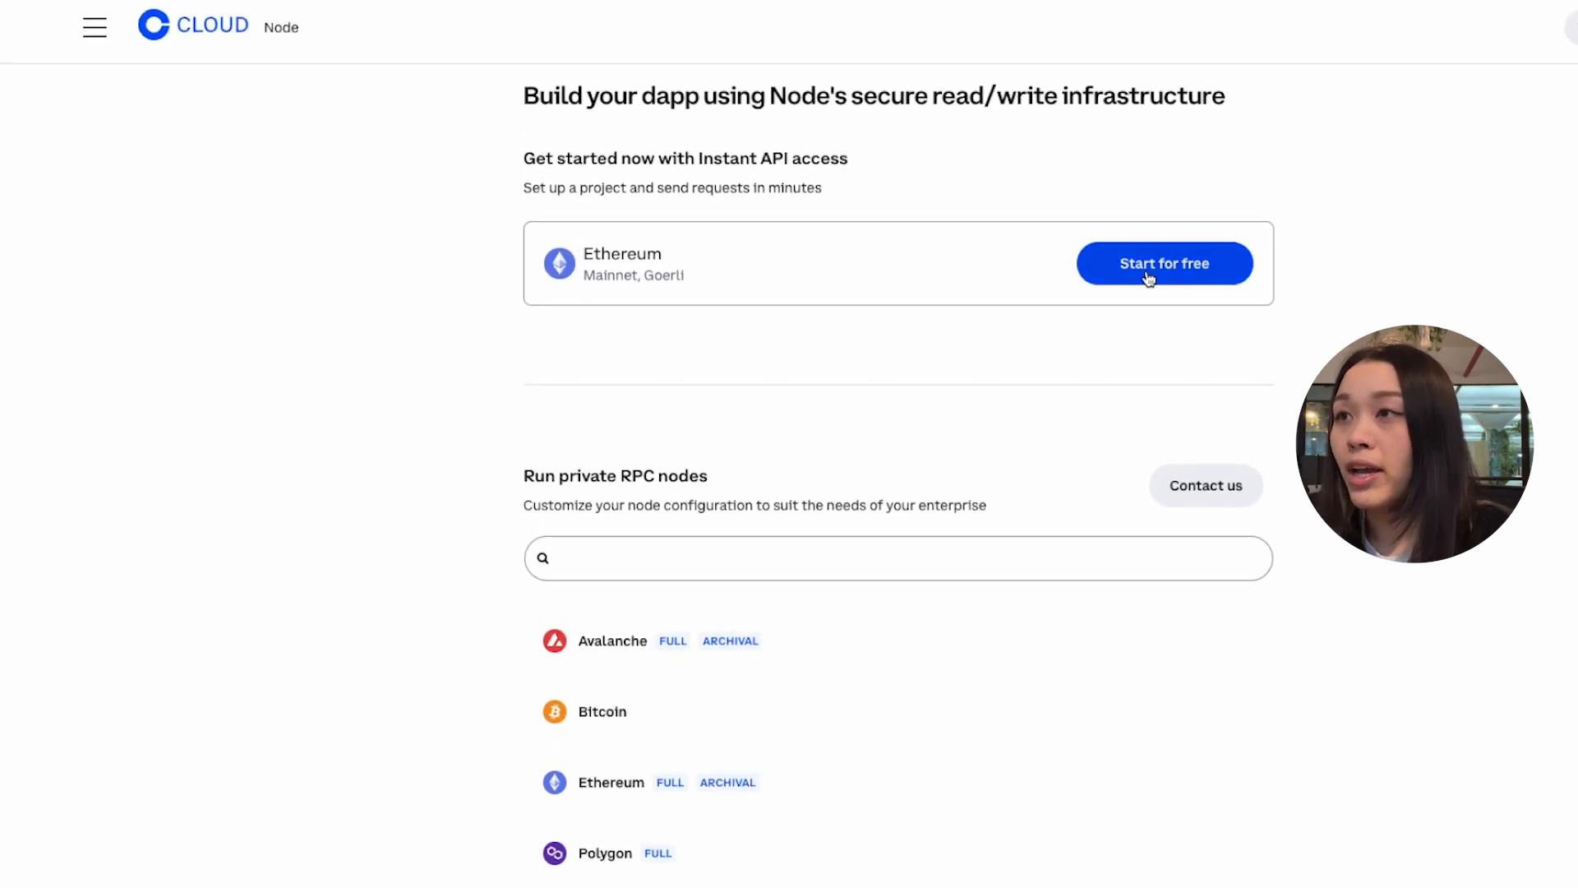
click(1164, 263)
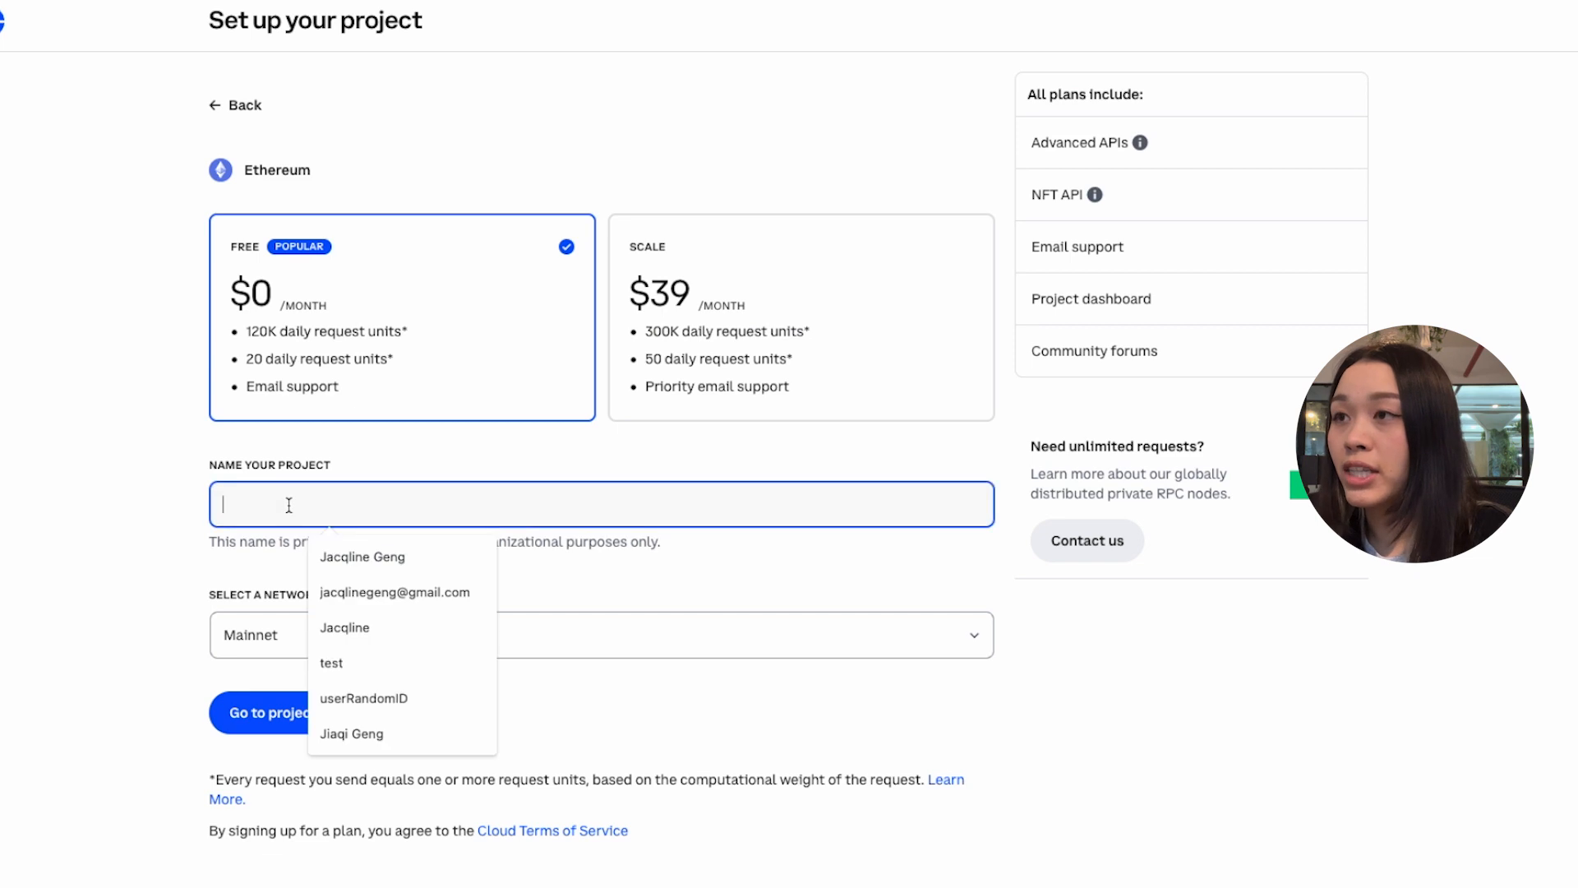
Name the project 'my-project', select the Goerli network, and go to the project.
text(my-project)
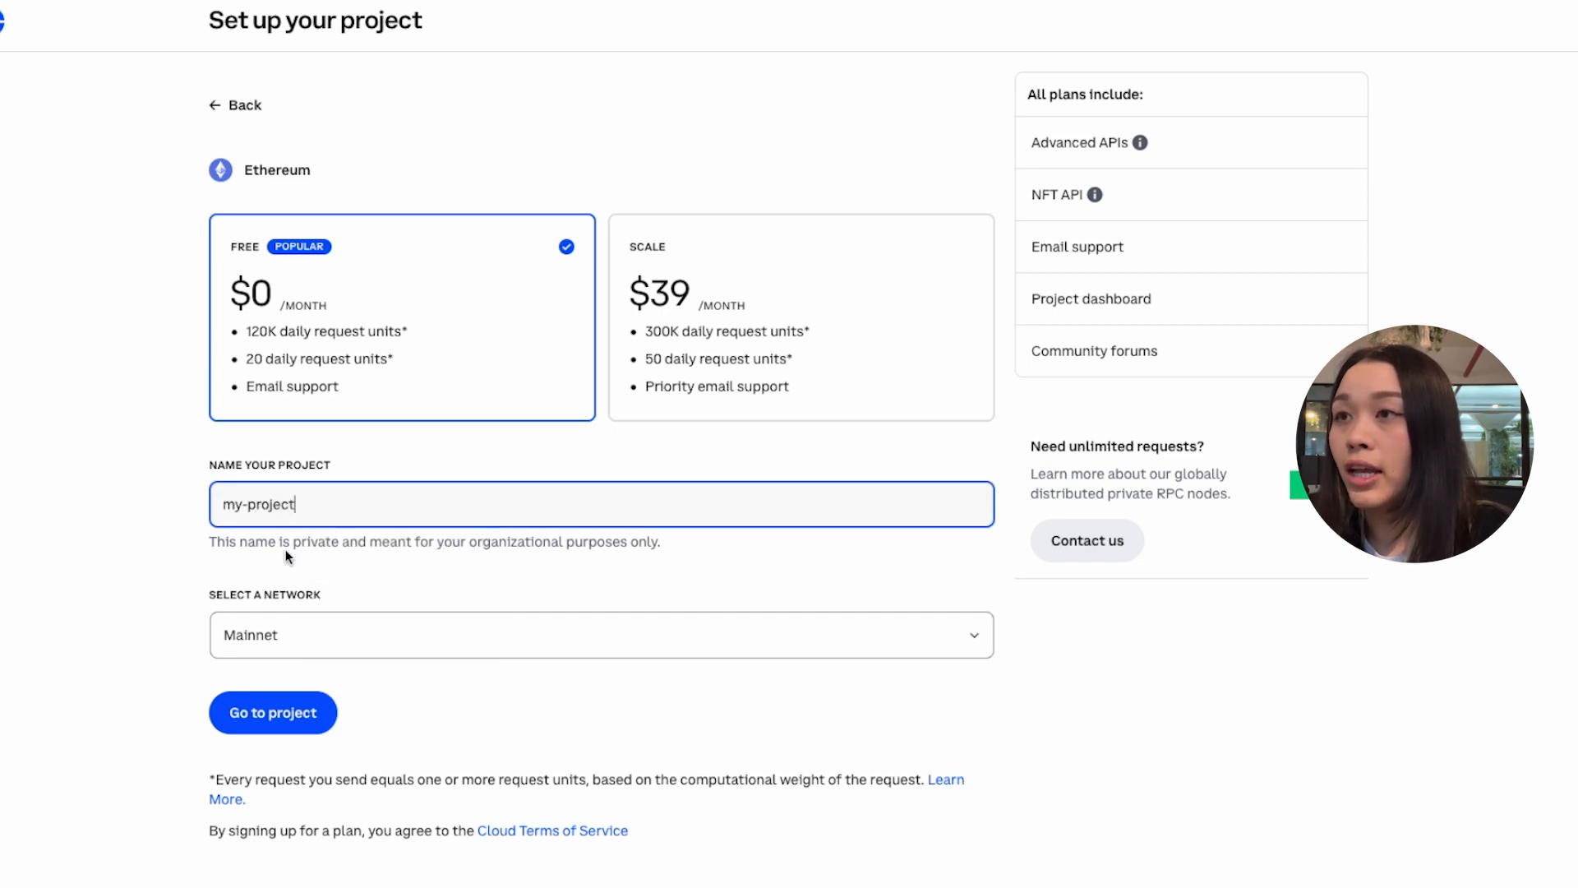
click(600, 633)
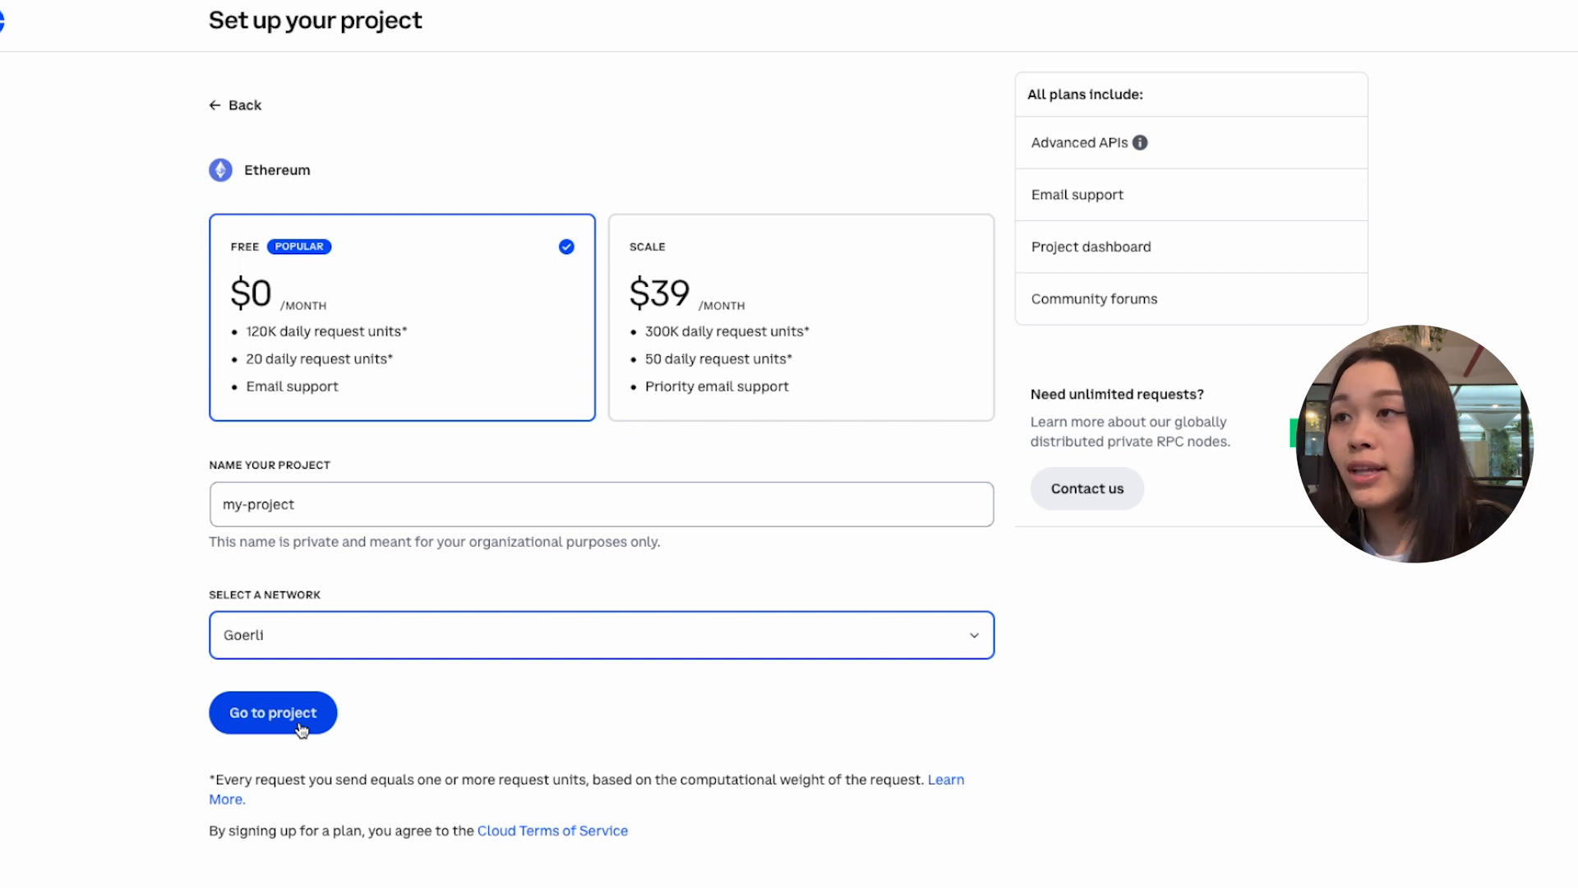
click(272, 713)
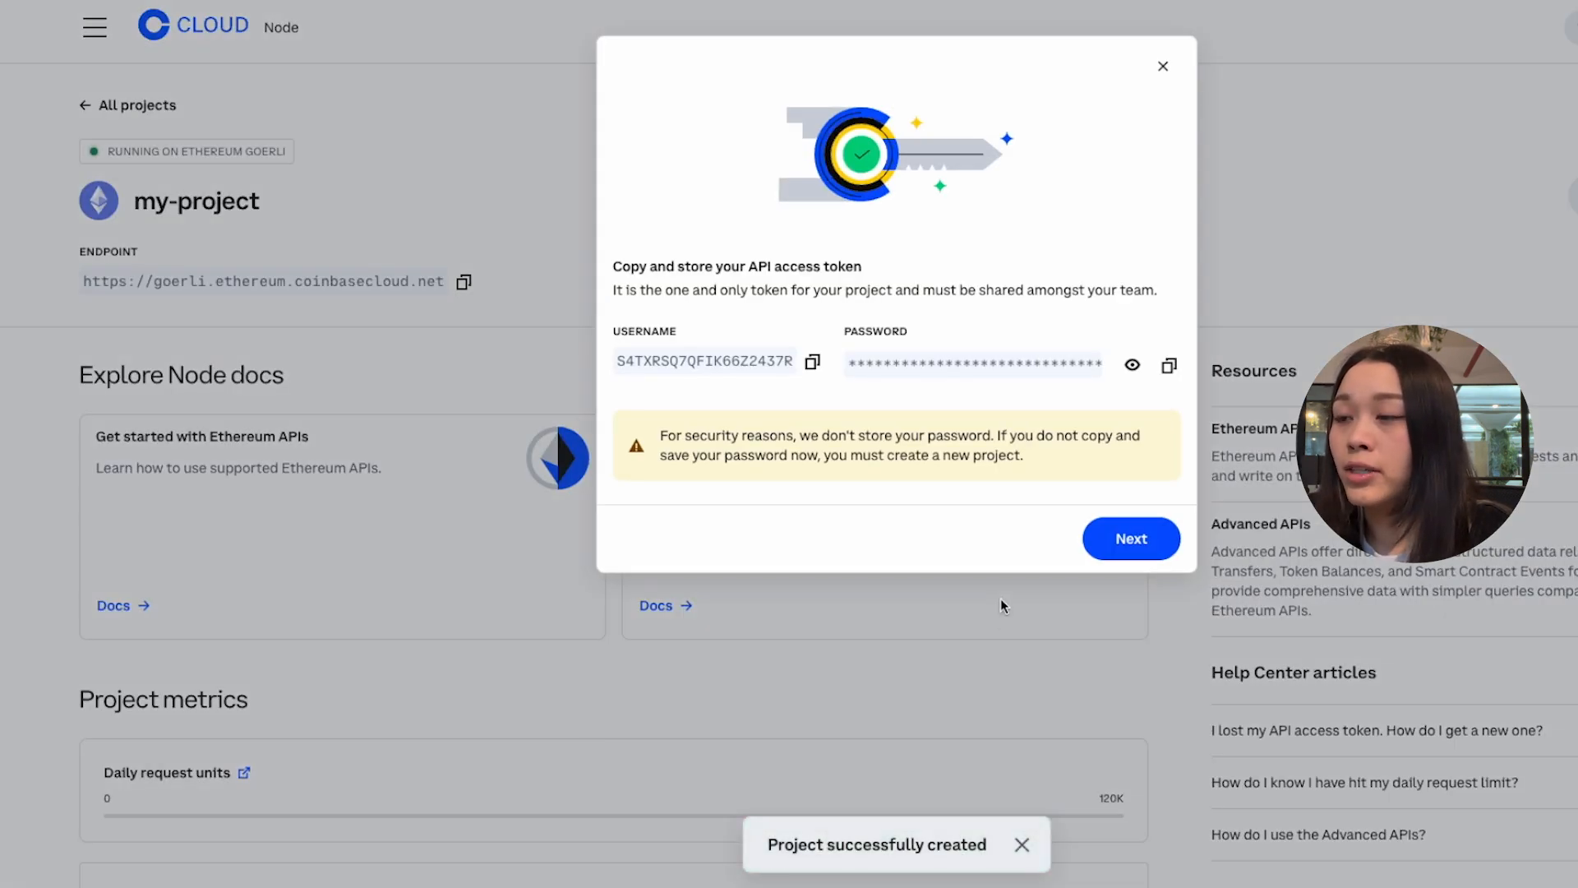
mouse_move(1169, 365)
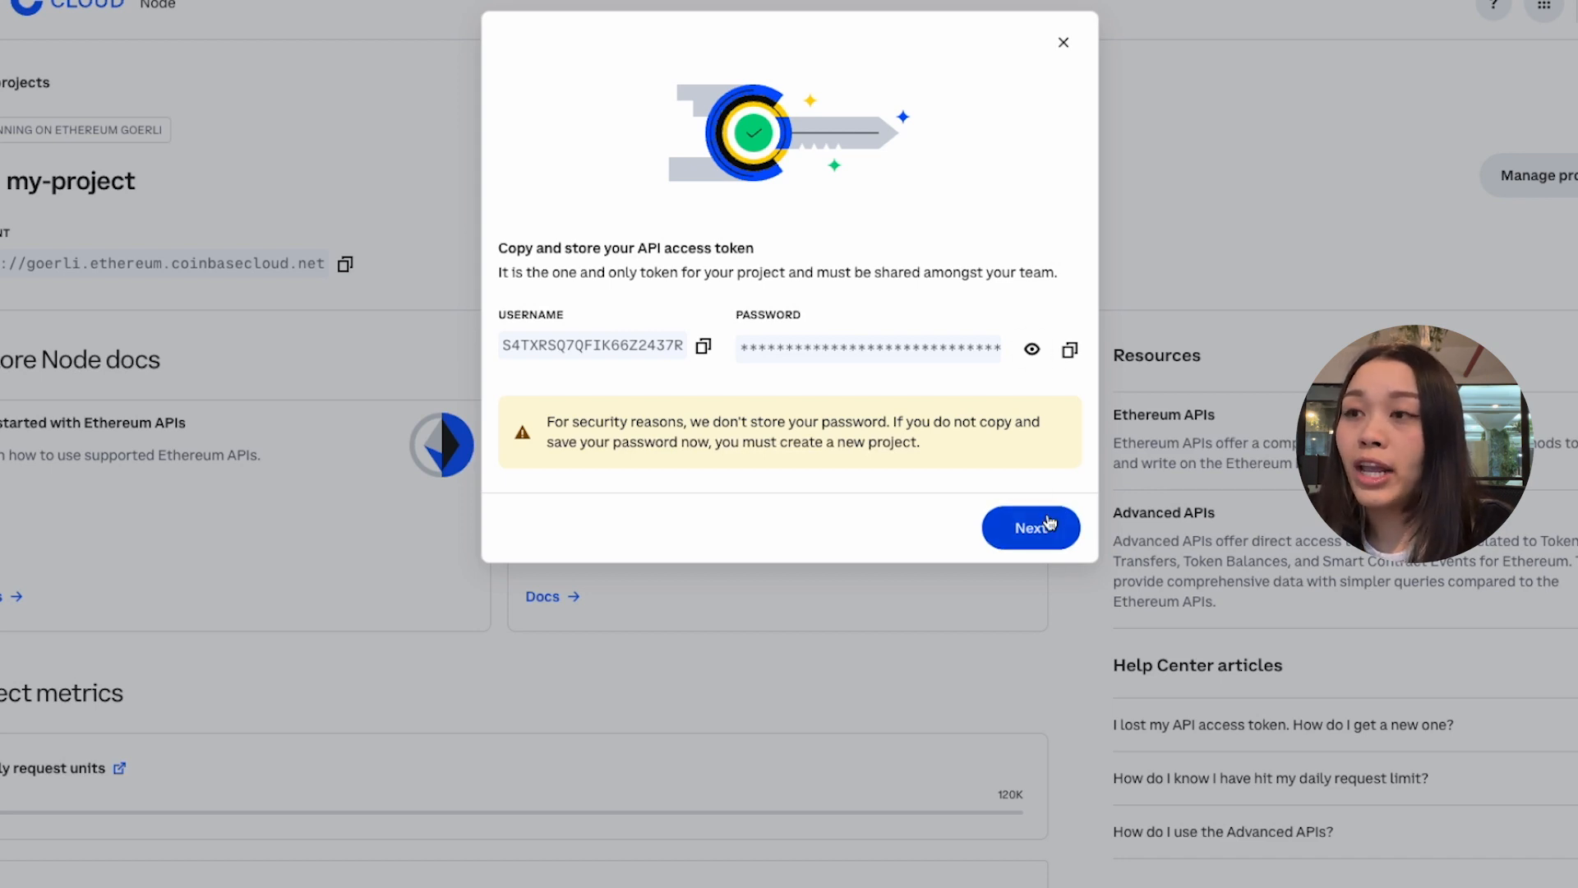
Get past the API access token step and close the Send a test request dialog.
click(1030, 528)
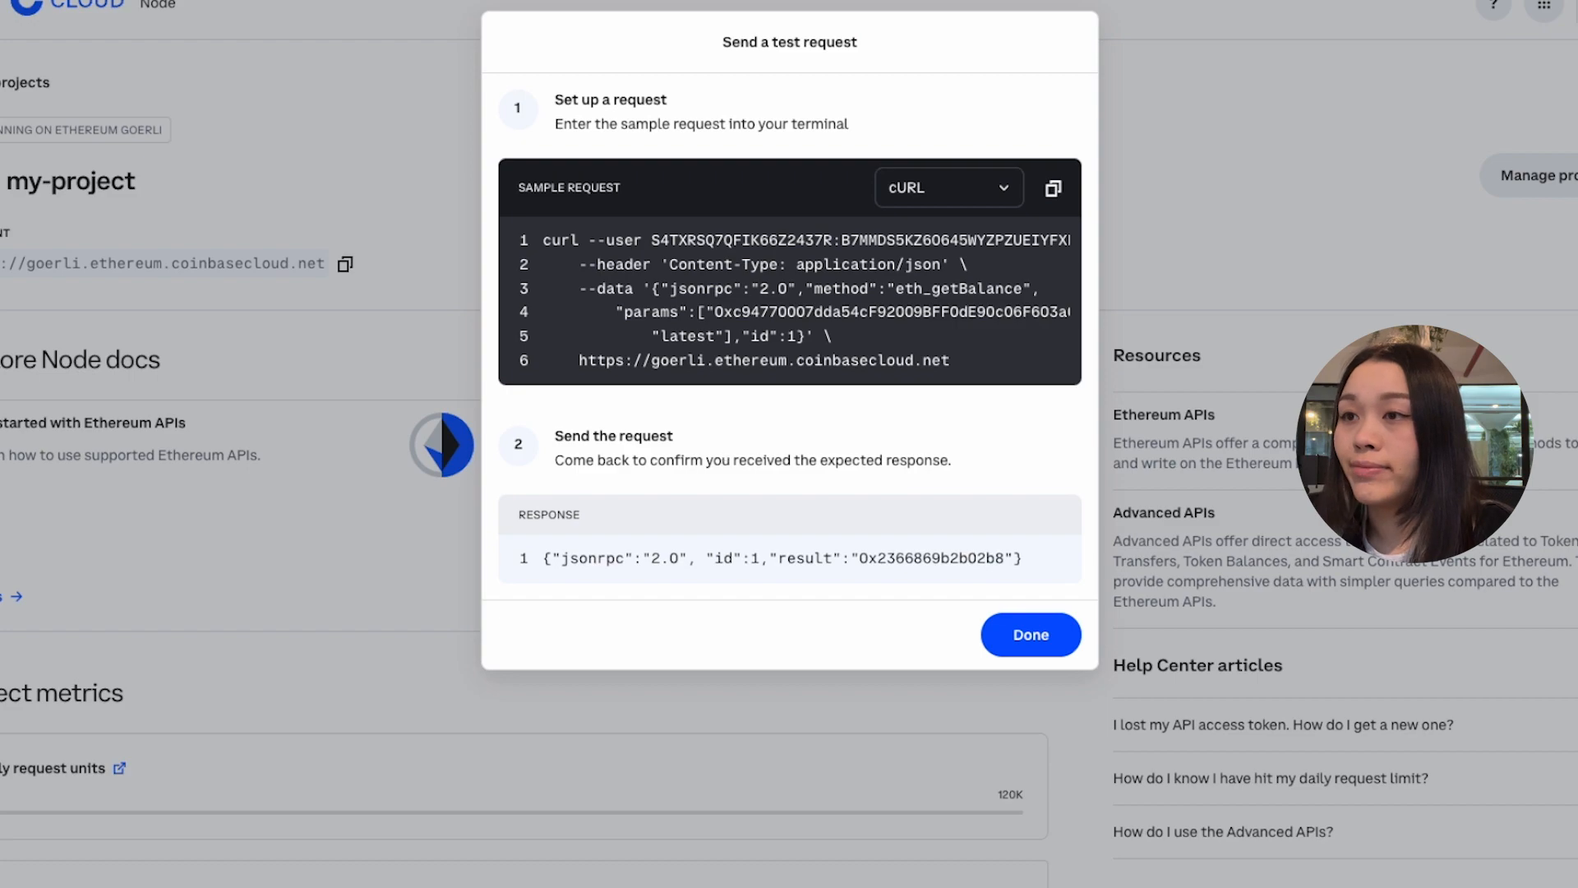
click(1028, 634)
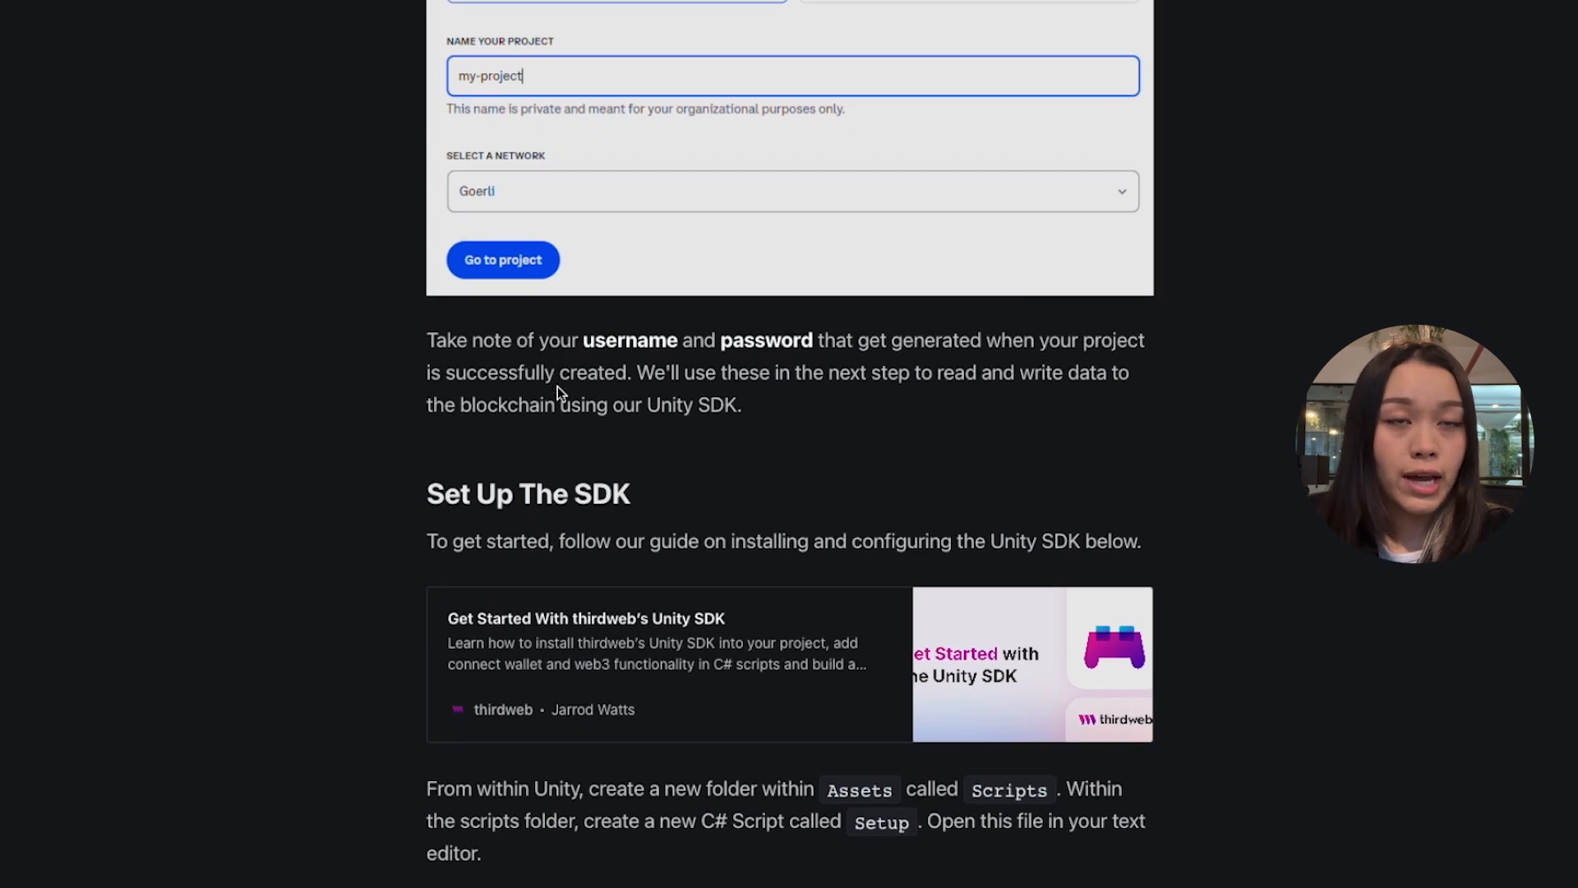
Open the 'Get Started With thirdweb's Unity SDK' guide and scroll through it.
click(587, 618)
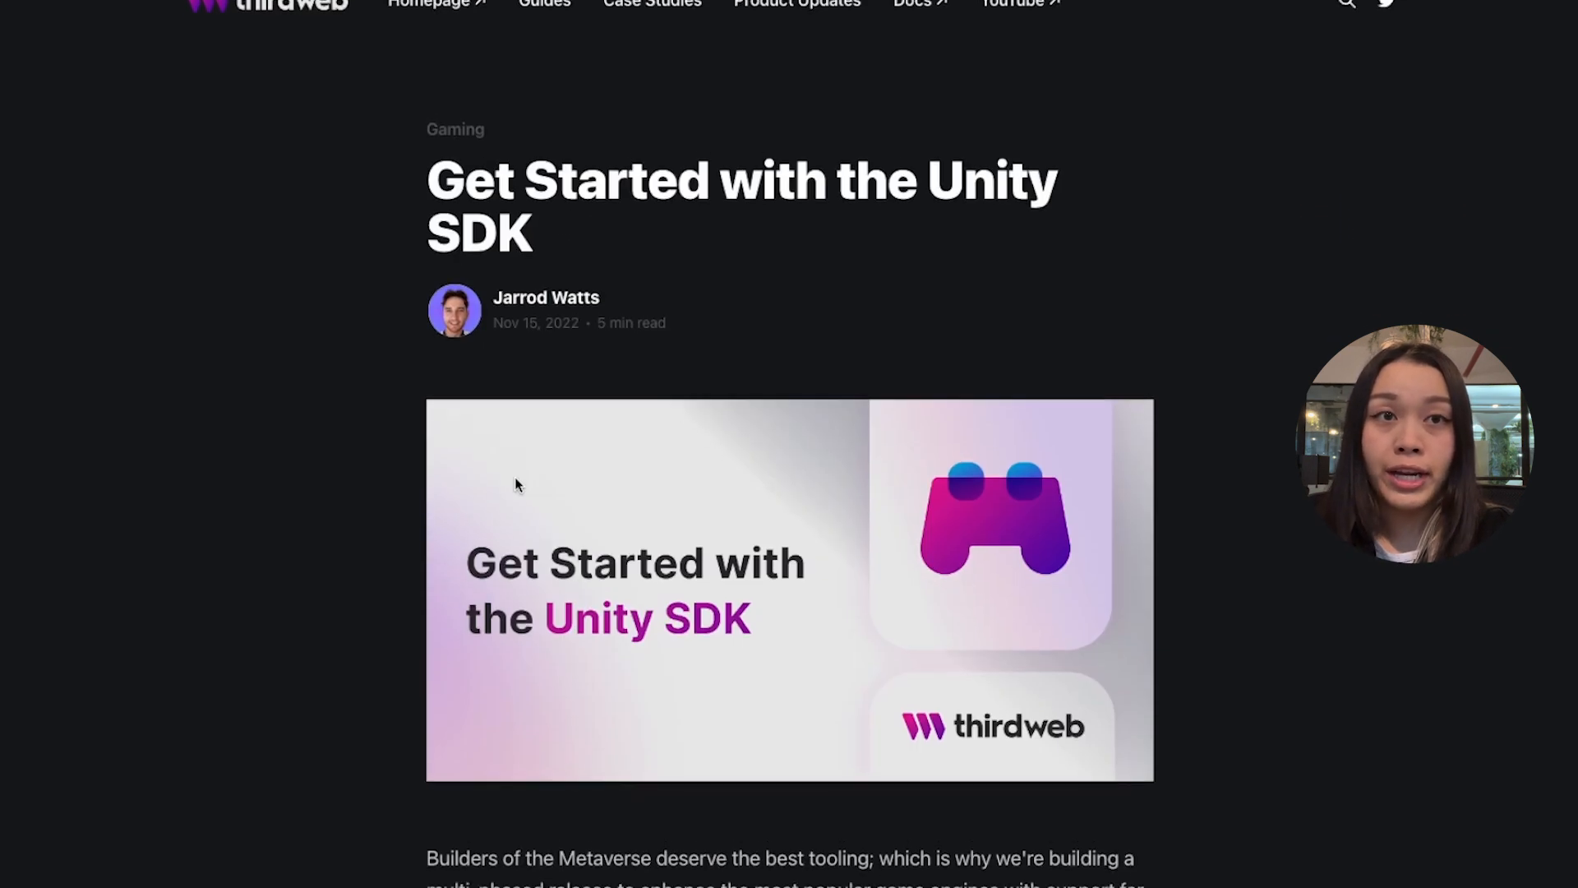
scroll(down, 3)
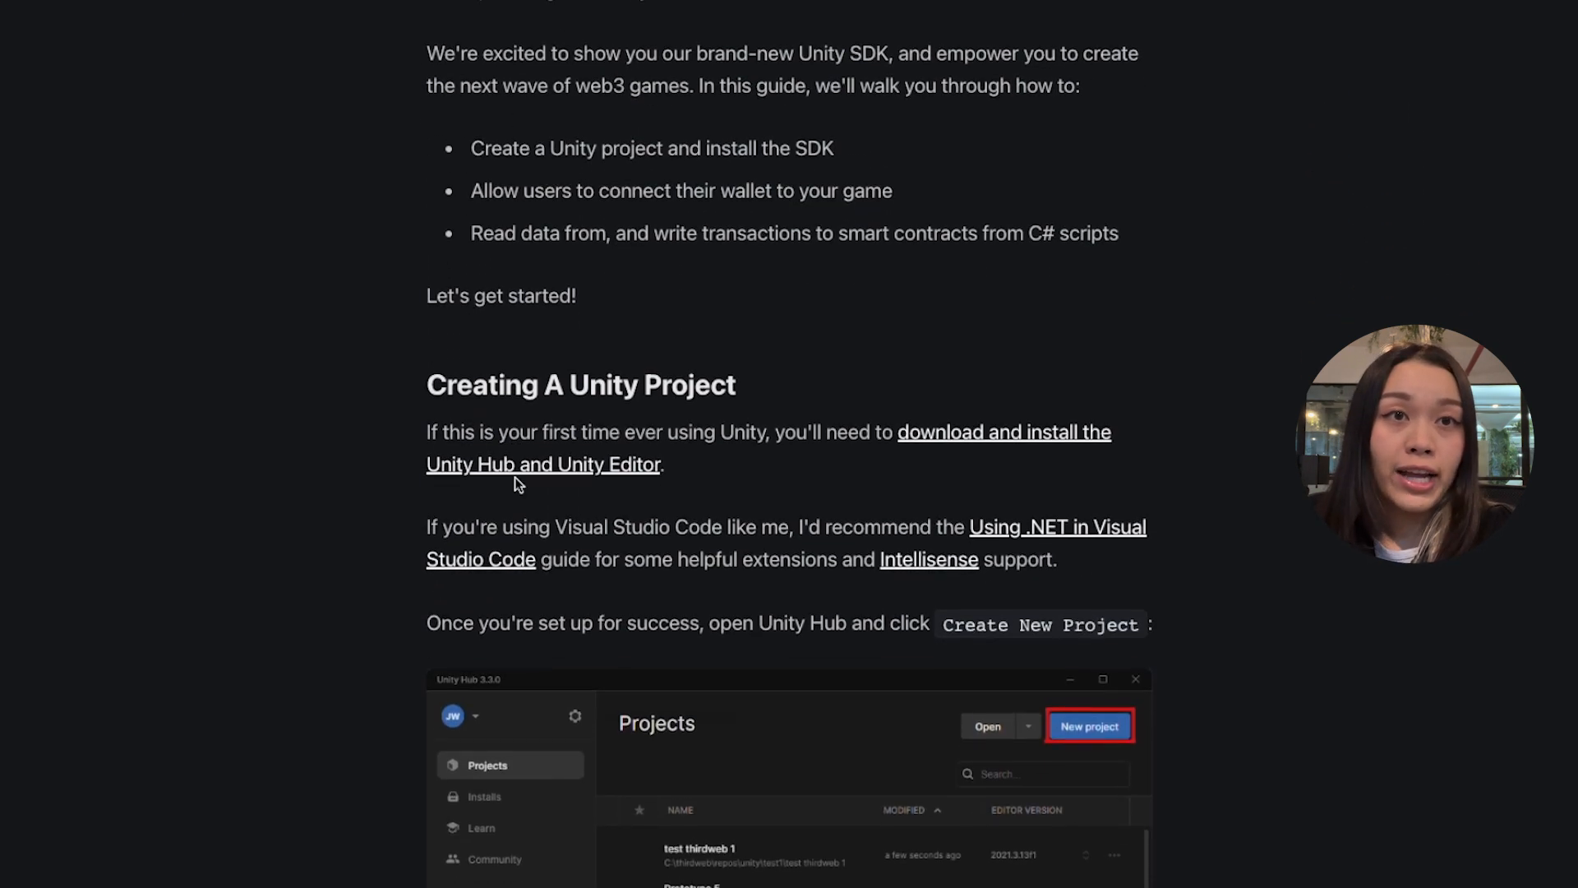
scroll(down, 3)
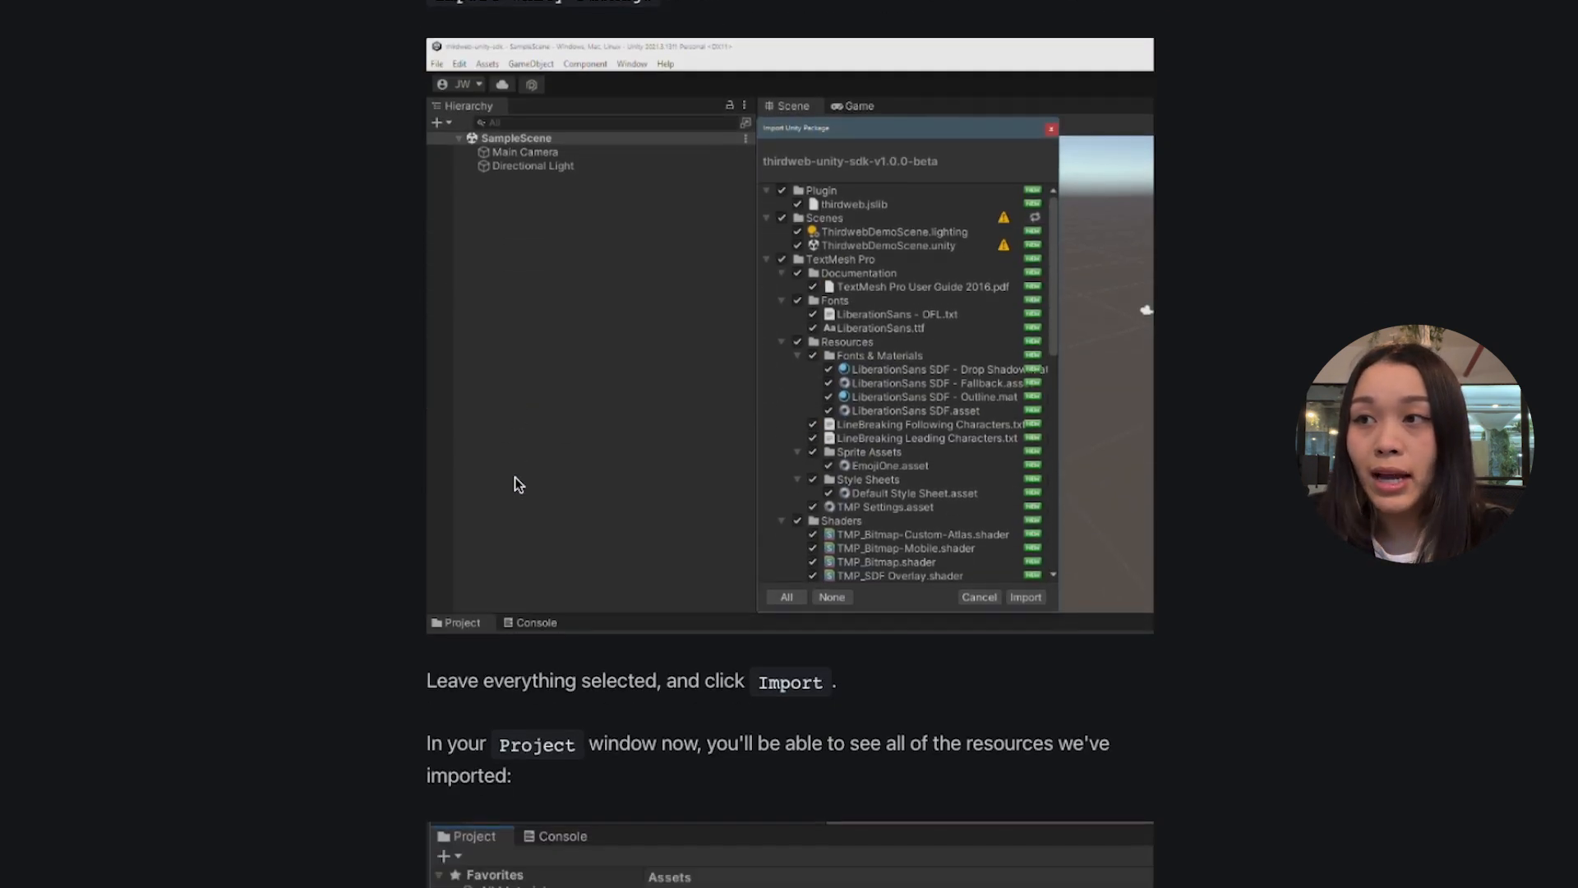
scroll(down, 3)
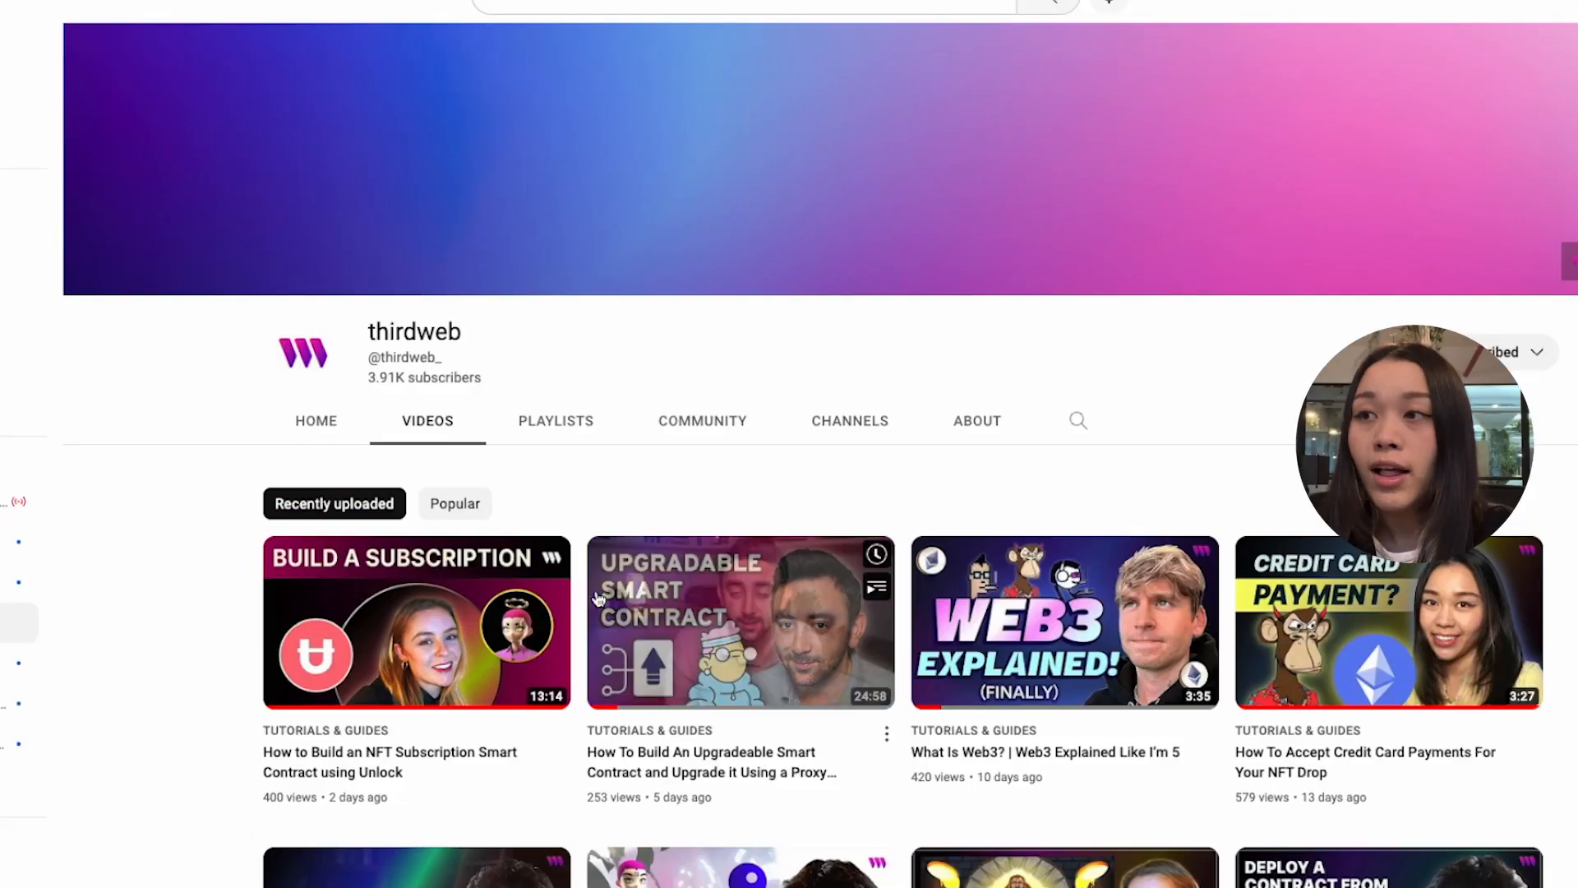
Scroll the Videos tab and play the 'Getting Started: Unity SDK' video.
scroll(down, 3)
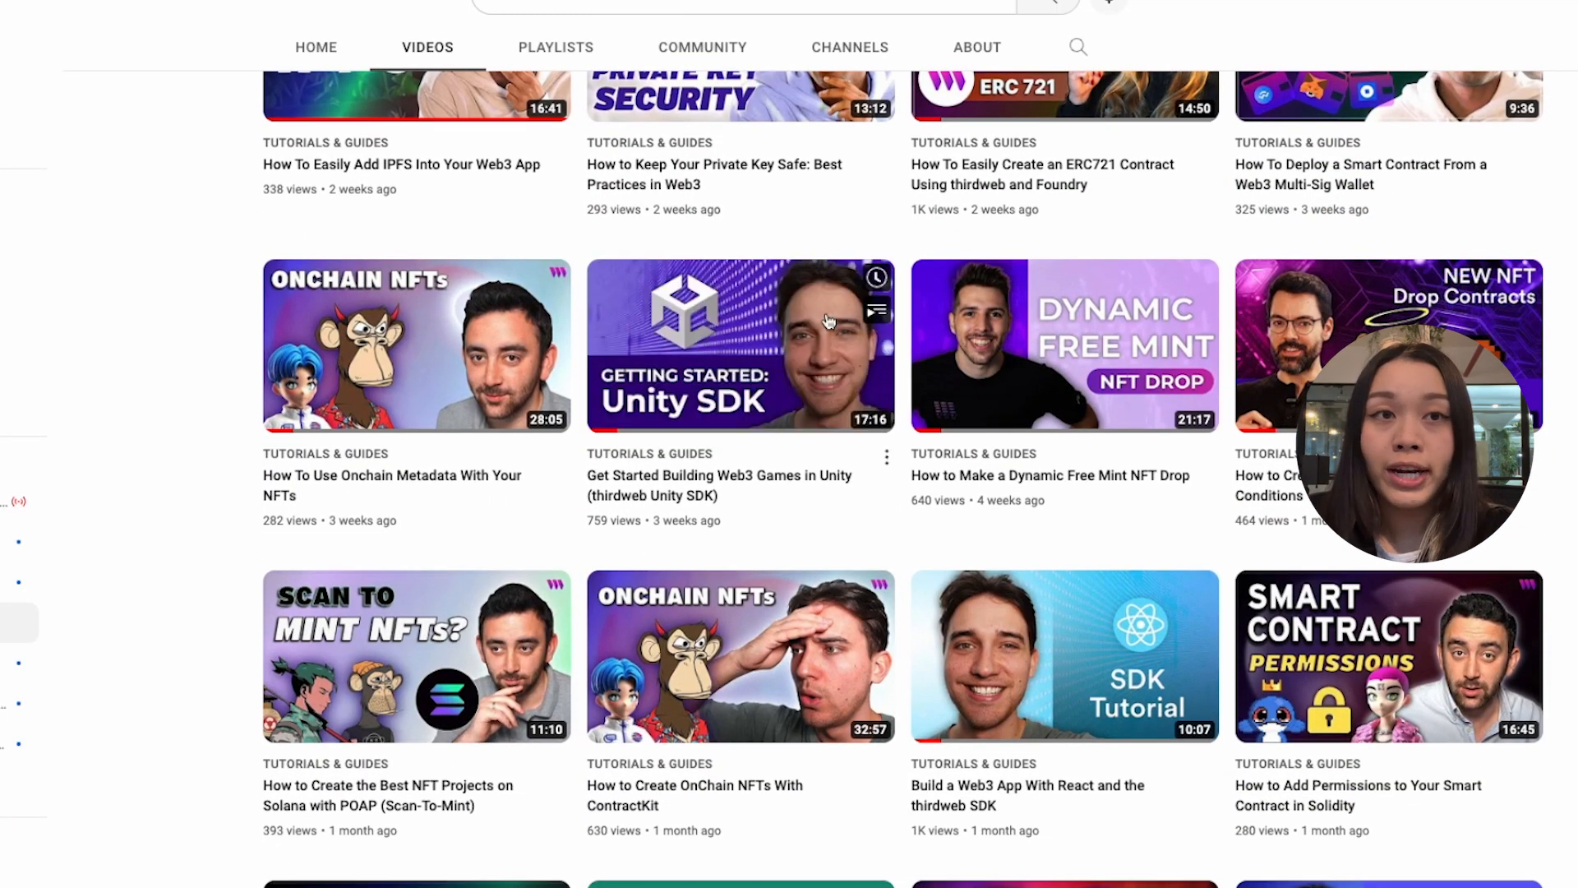
click(740, 344)
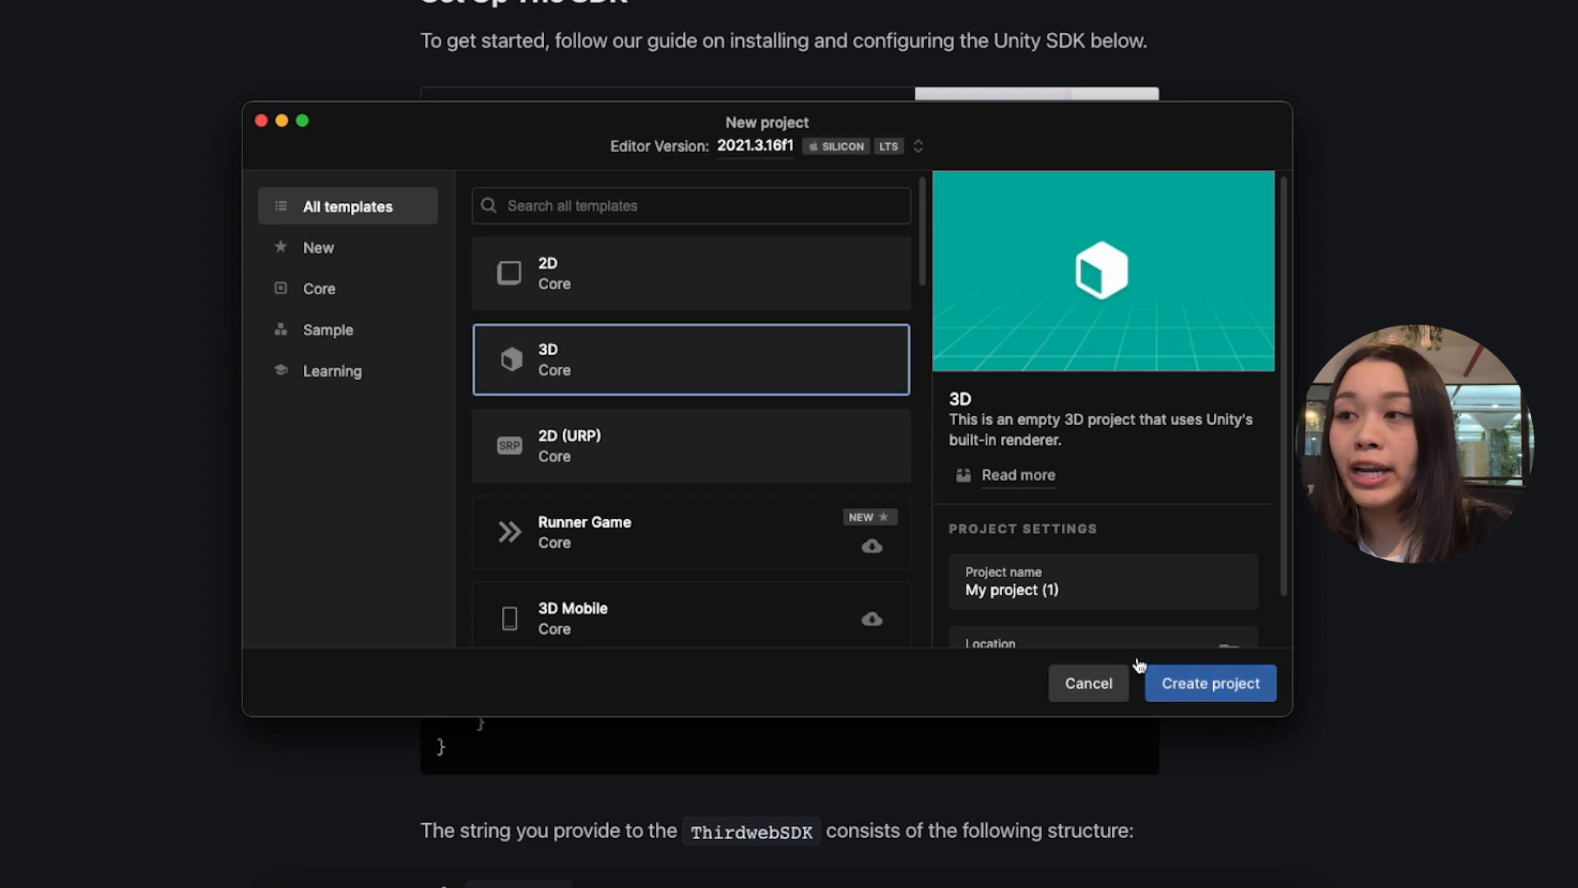
Name the new 3D project 'My-project', create it, and open it.
click(1101, 581)
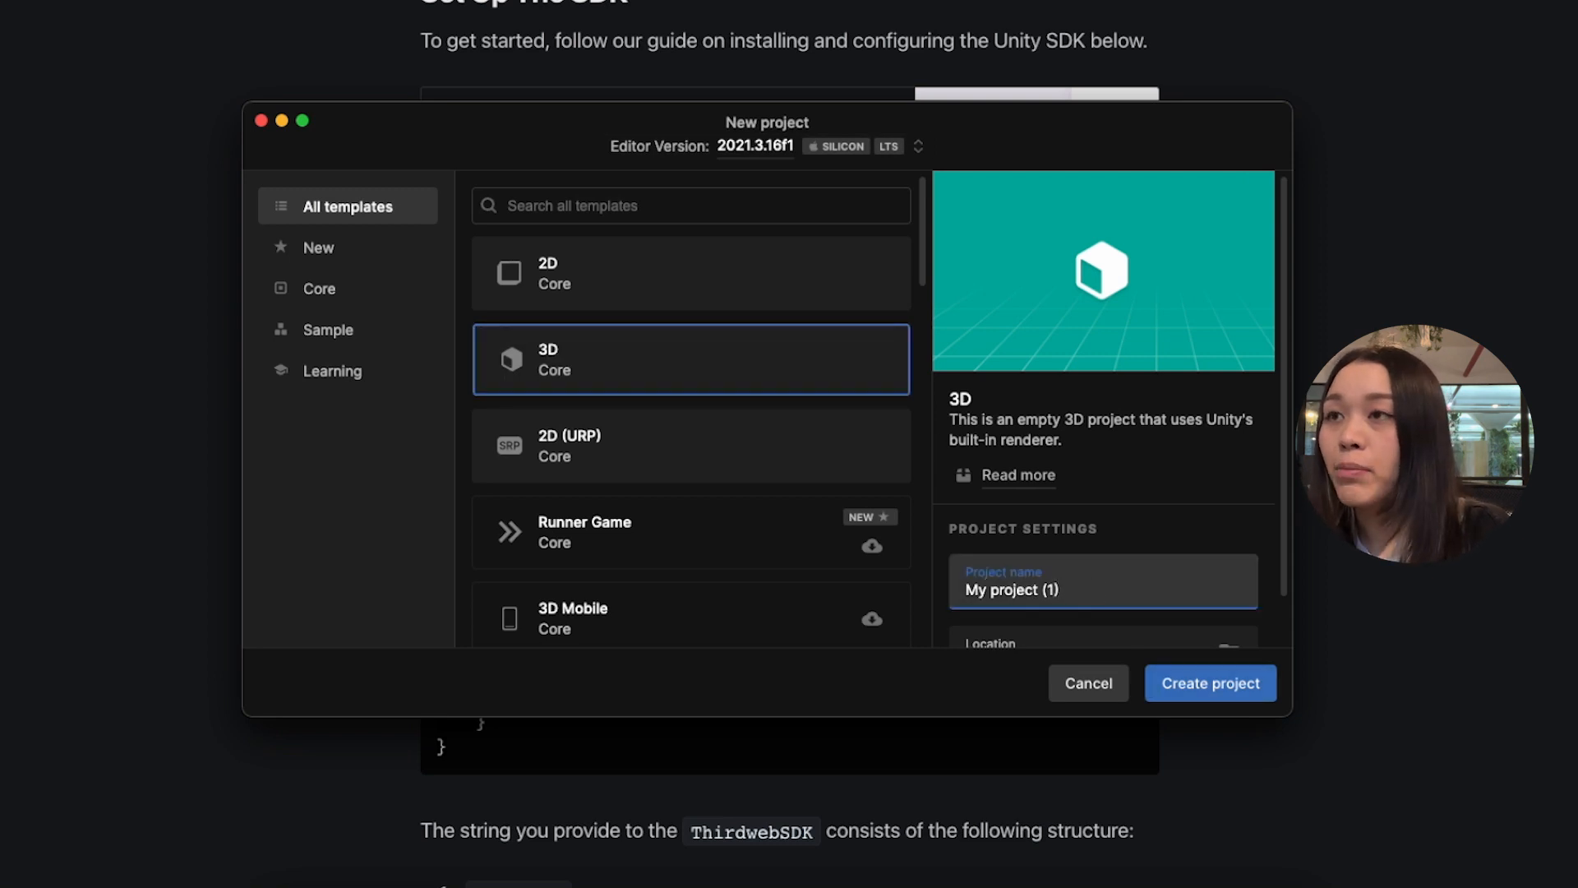
text(My project)
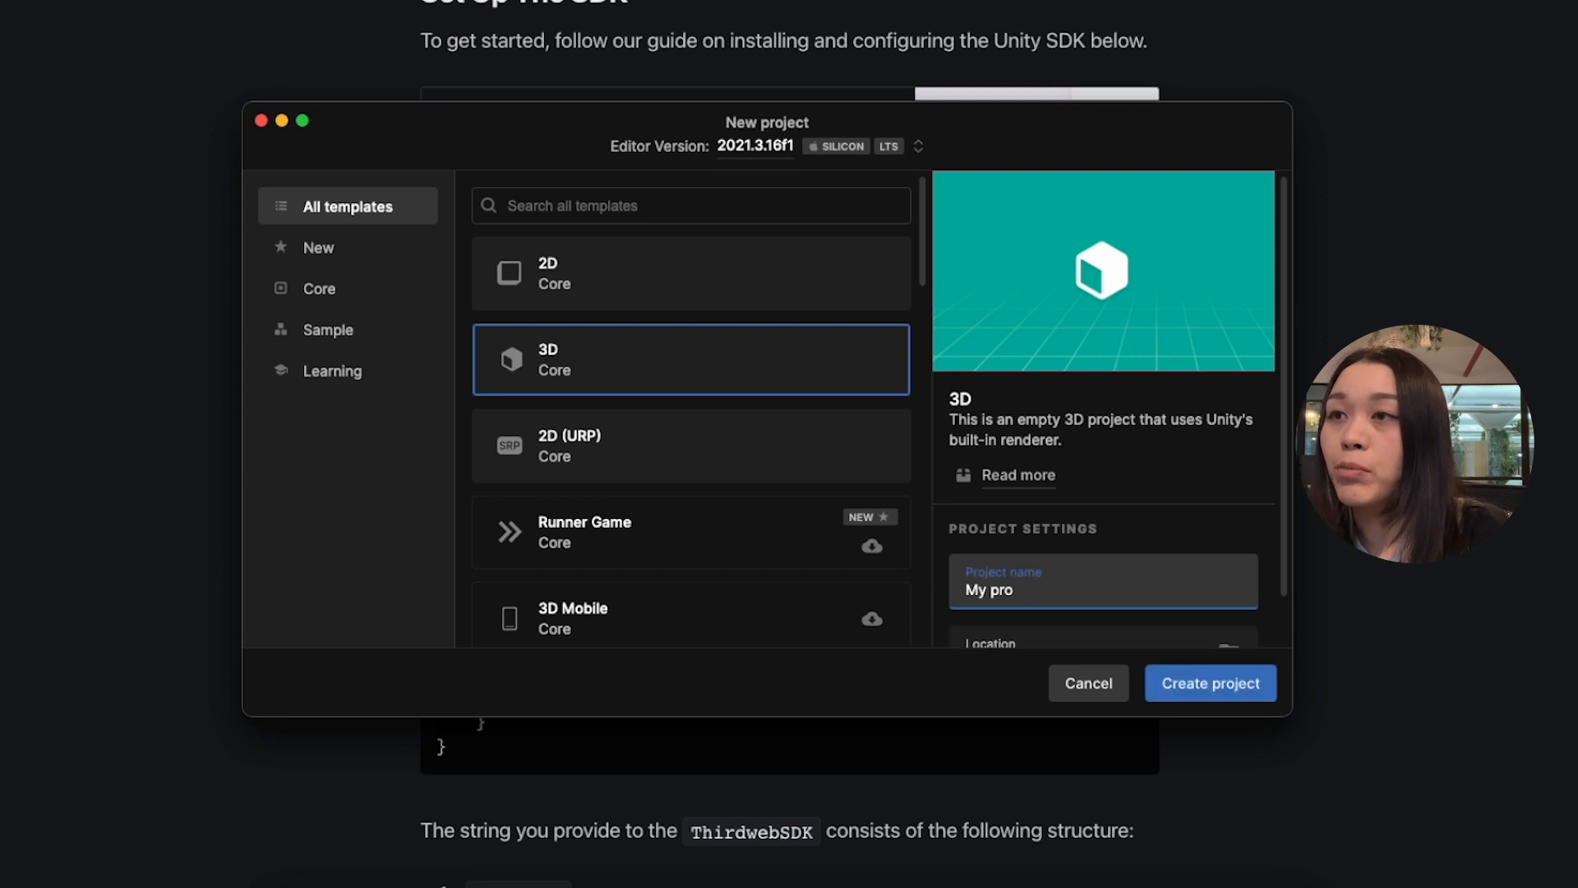
key(Backspace)
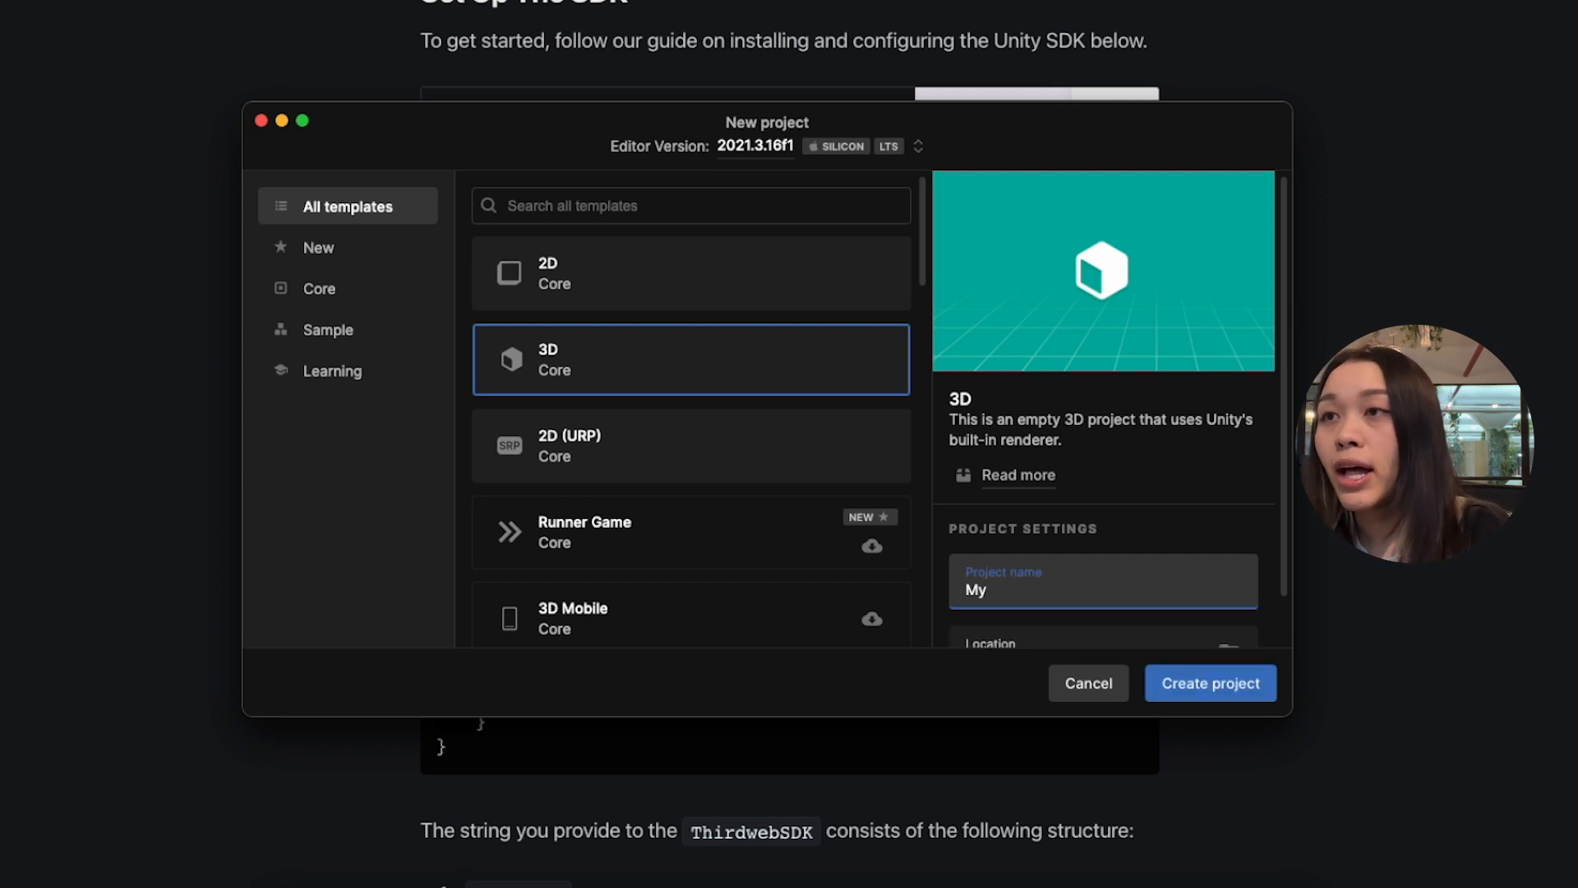
text(-project)
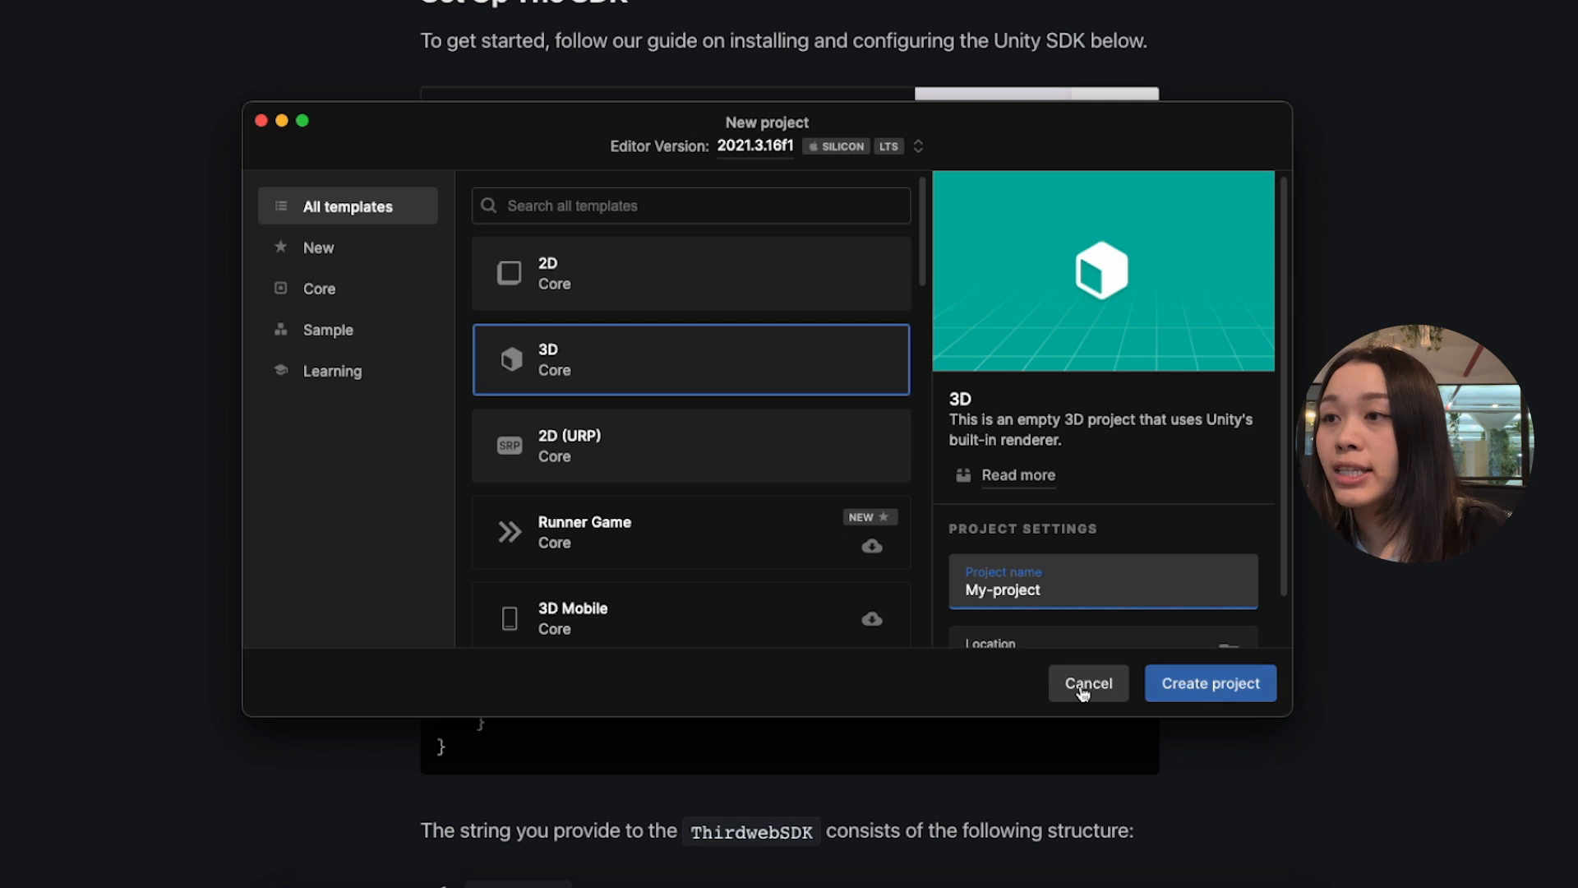
click(1210, 682)
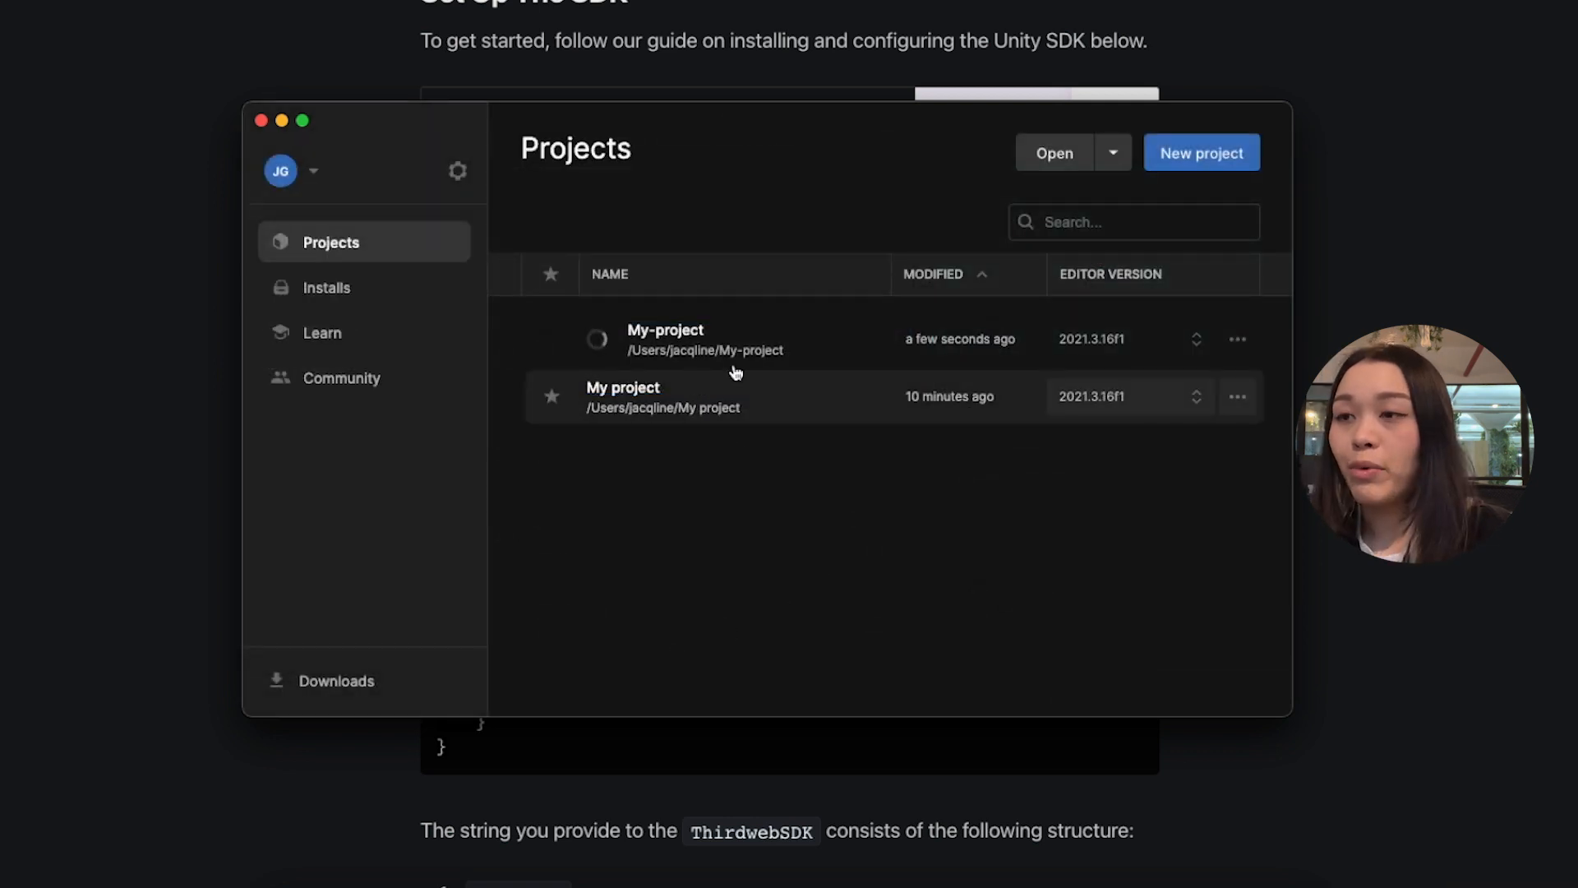
double_click(664, 340)
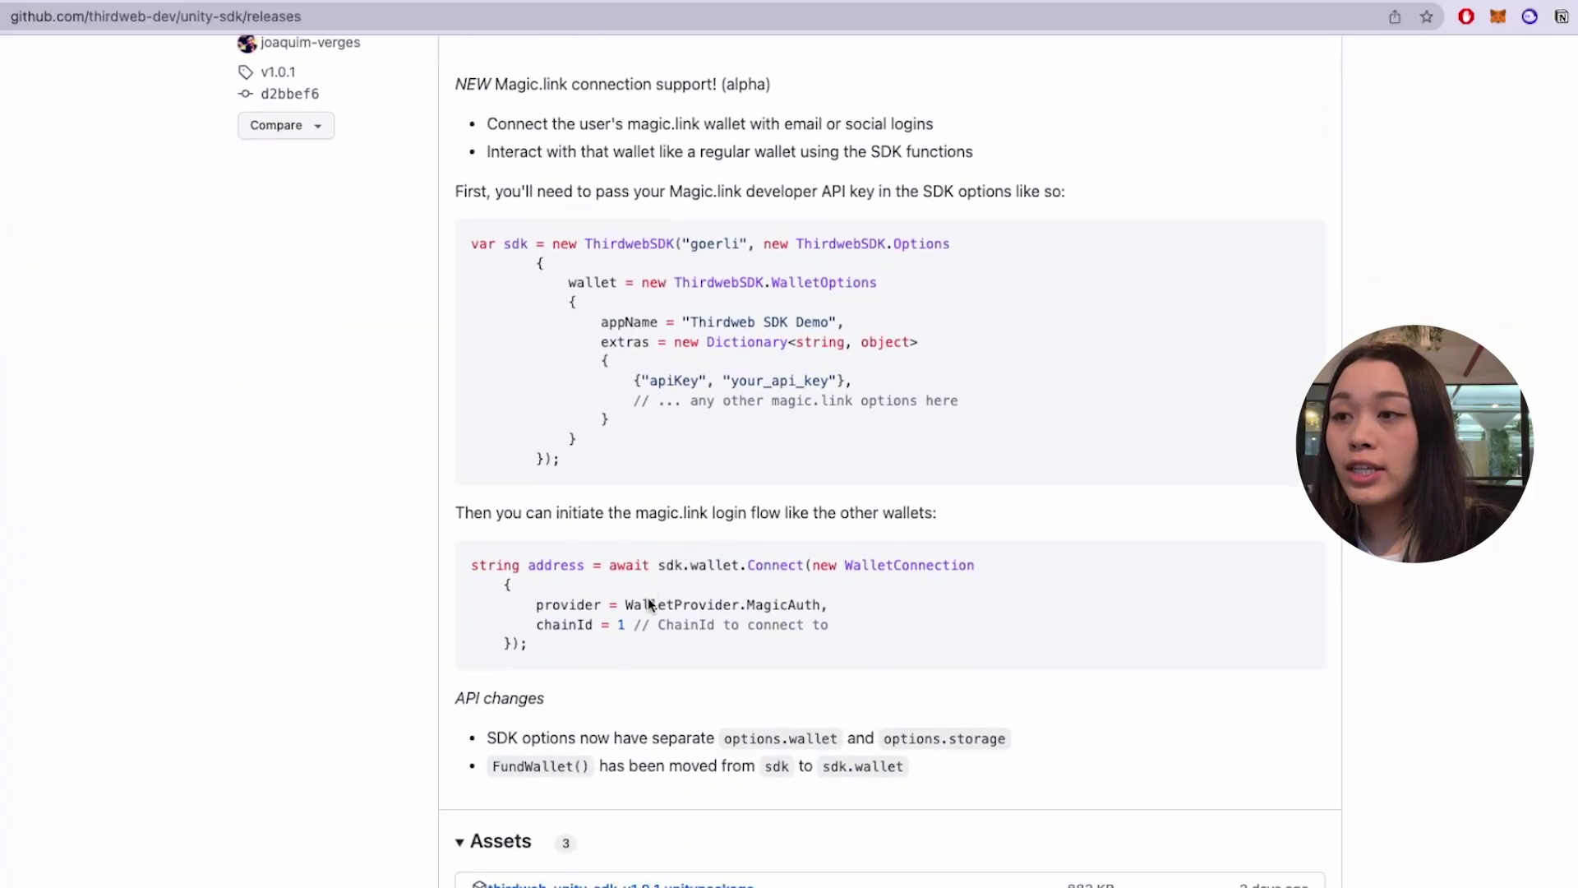
scroll(down, 3)
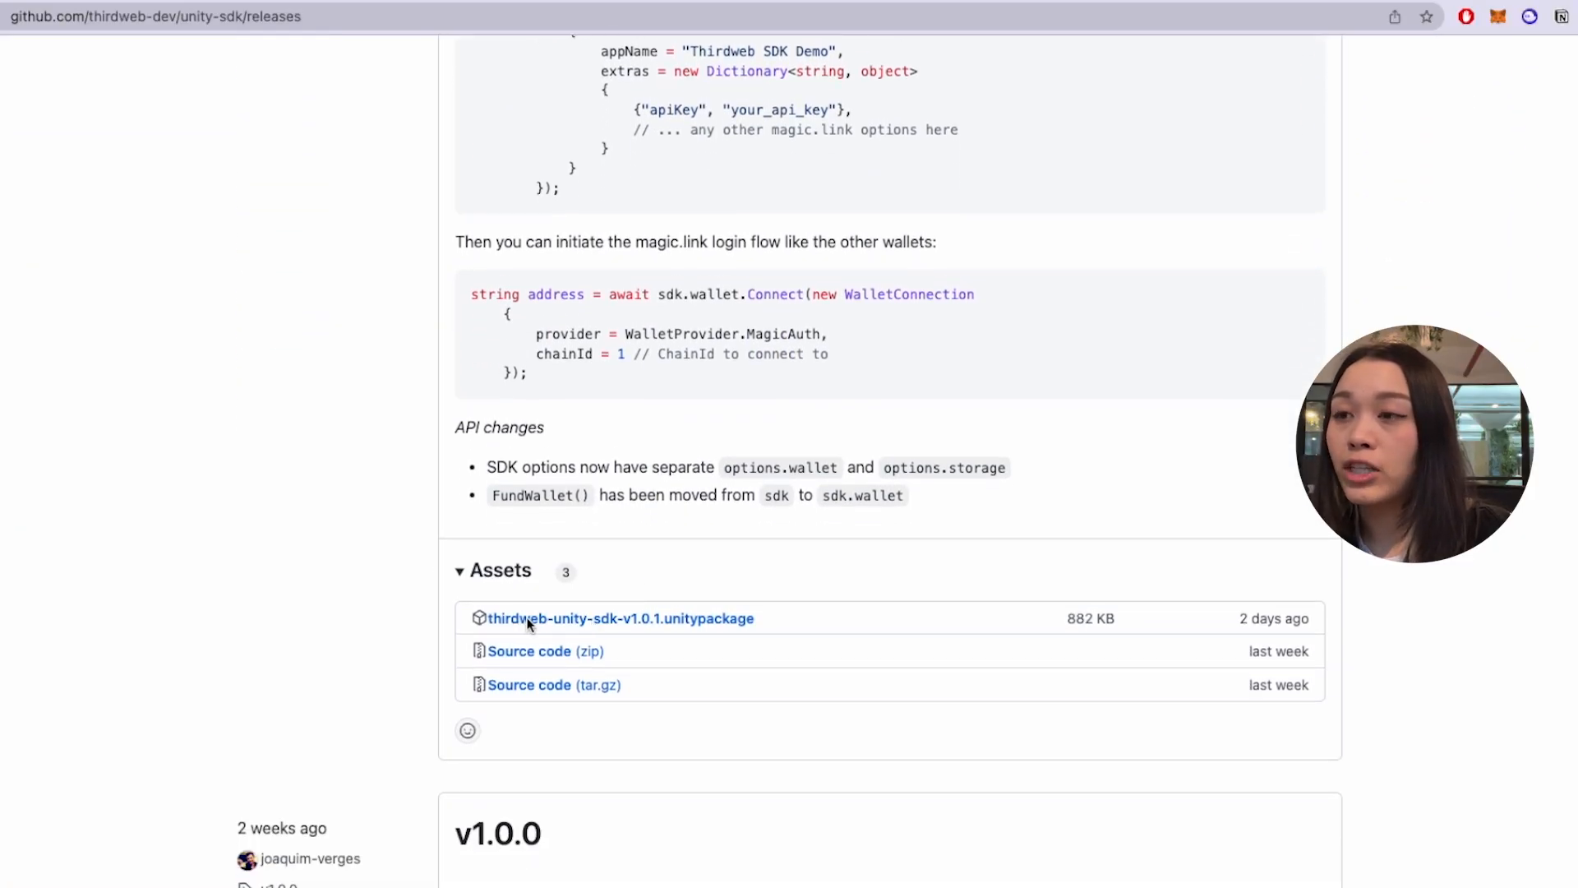
mouse_move(954, 698)
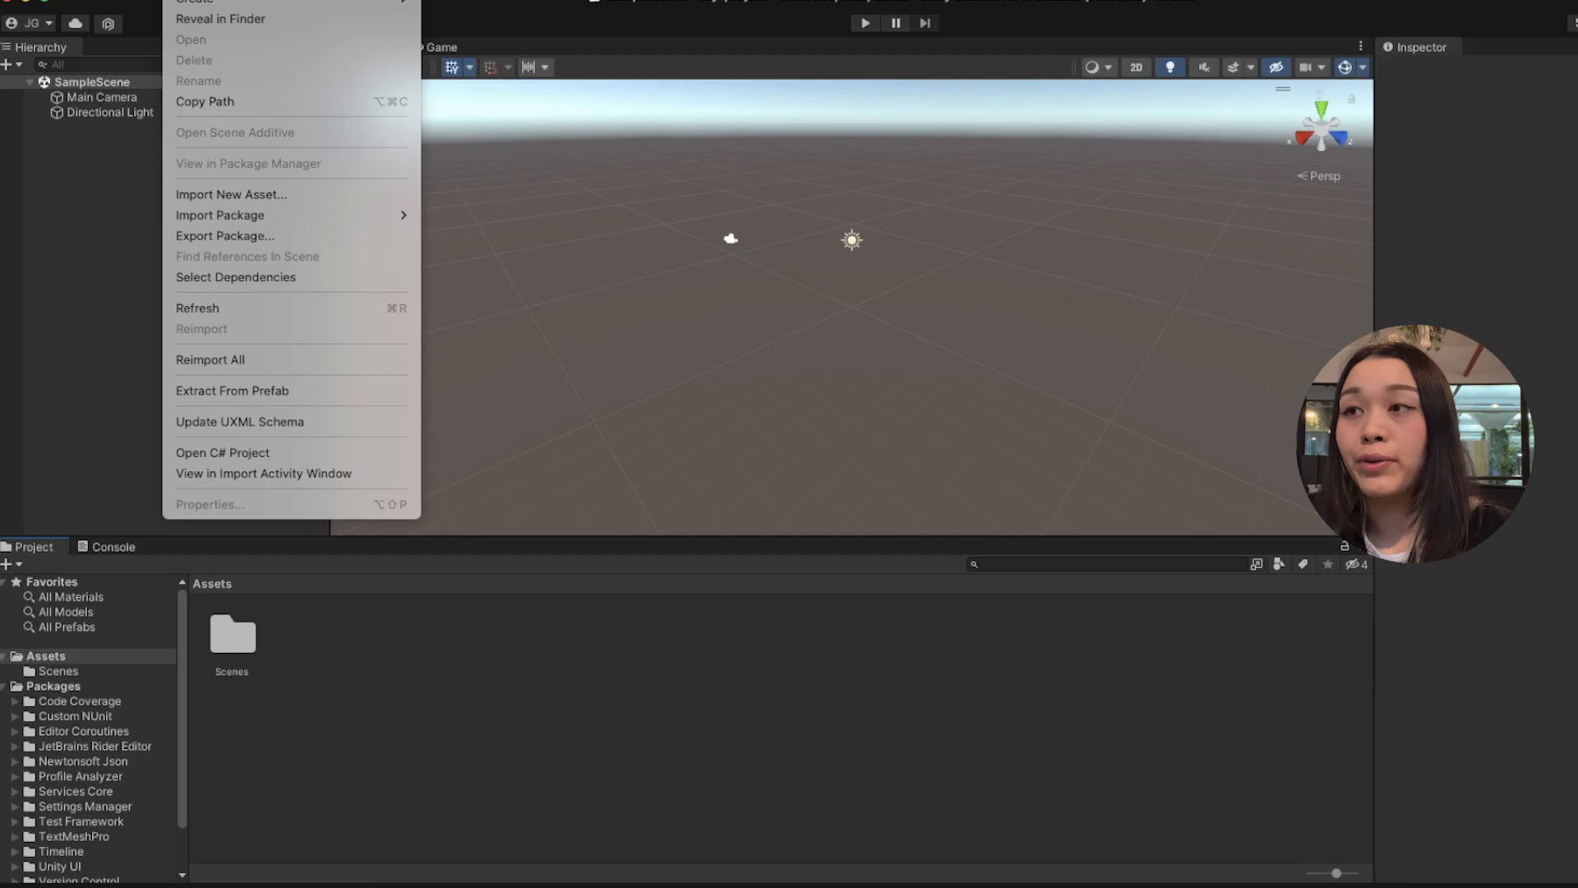
Import the thirdweb-unity-sdk-v1.0.1 custom package with all items checked.
click(879, 384)
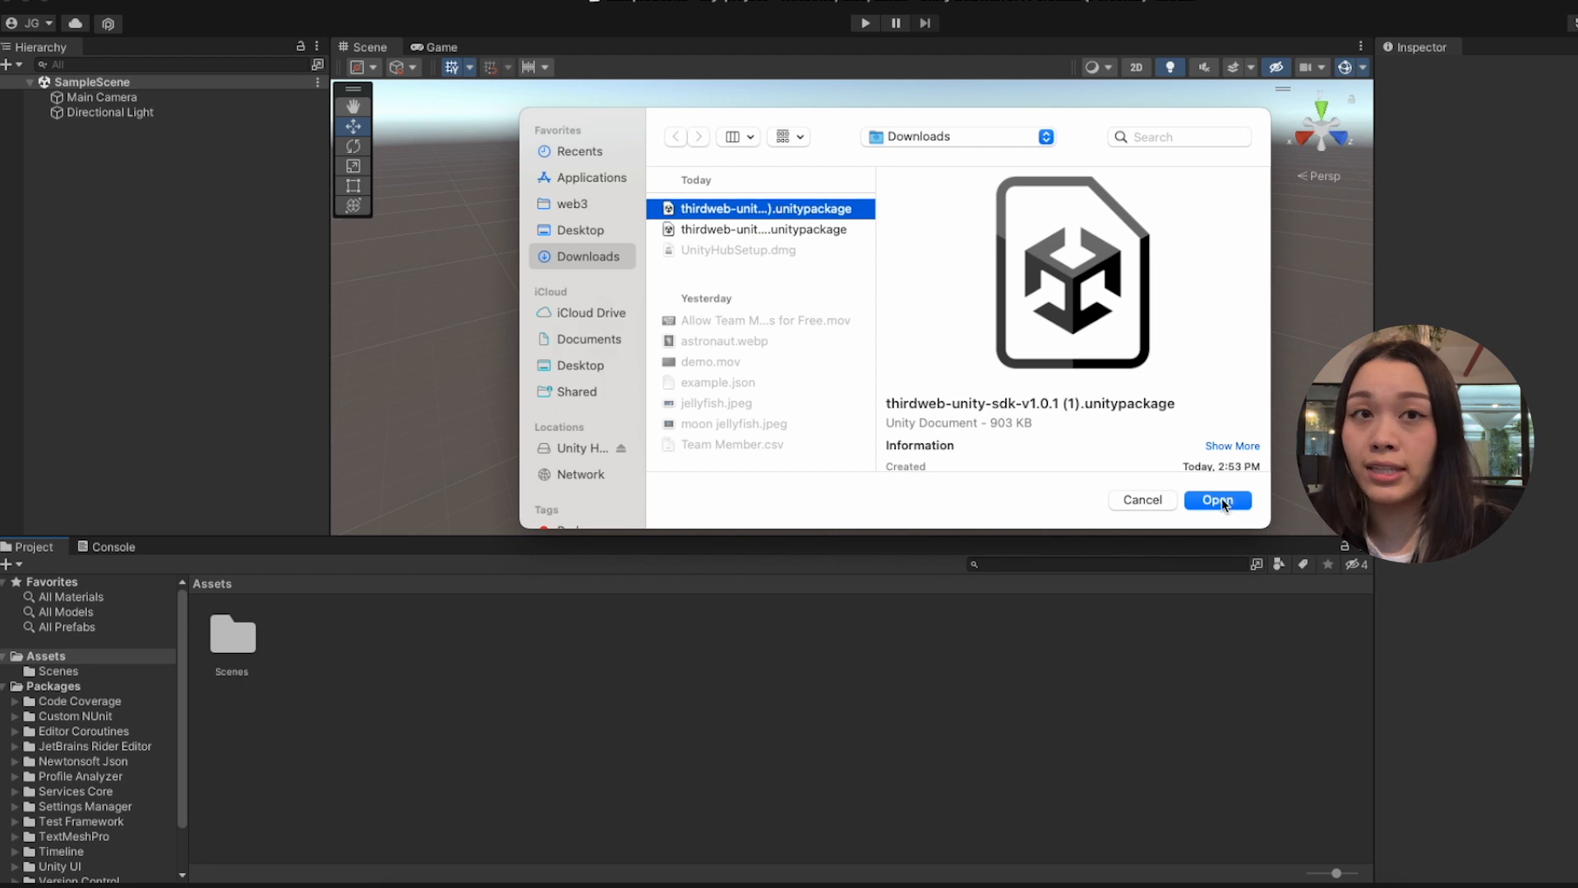
click(1216, 500)
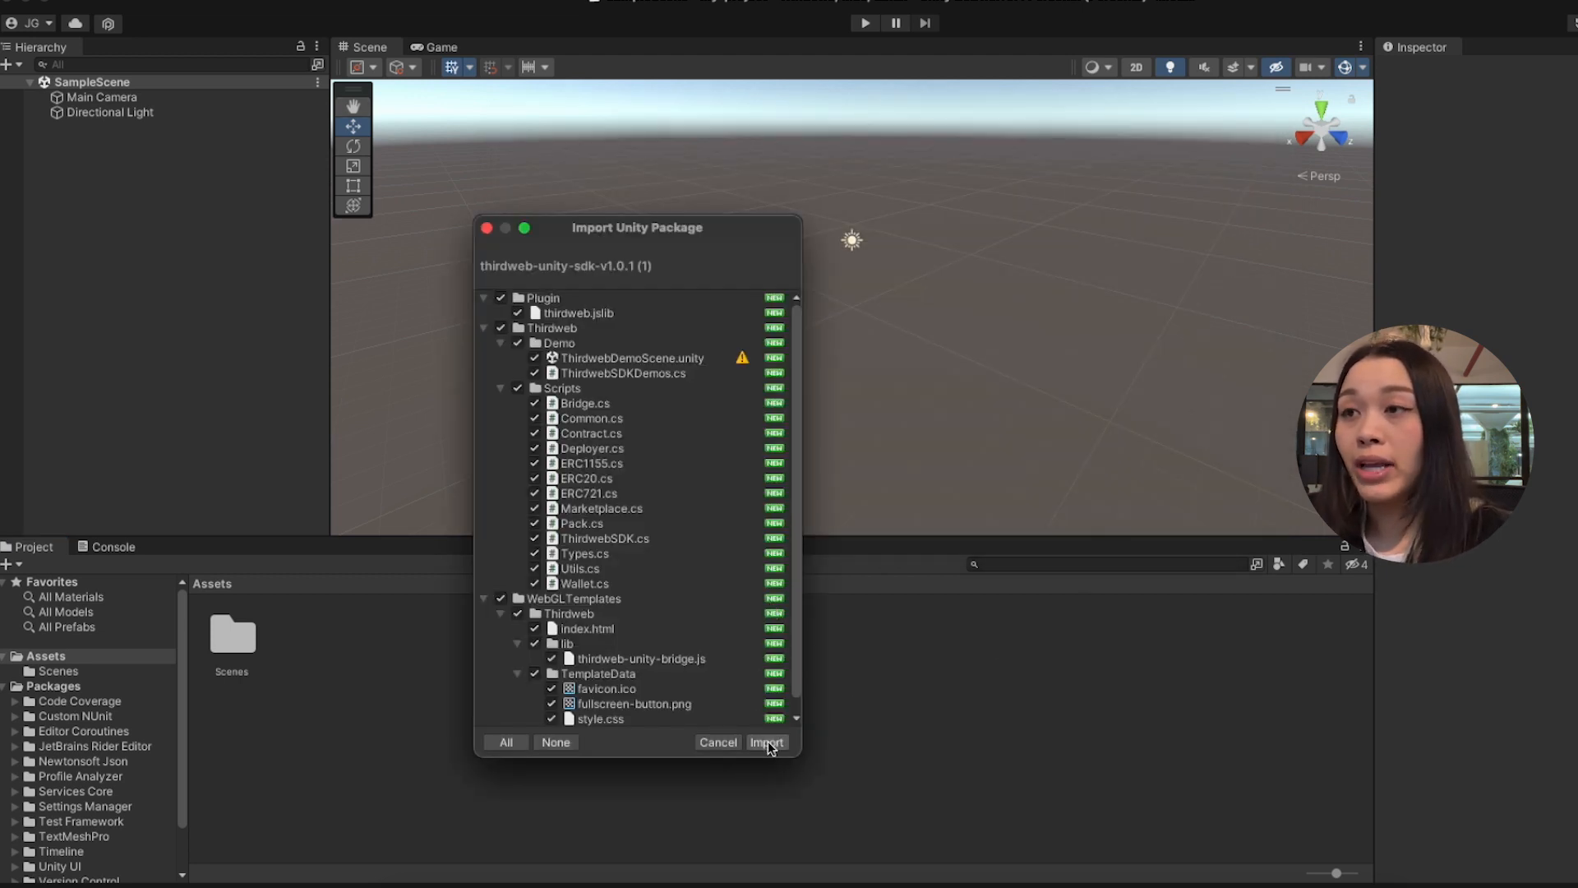
click(766, 741)
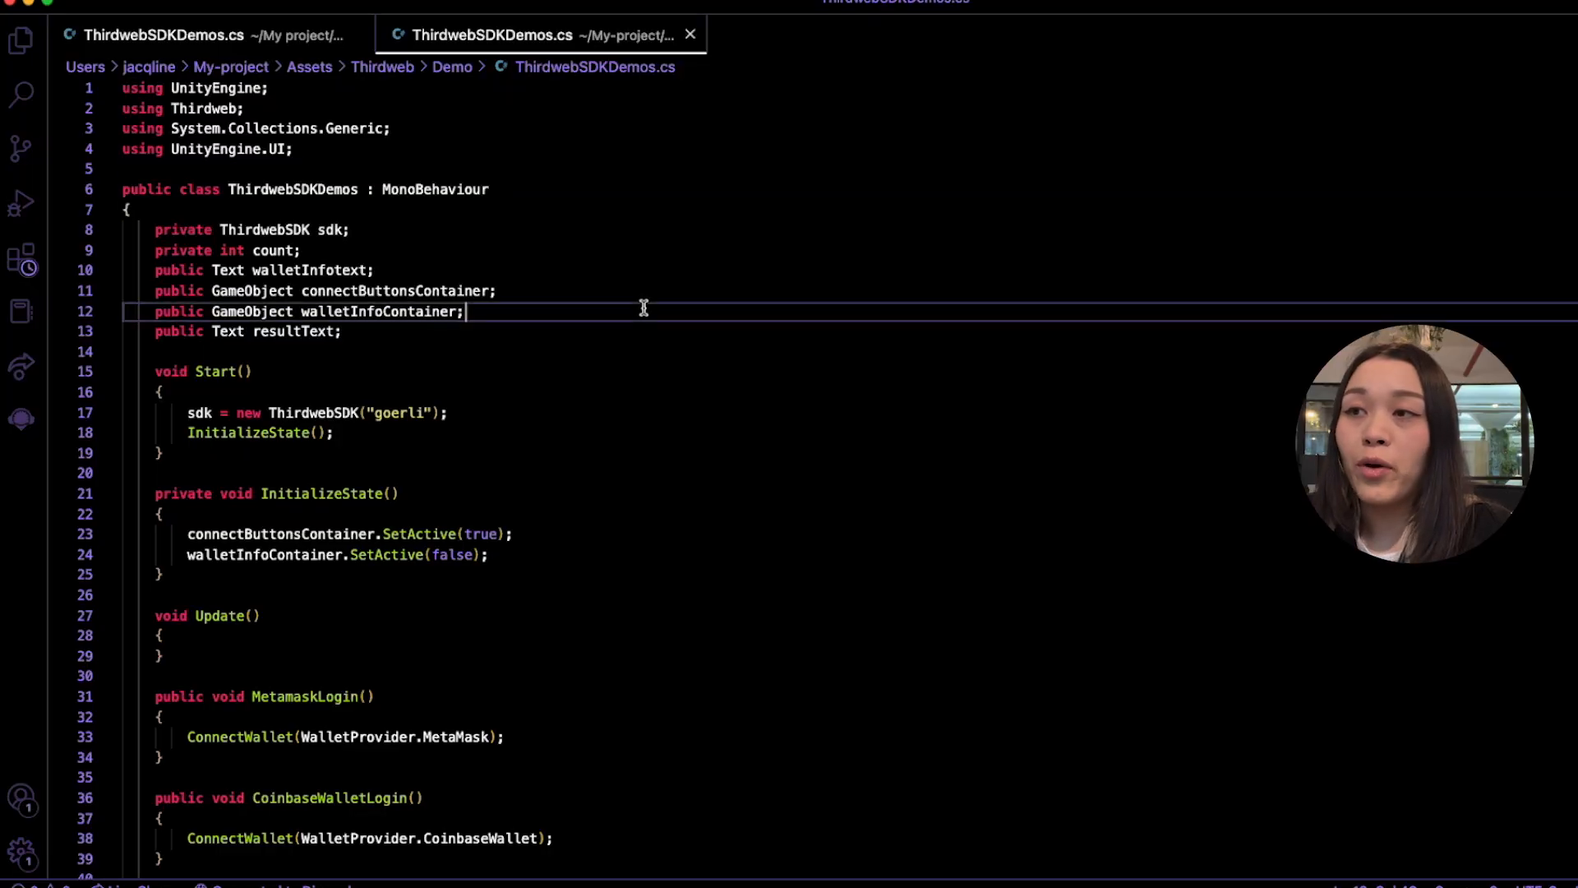
scroll(down, 3)
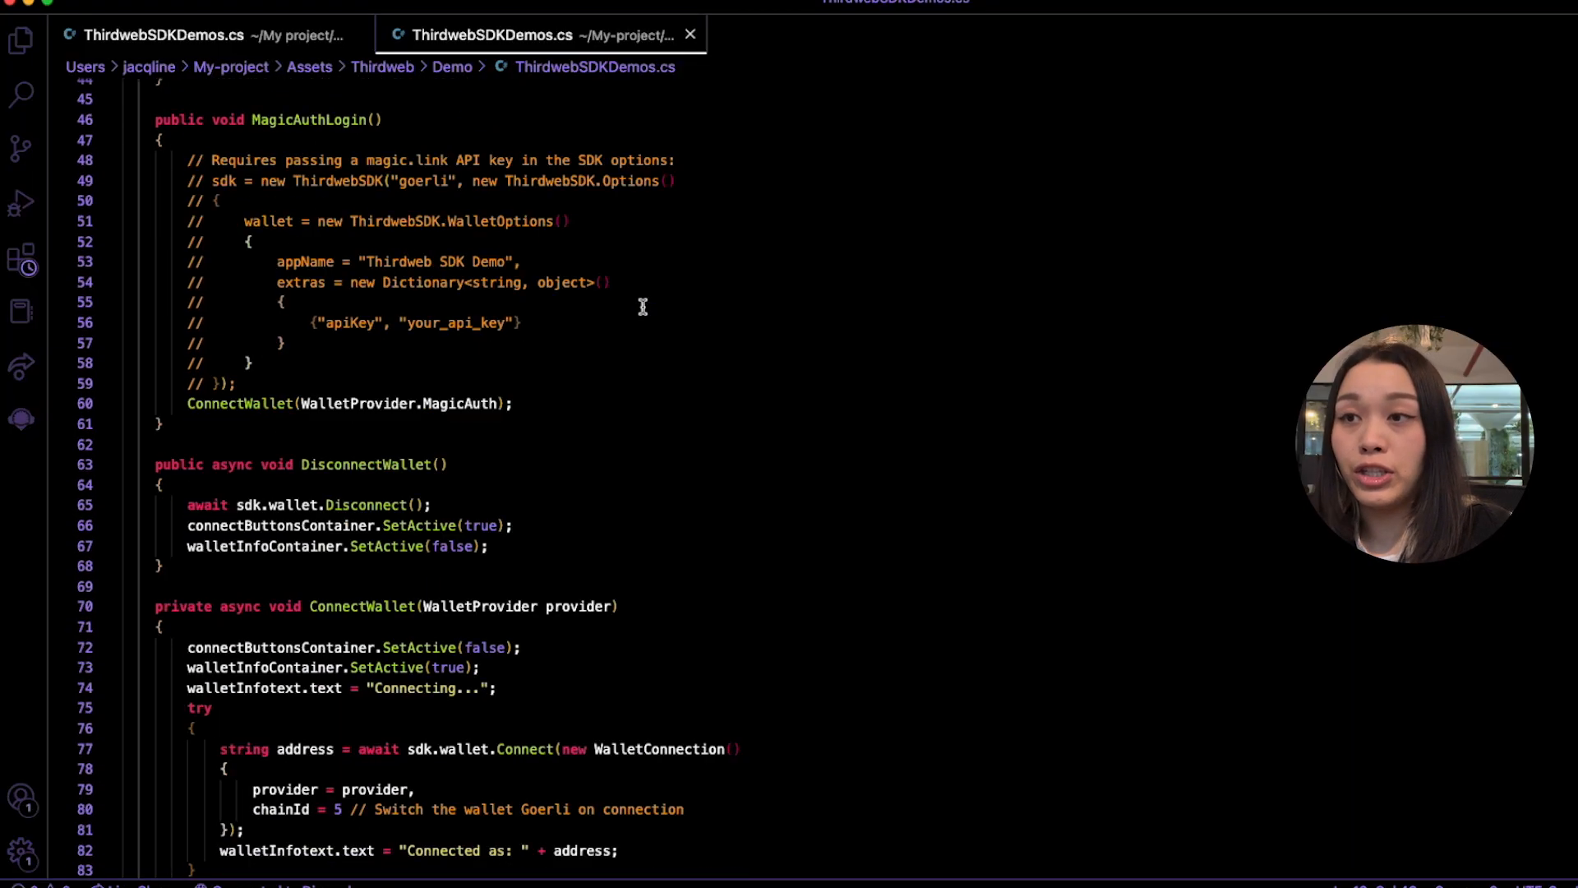
scroll(down, 3)
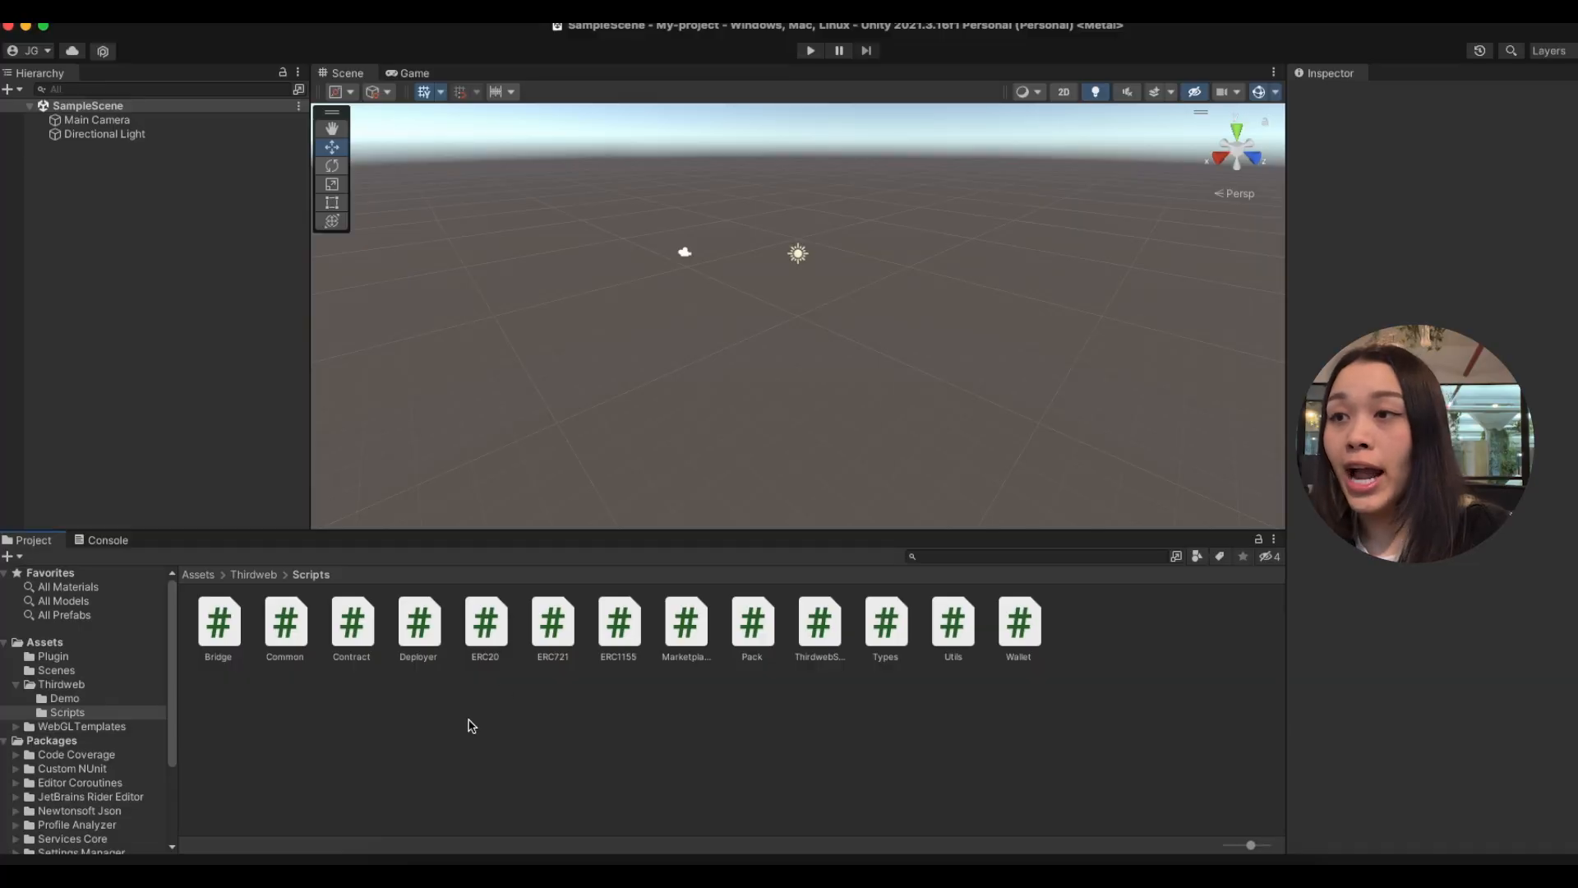
Create a C# script named Setup in Assets/Thirdweb/Scripts and open it in the editor.
right_click(467, 725)
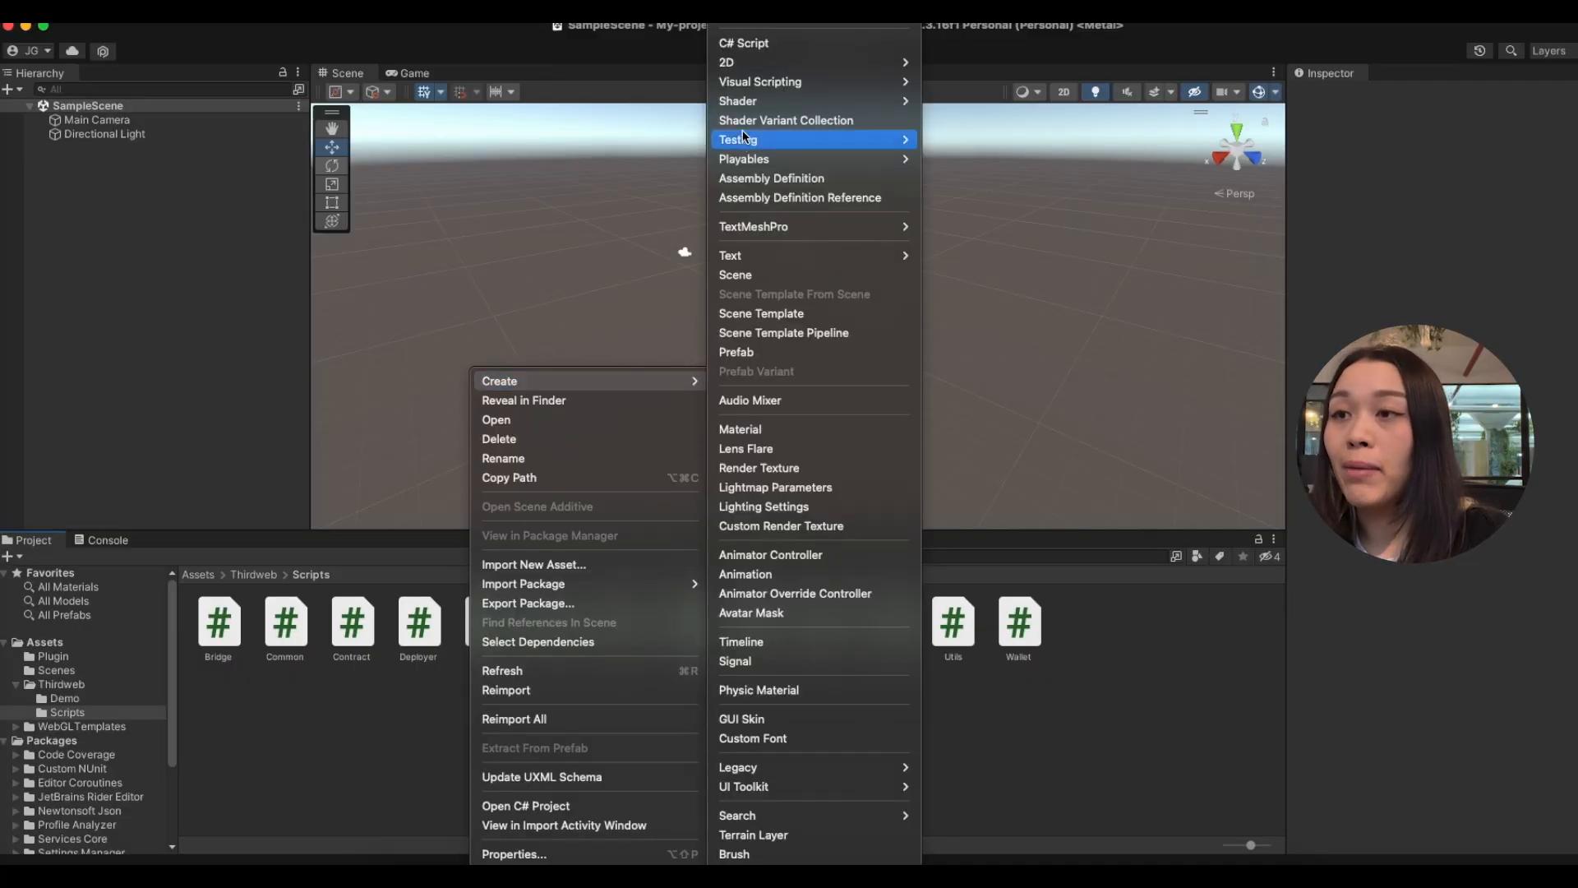
click(744, 44)
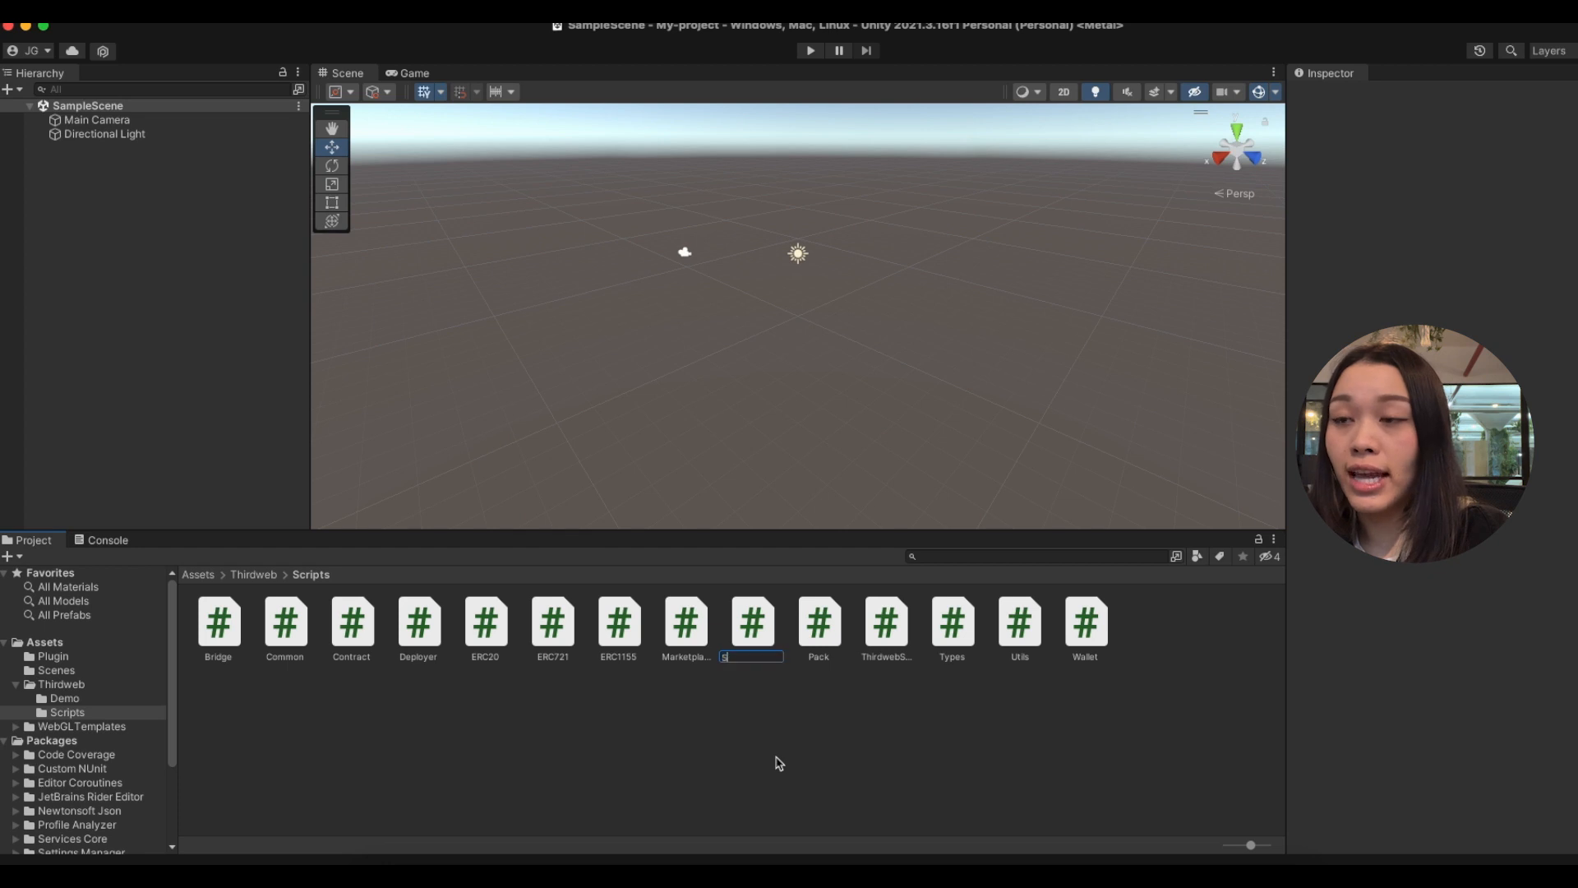
click(819, 622)
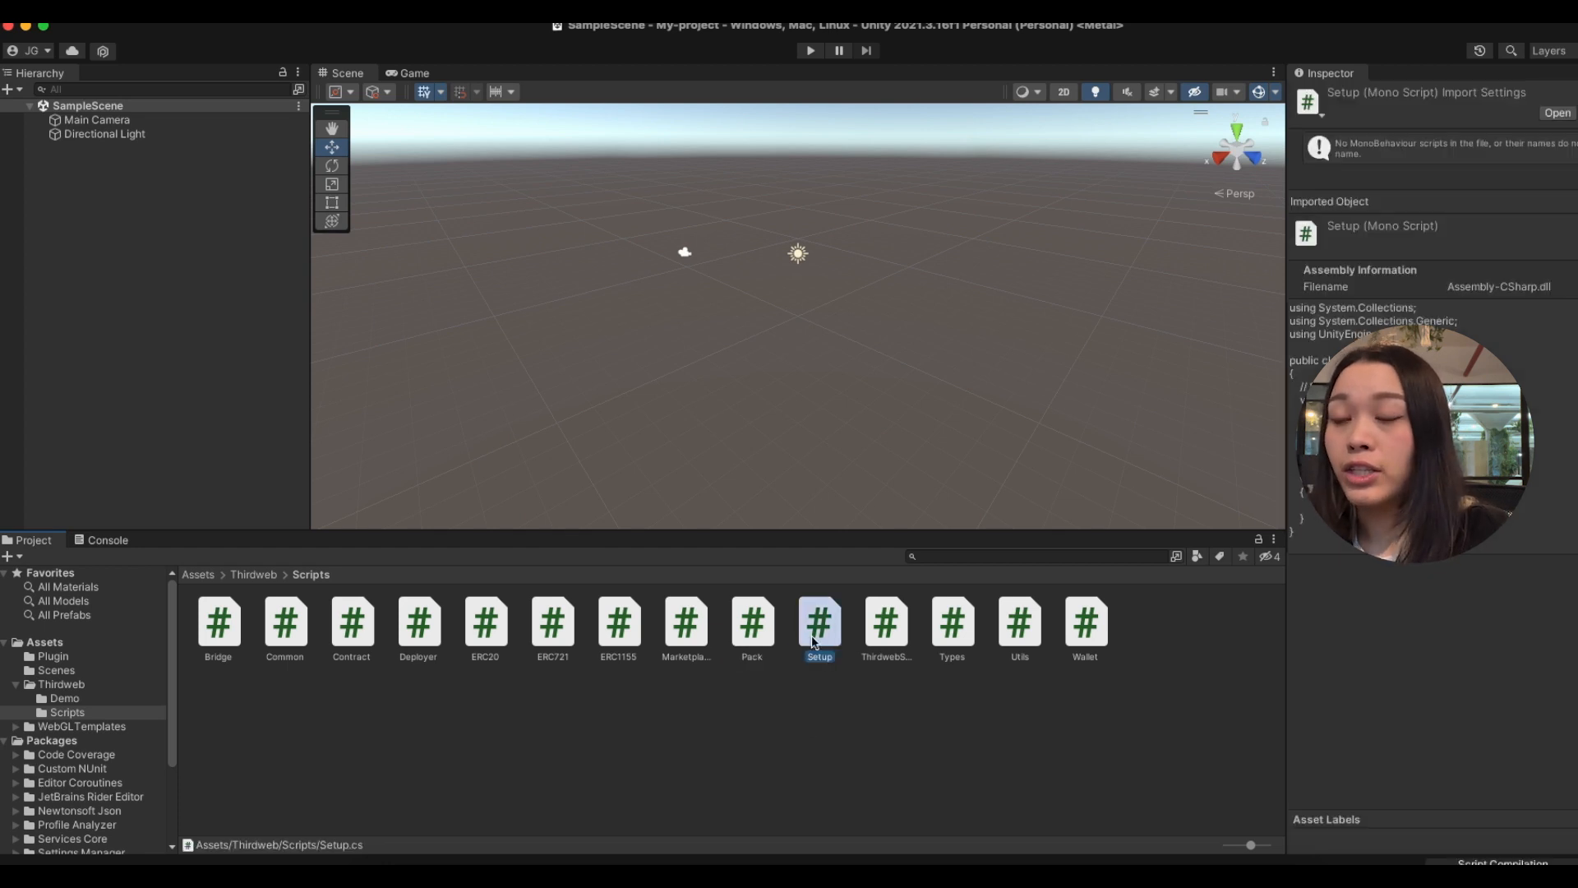
double_click(819, 621)
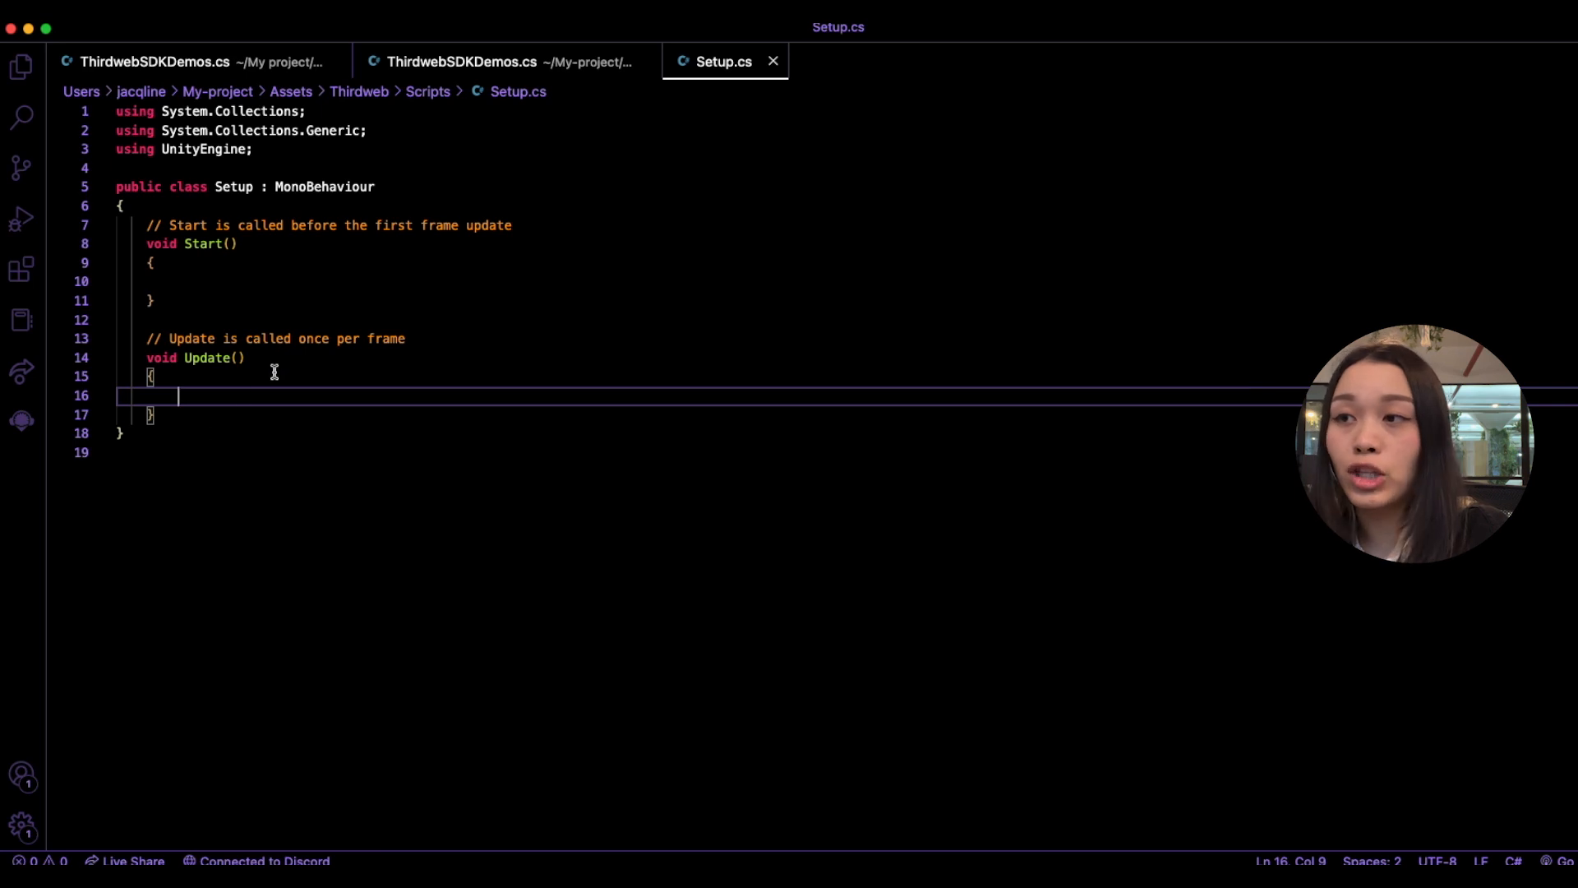
mouse_move(197, 468)
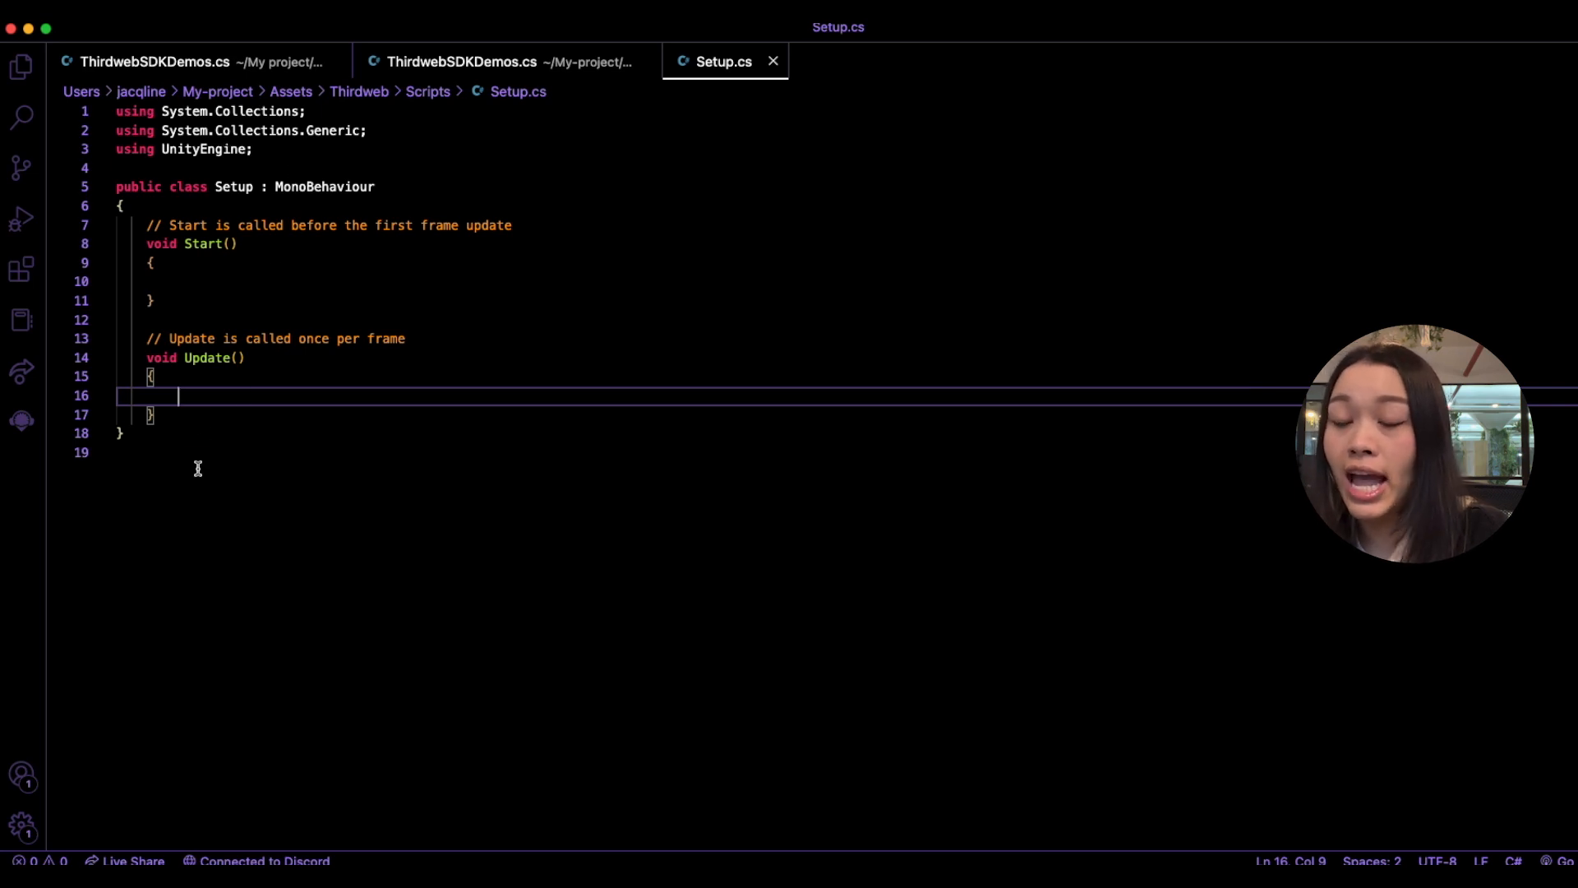
mouse_move(279, 159)
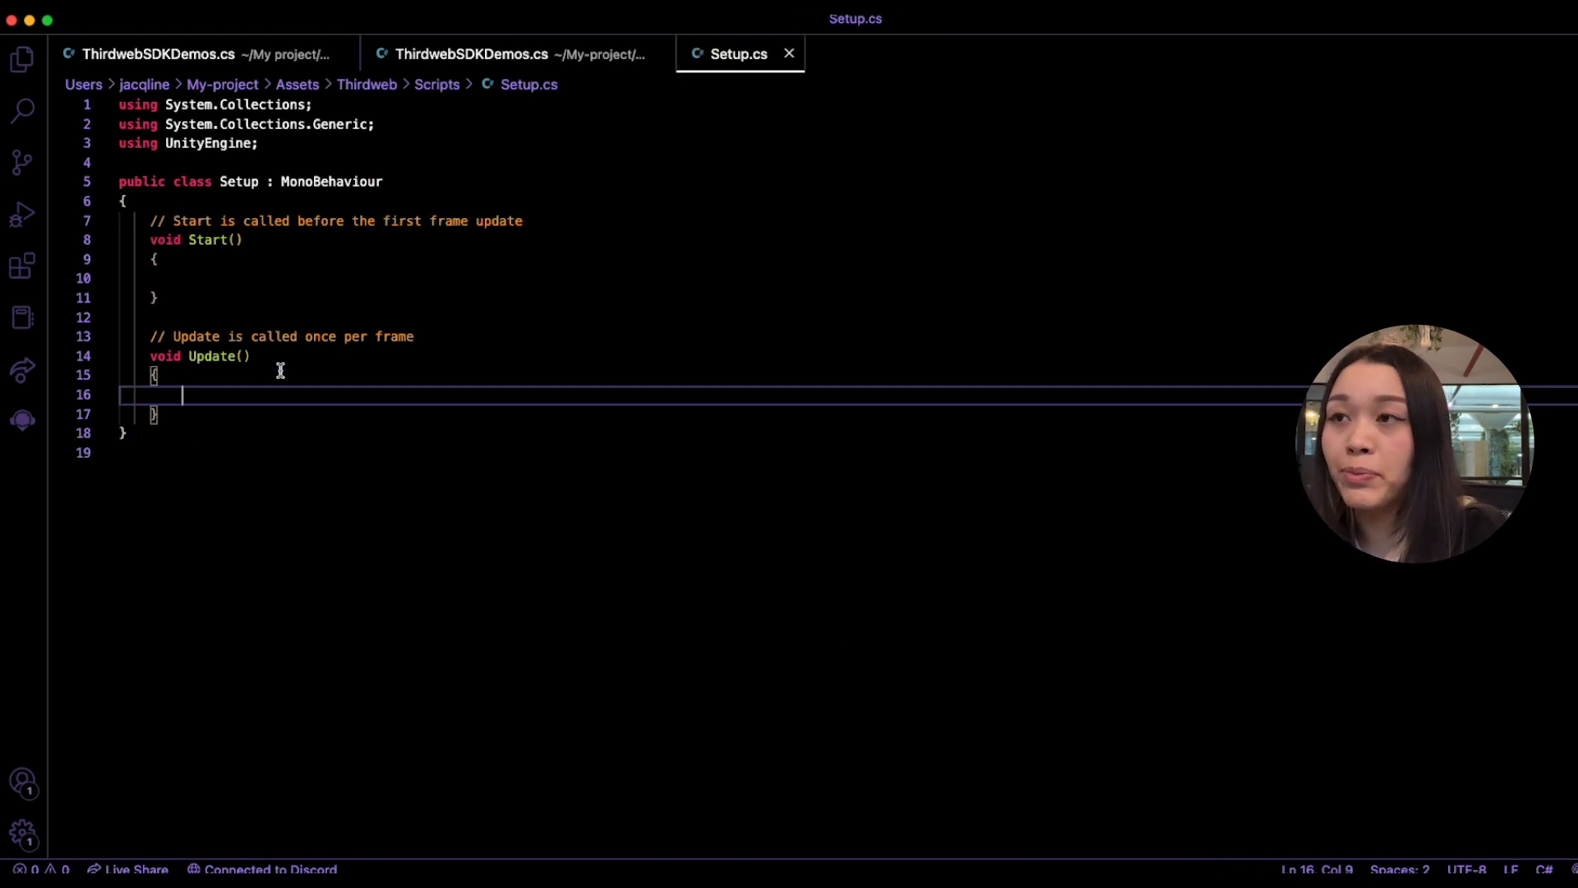
mouse_move(201, 467)
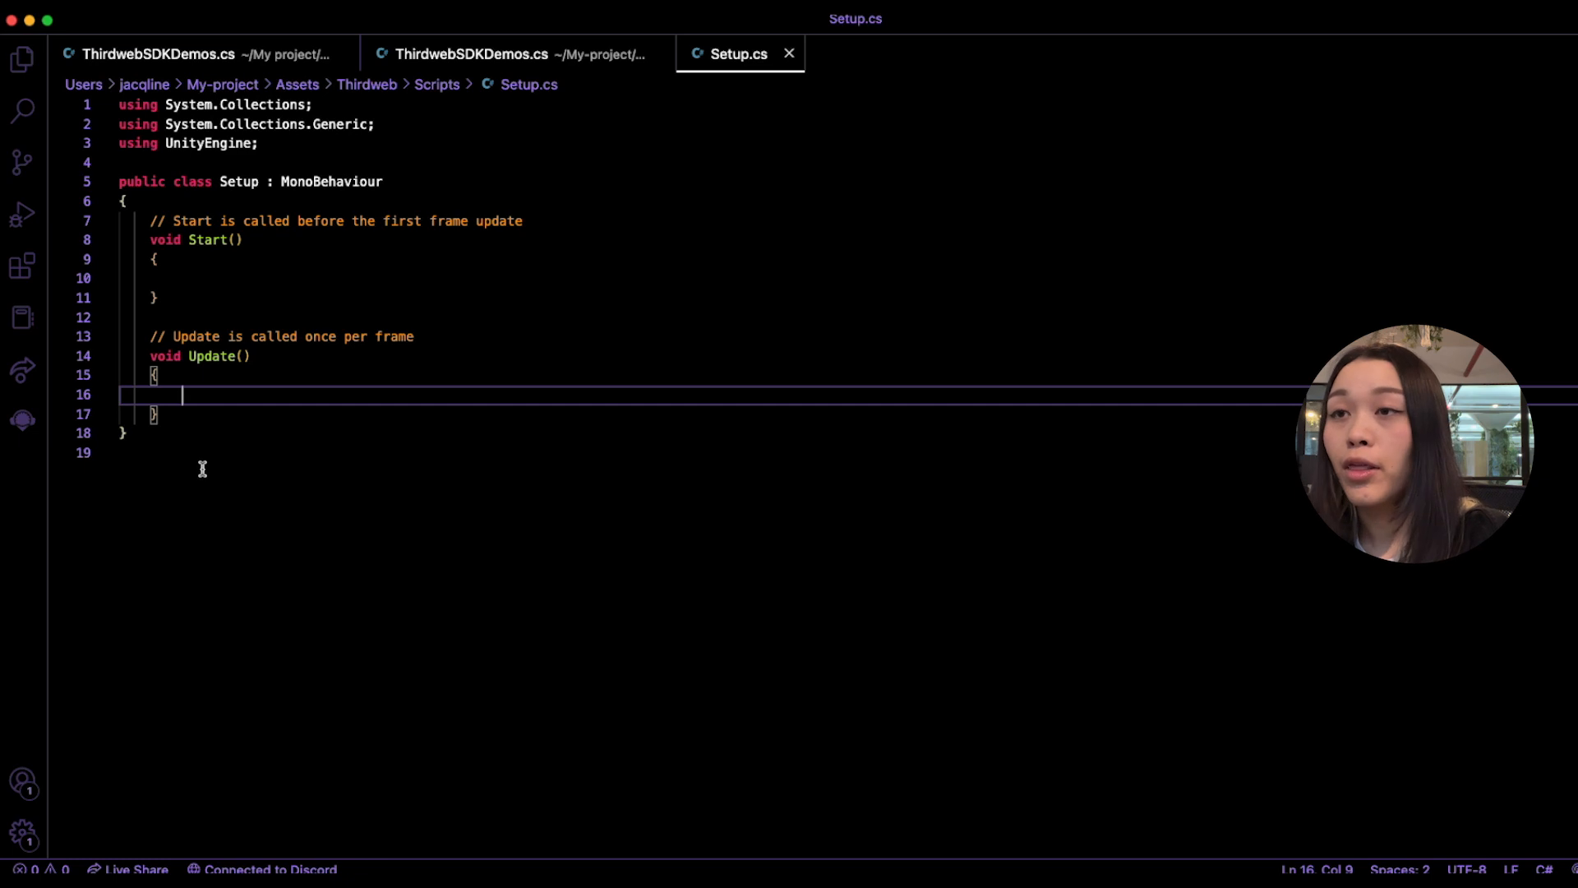
mouse_move(285, 153)
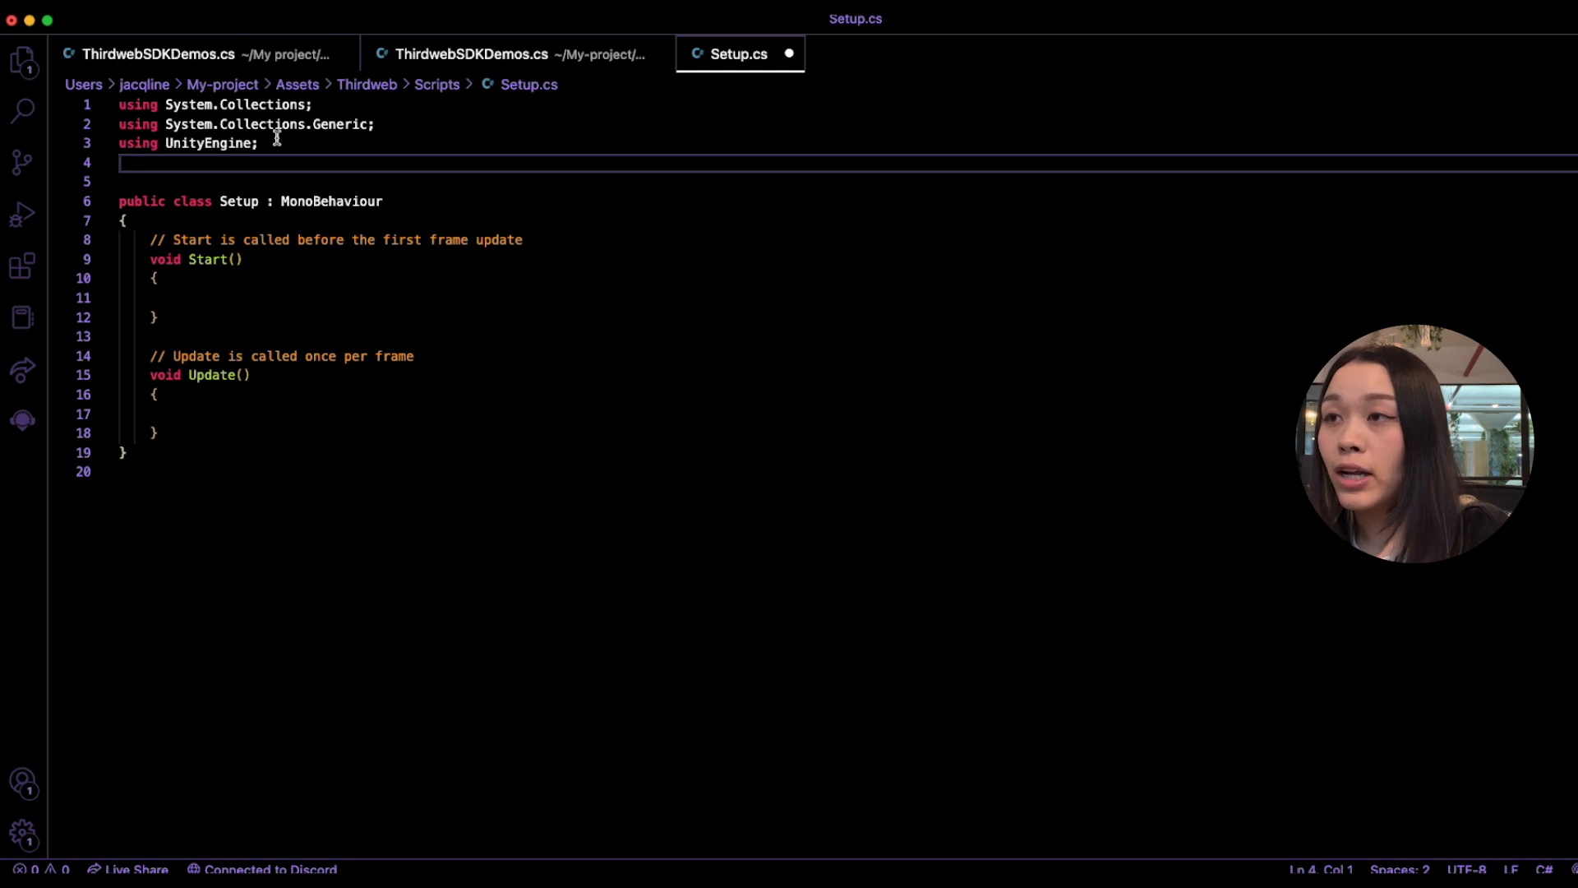
mouse_move(310, 181)
text(using Thirdweb;)
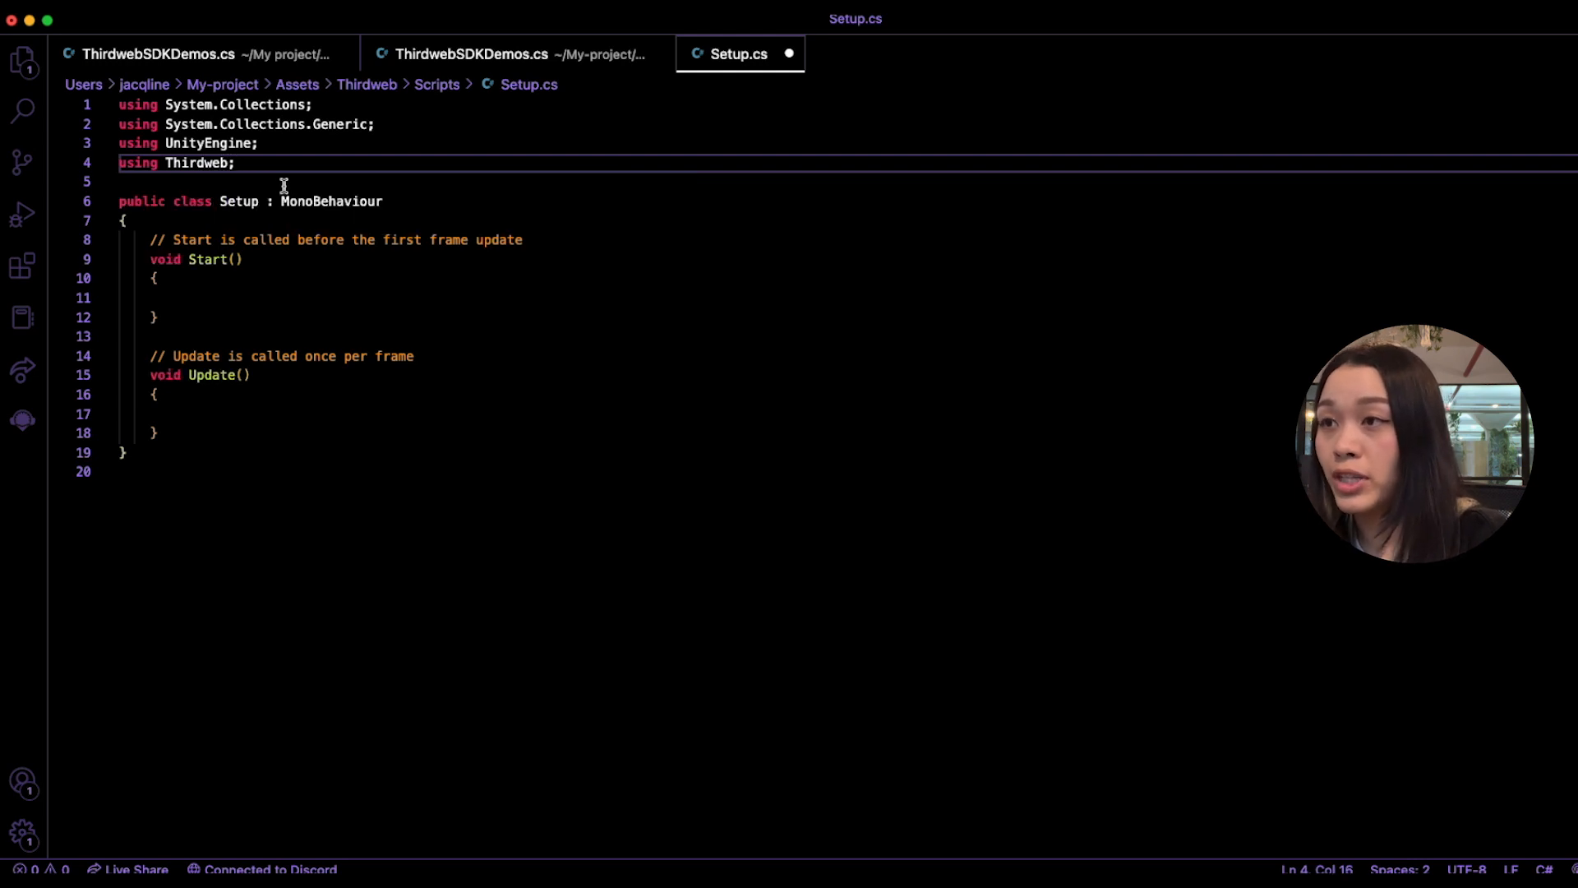
Select the empty Update() method in Setup.cs so it can be deleted.
click(153, 433)
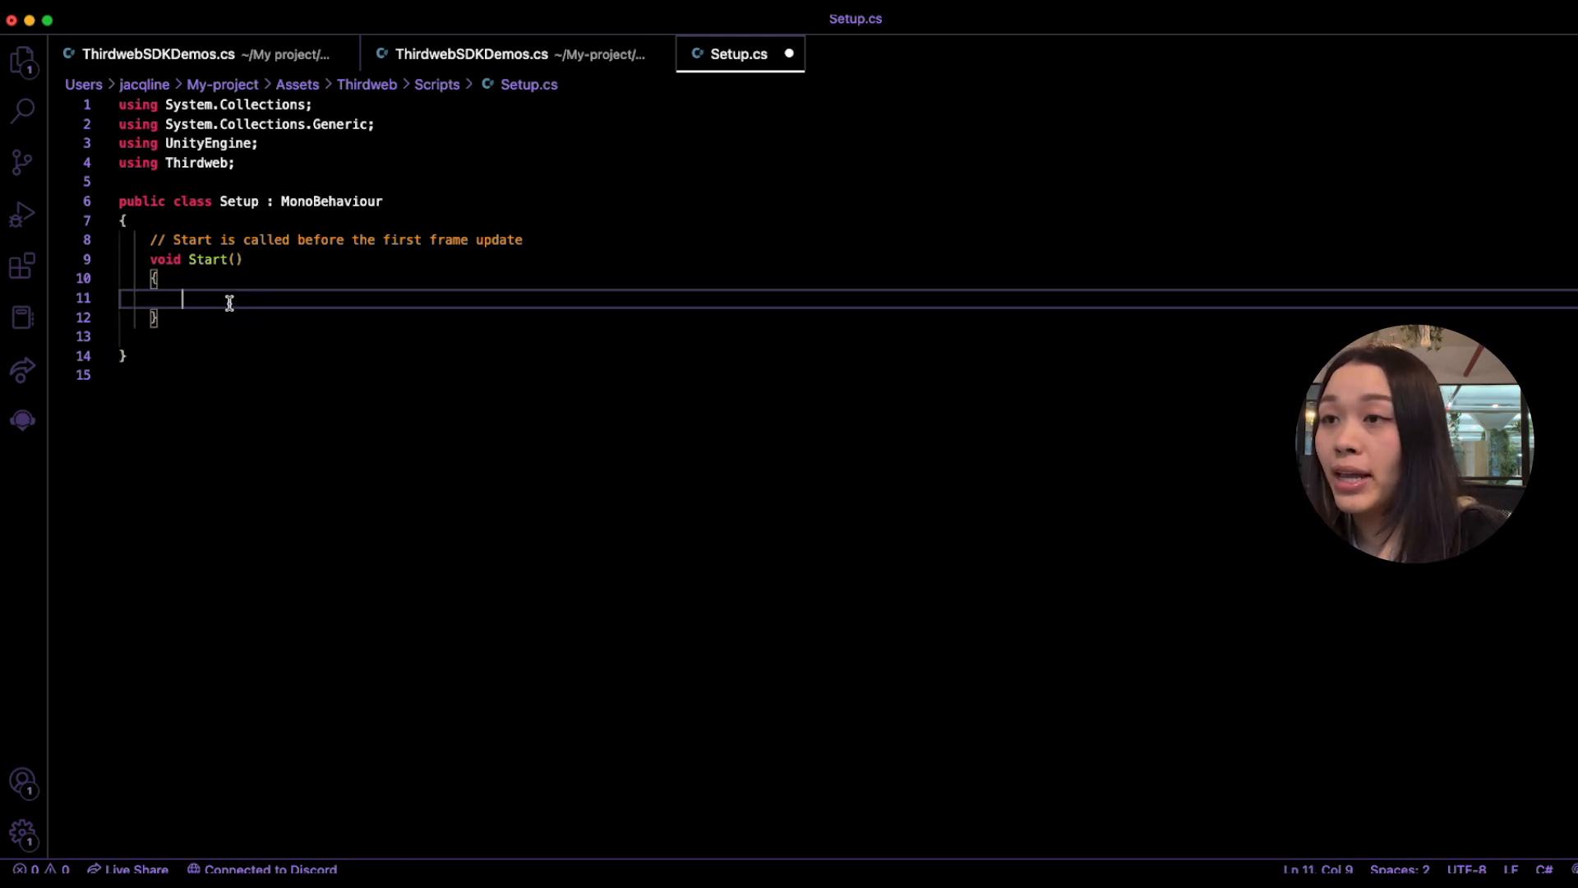
text(sdk)
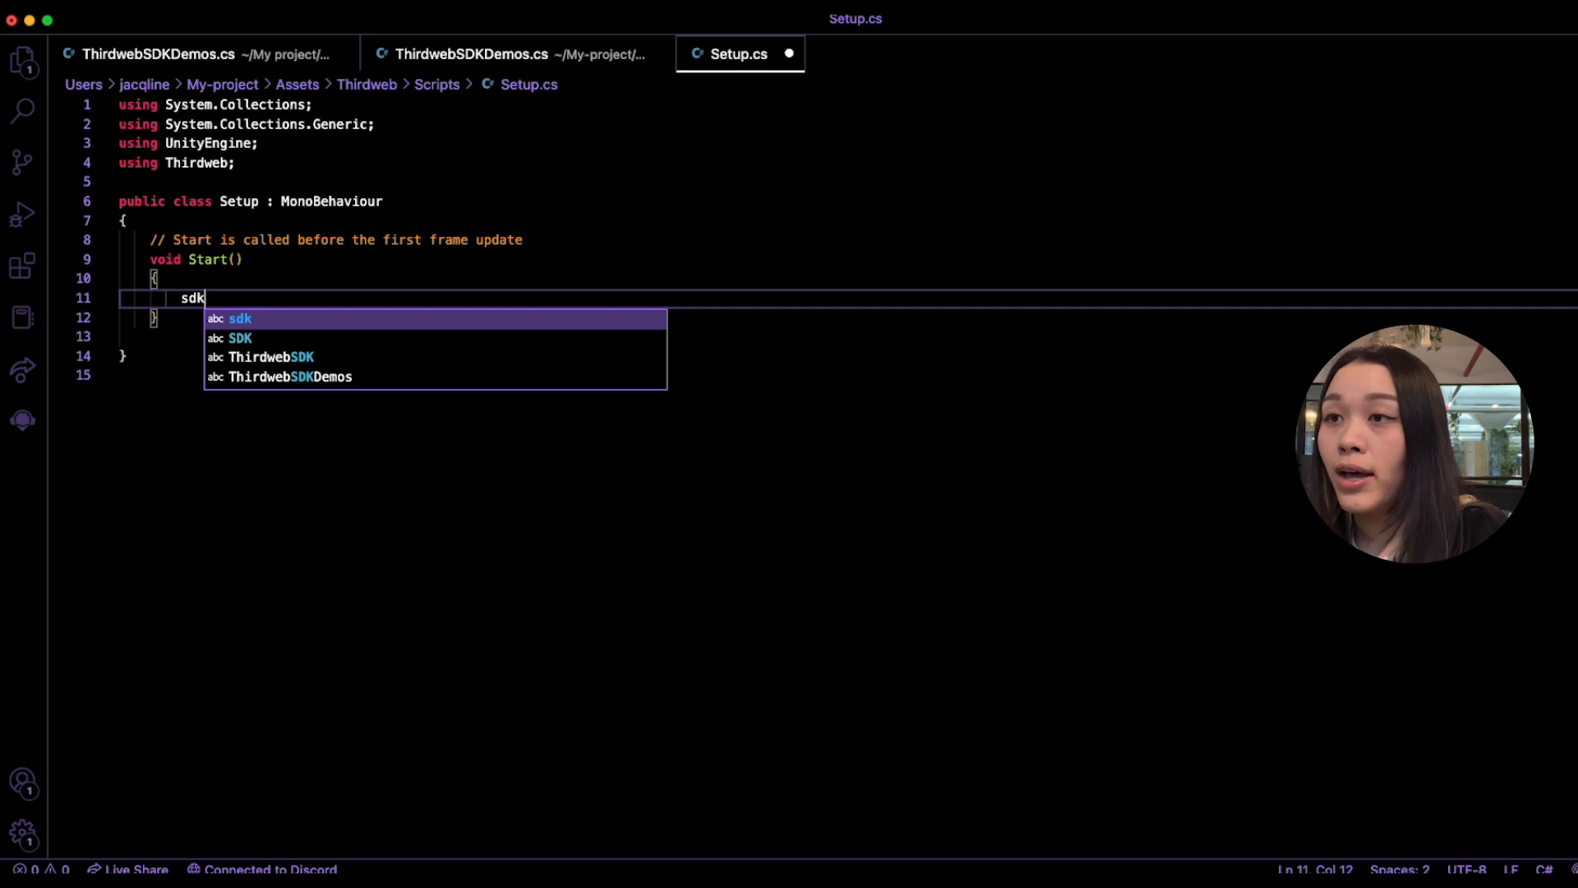
text(= new ThirdwebSDK()
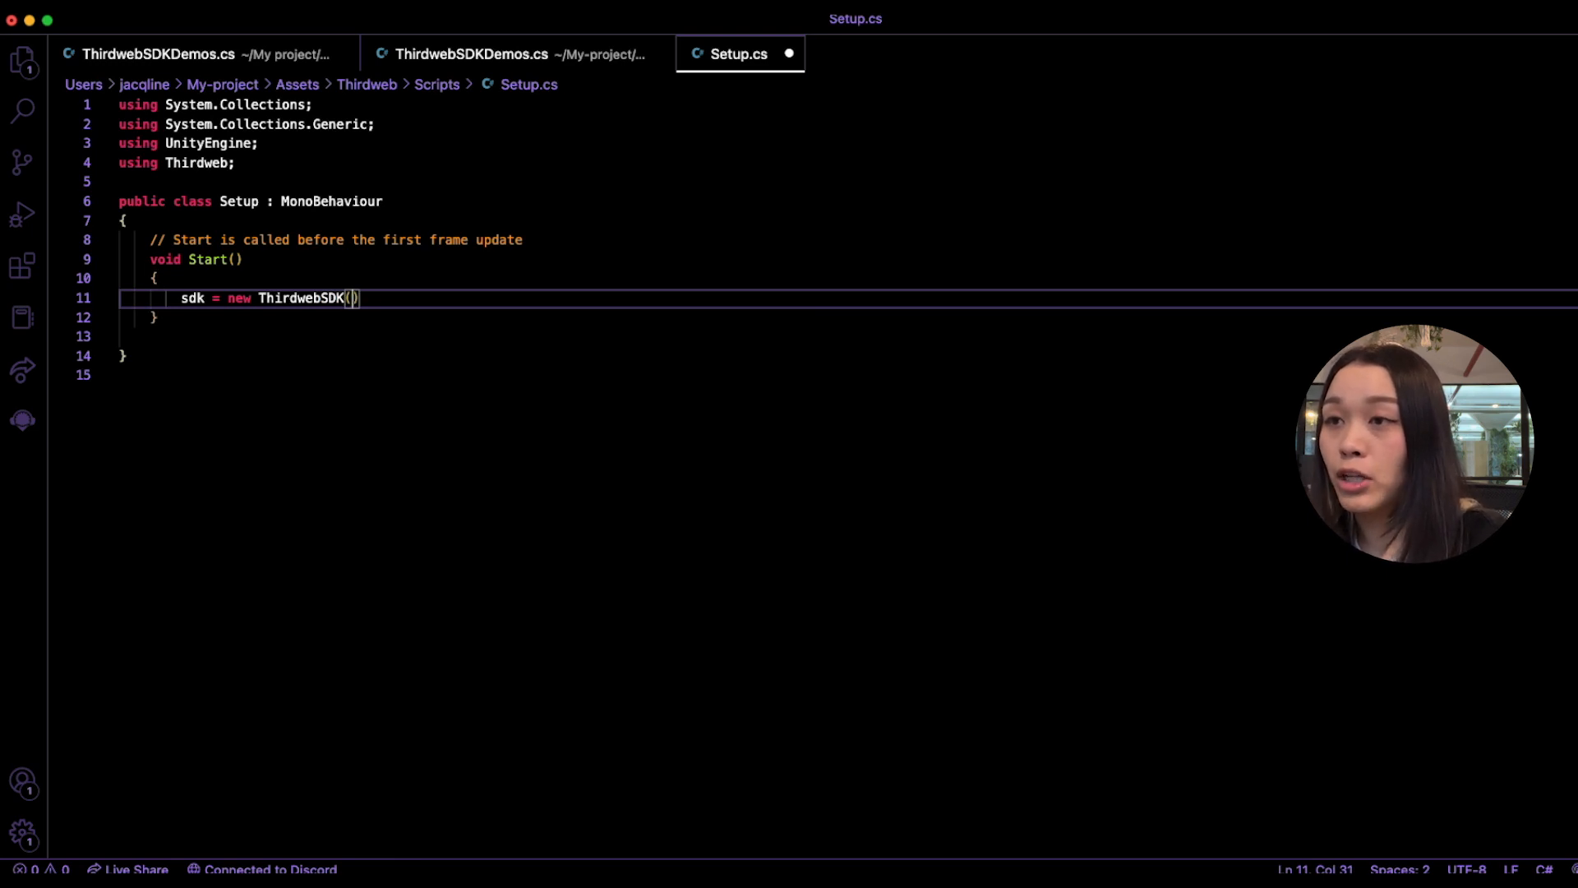
text("")
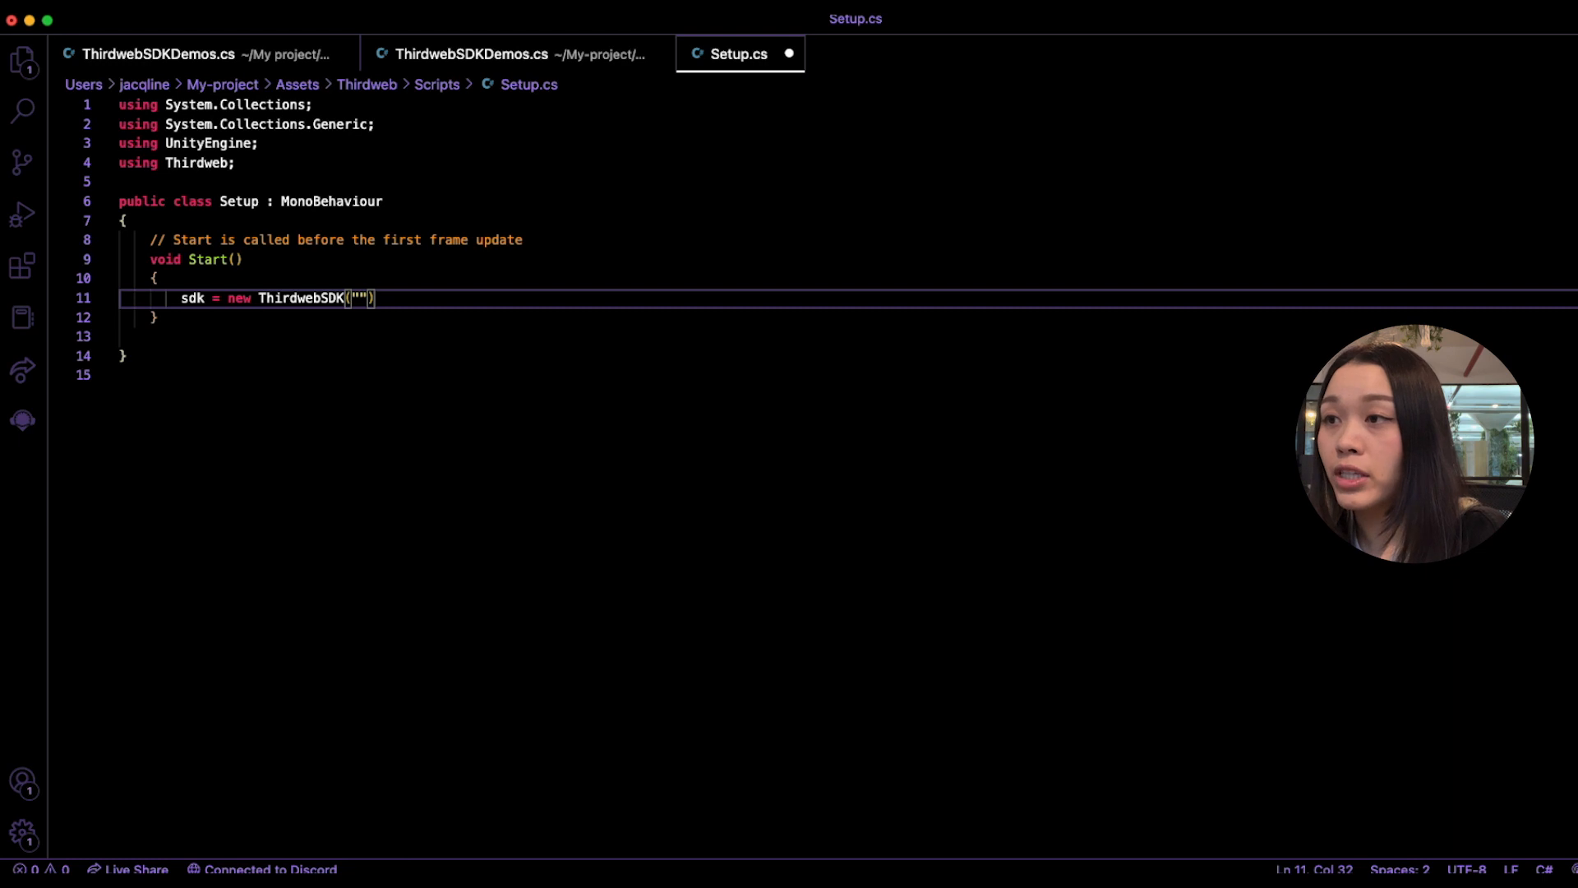
text(http)
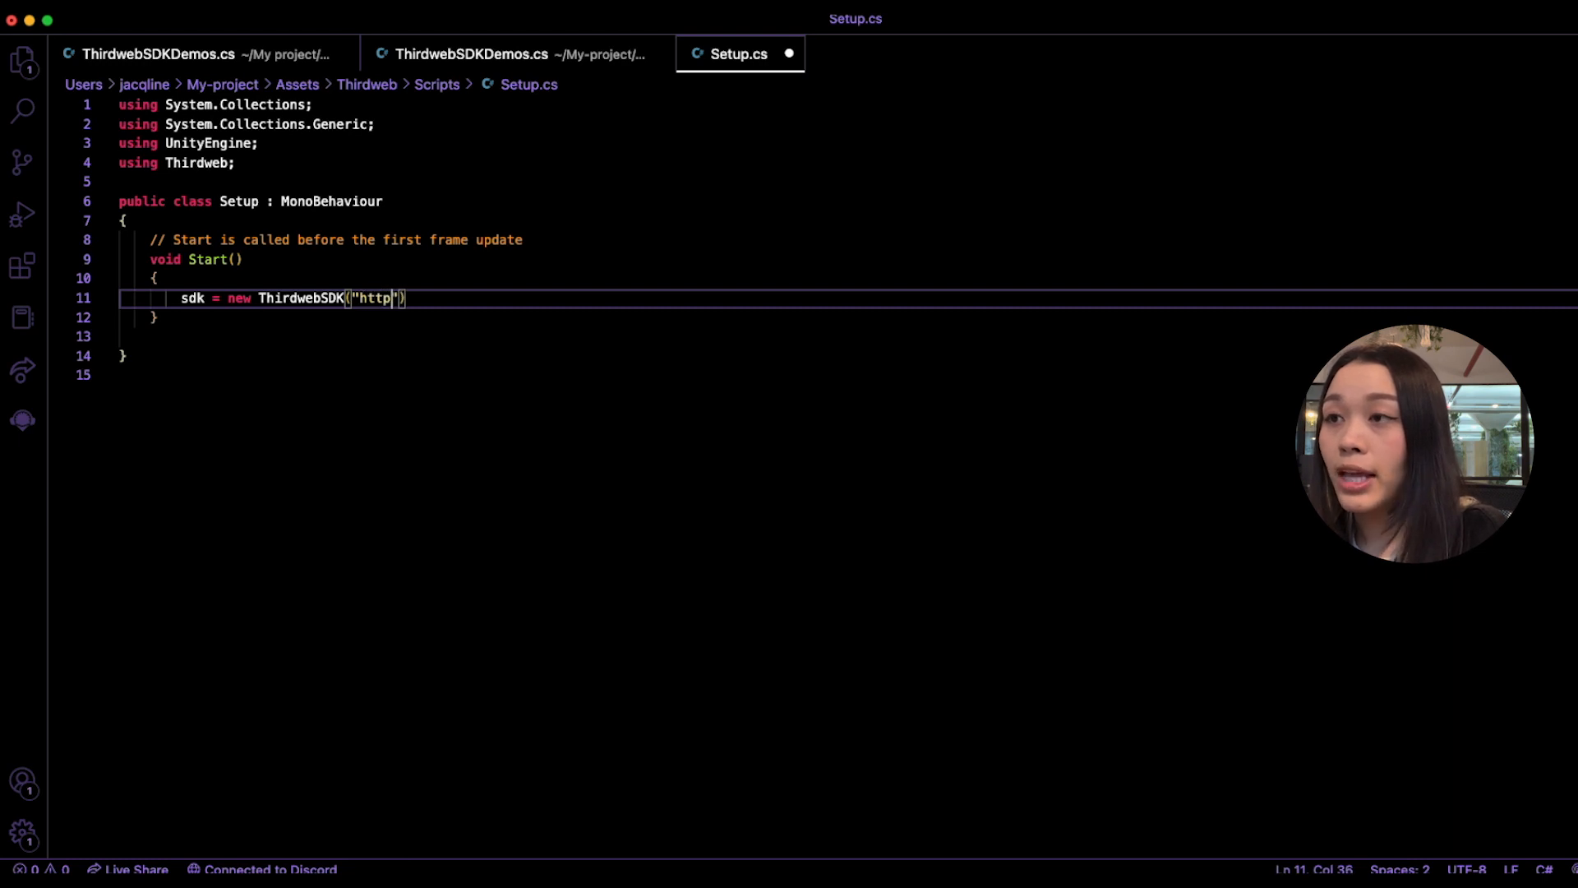
text(s://)
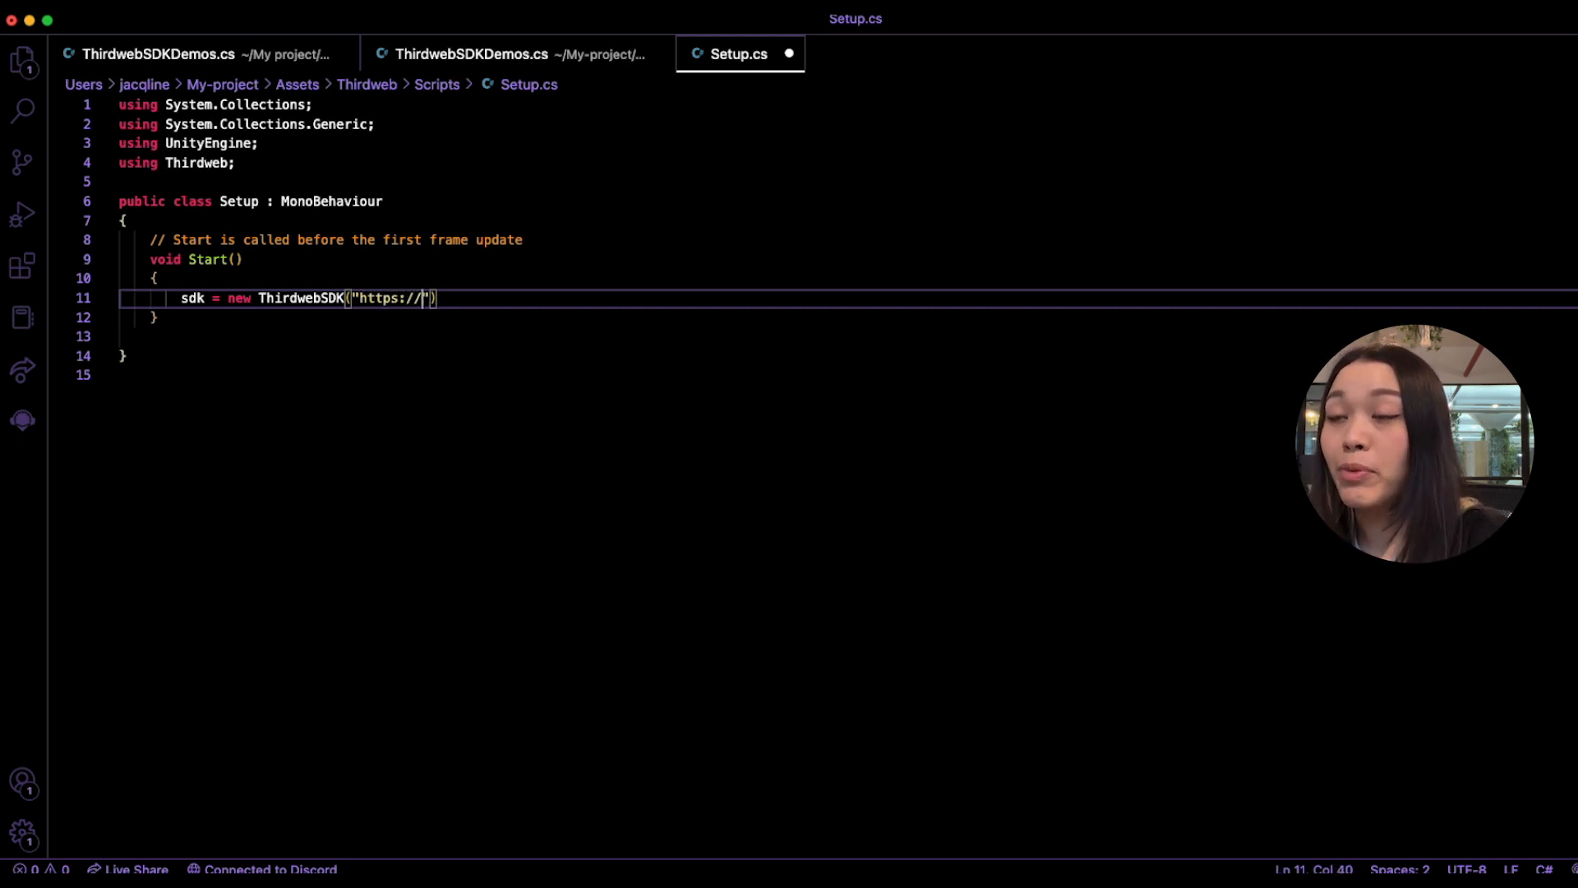
text(<usern)
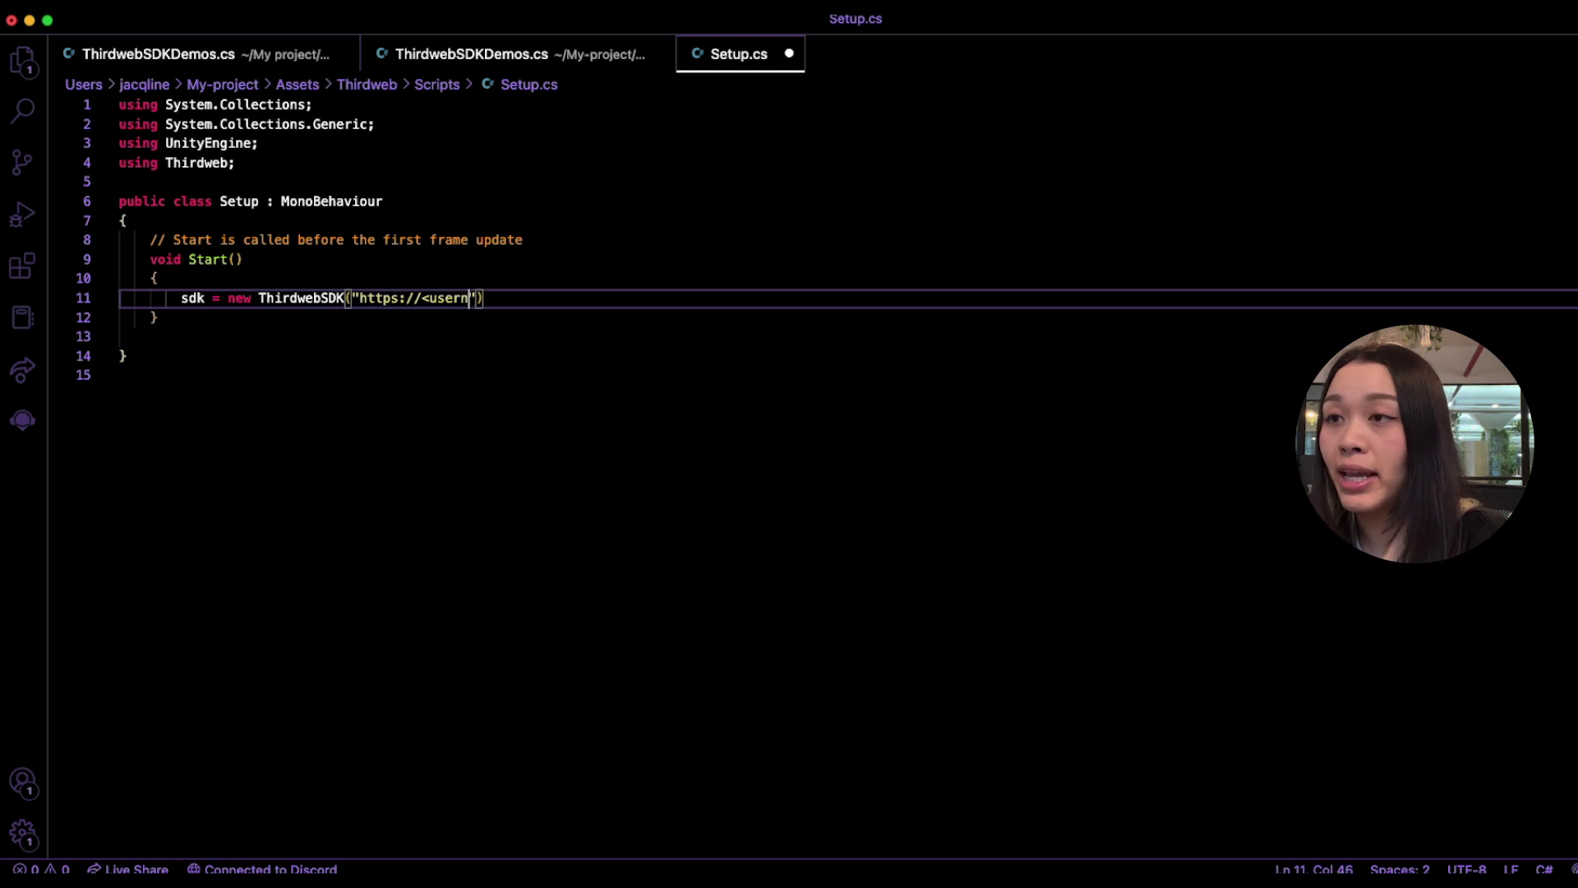
text(ame>:)
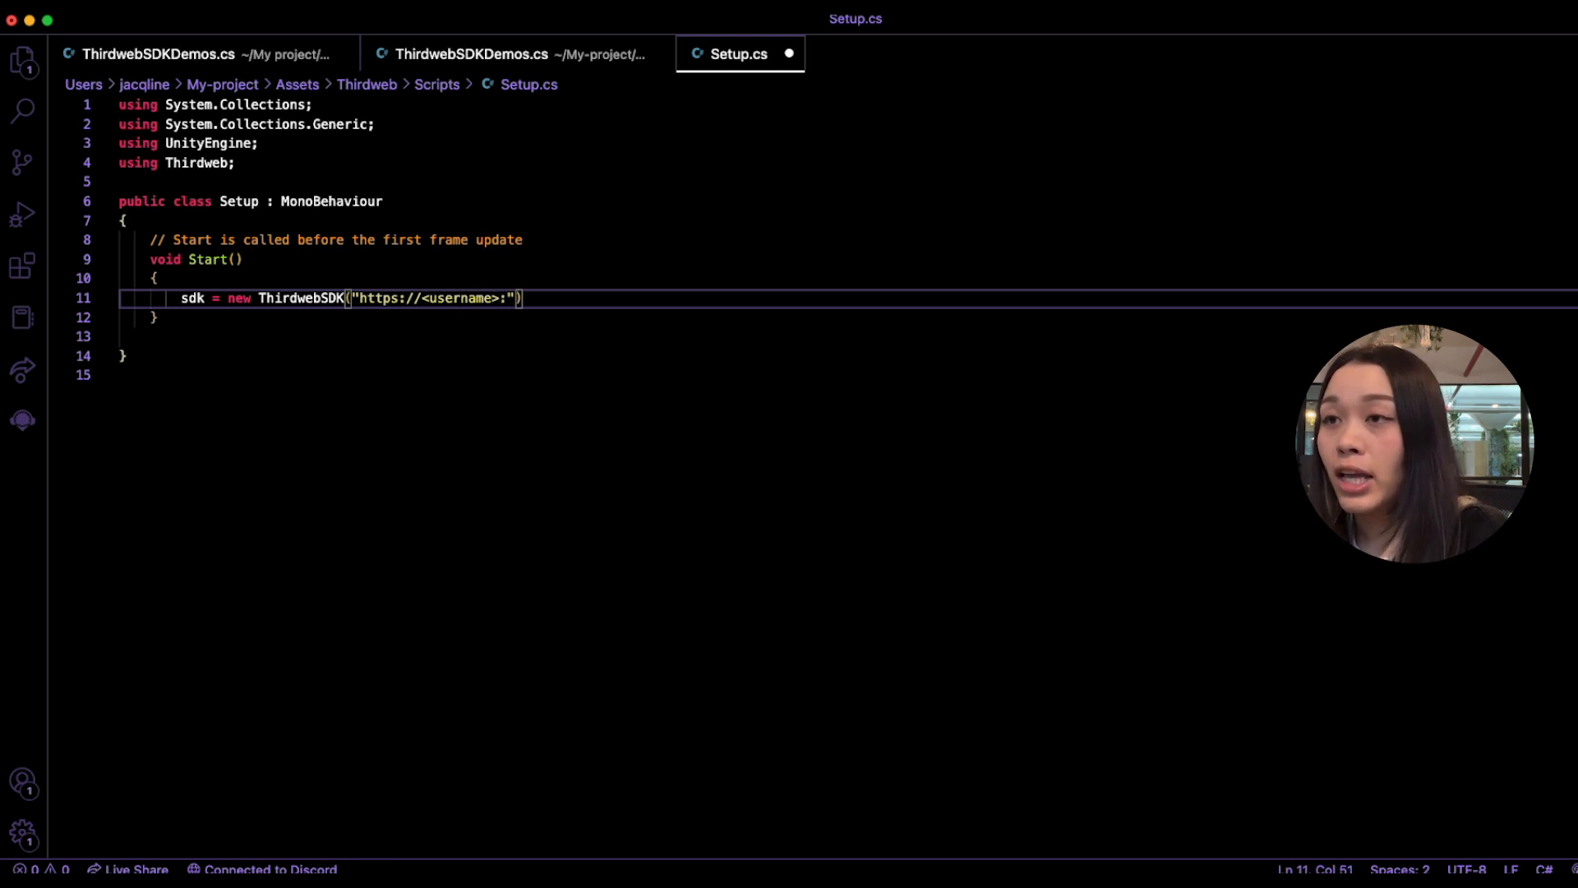
text(:<password>)
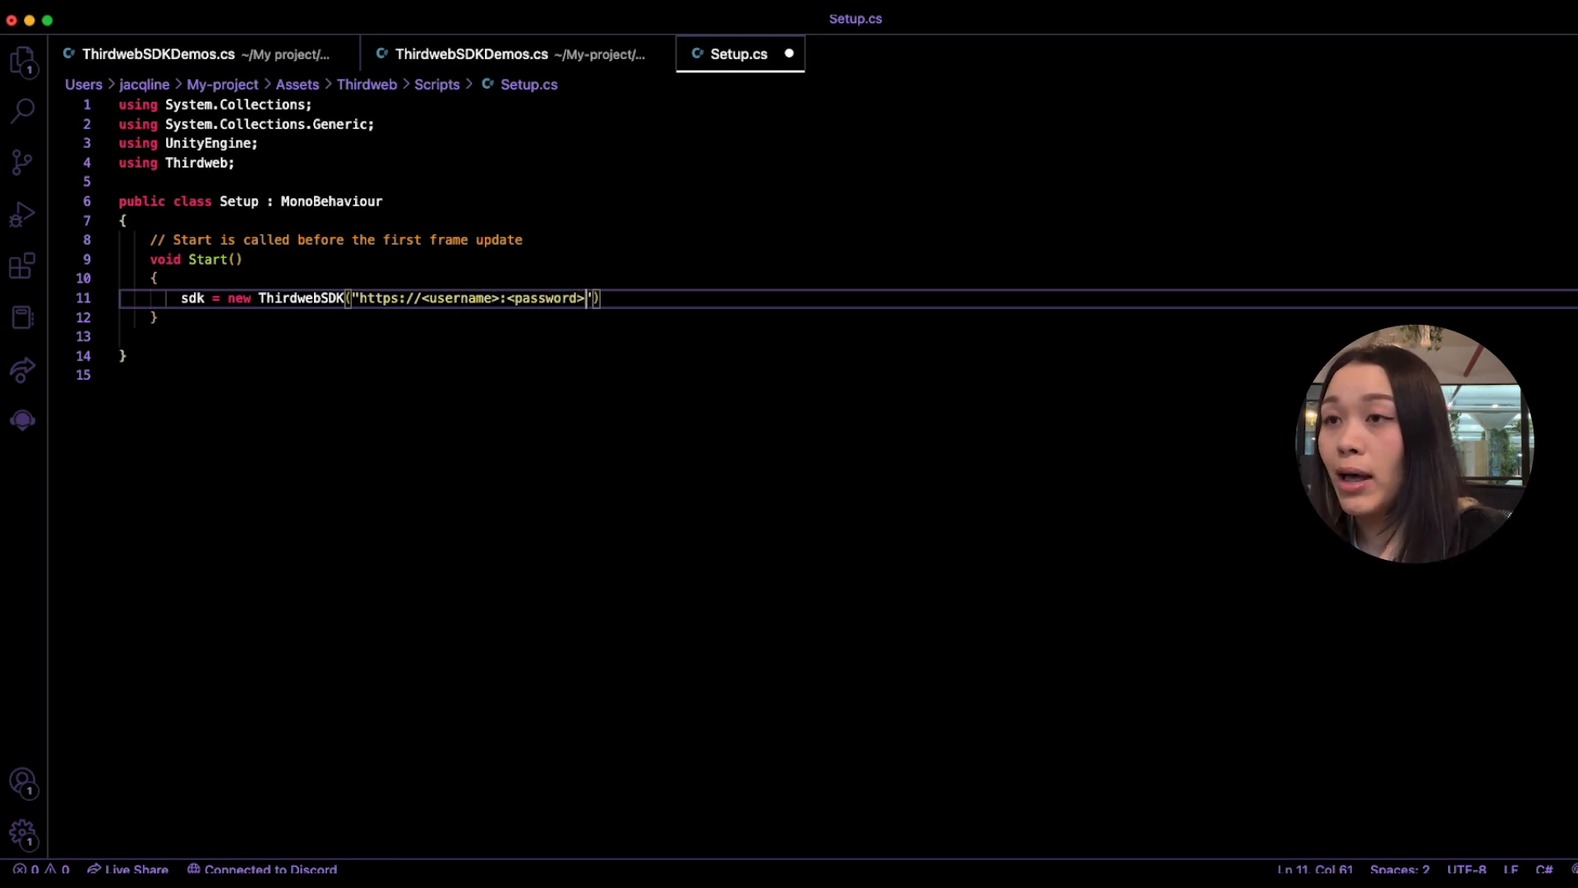
text(goerli.)
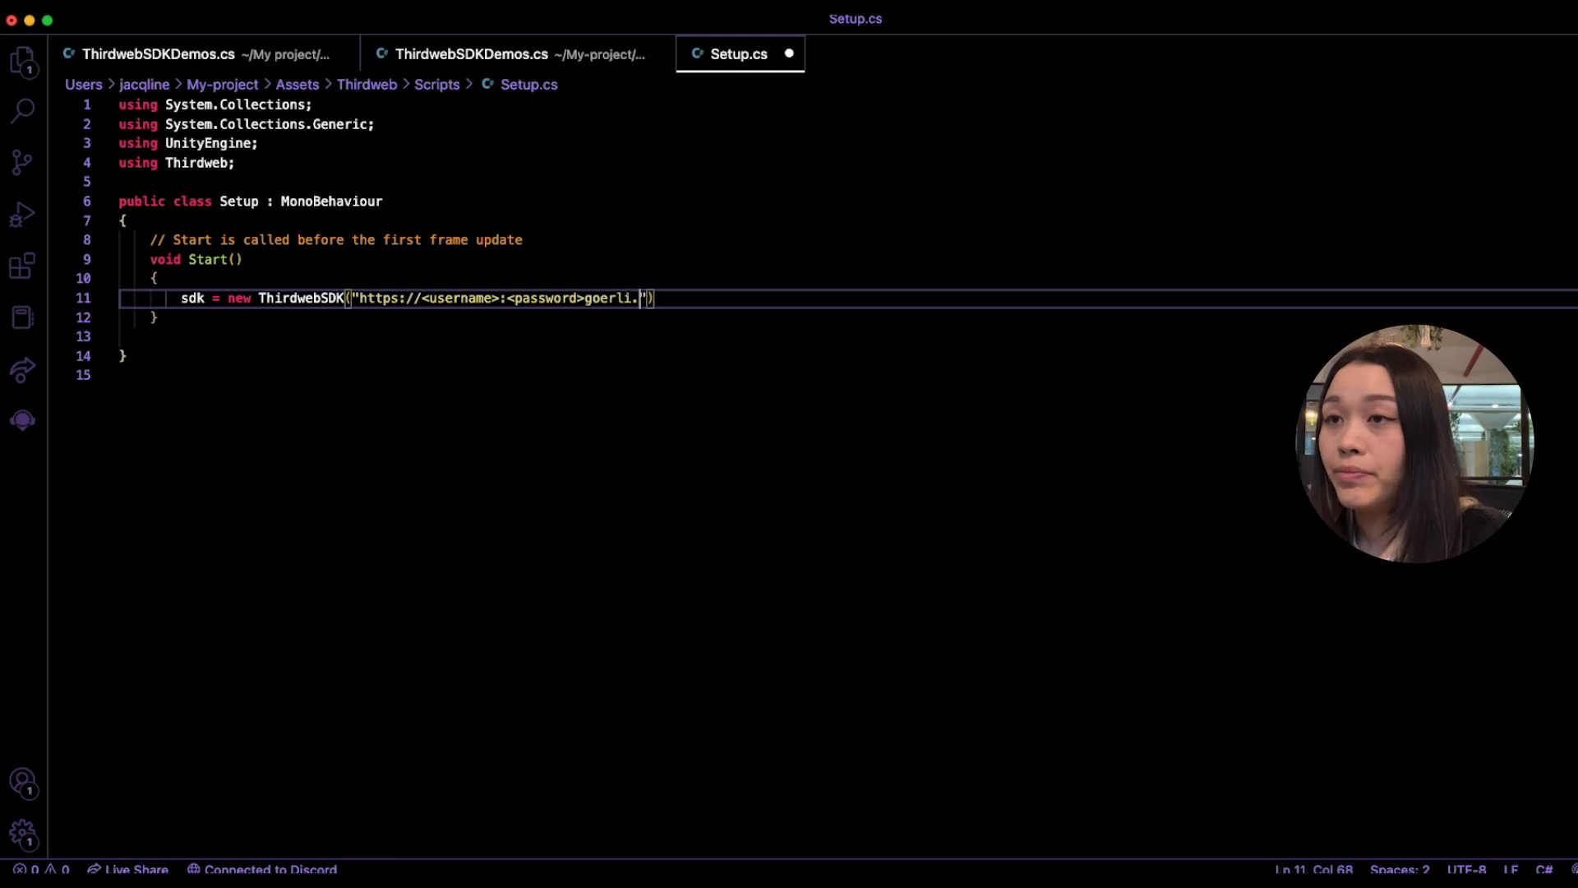
text(ethereum)
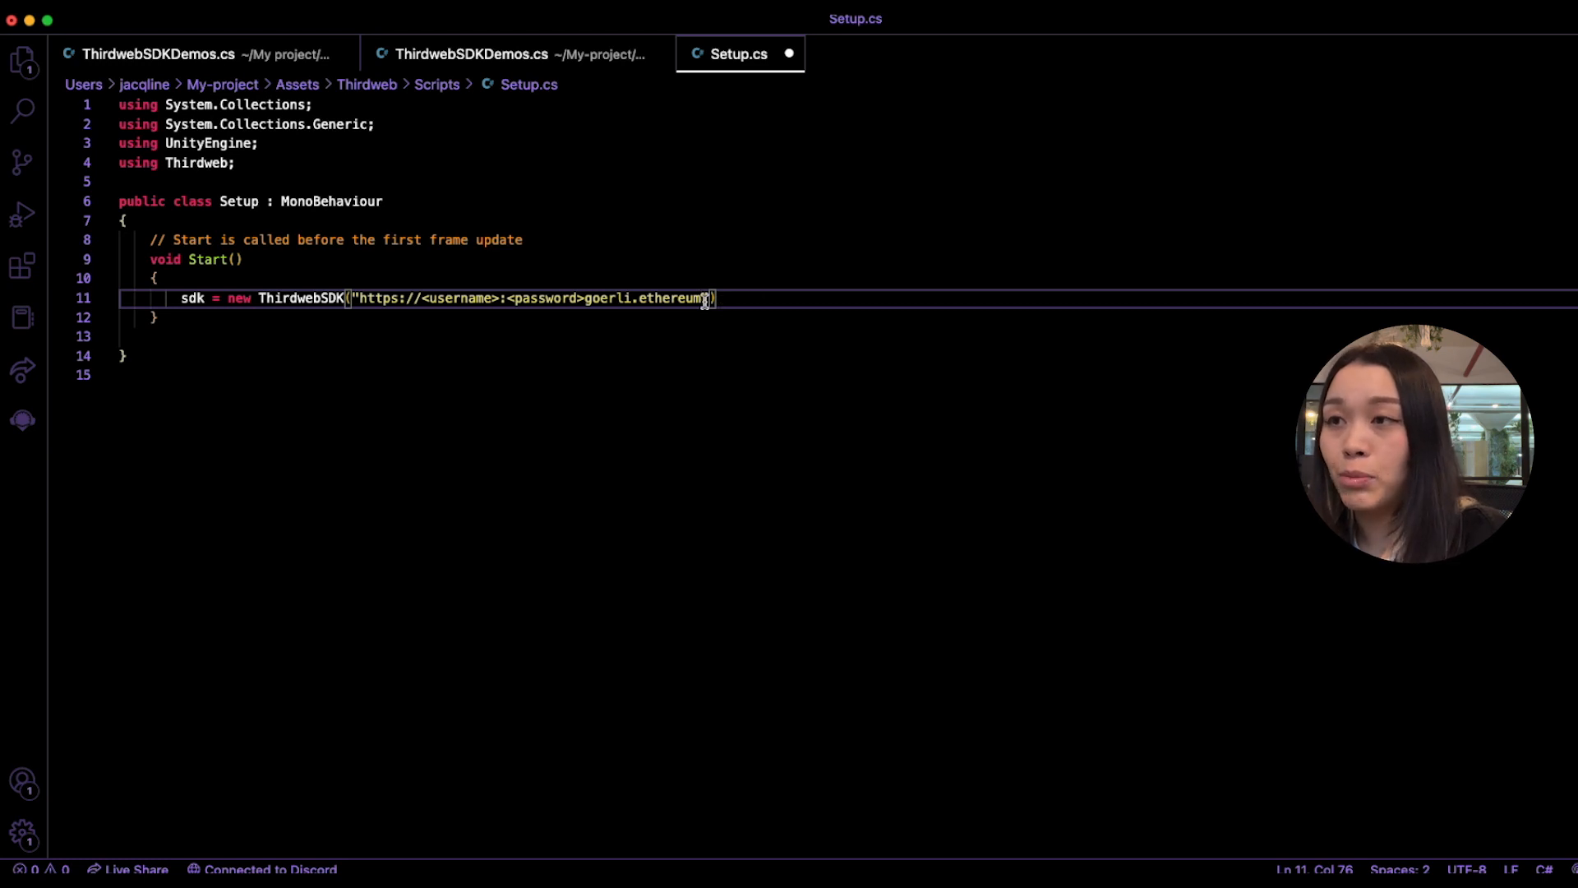
text(.coin)
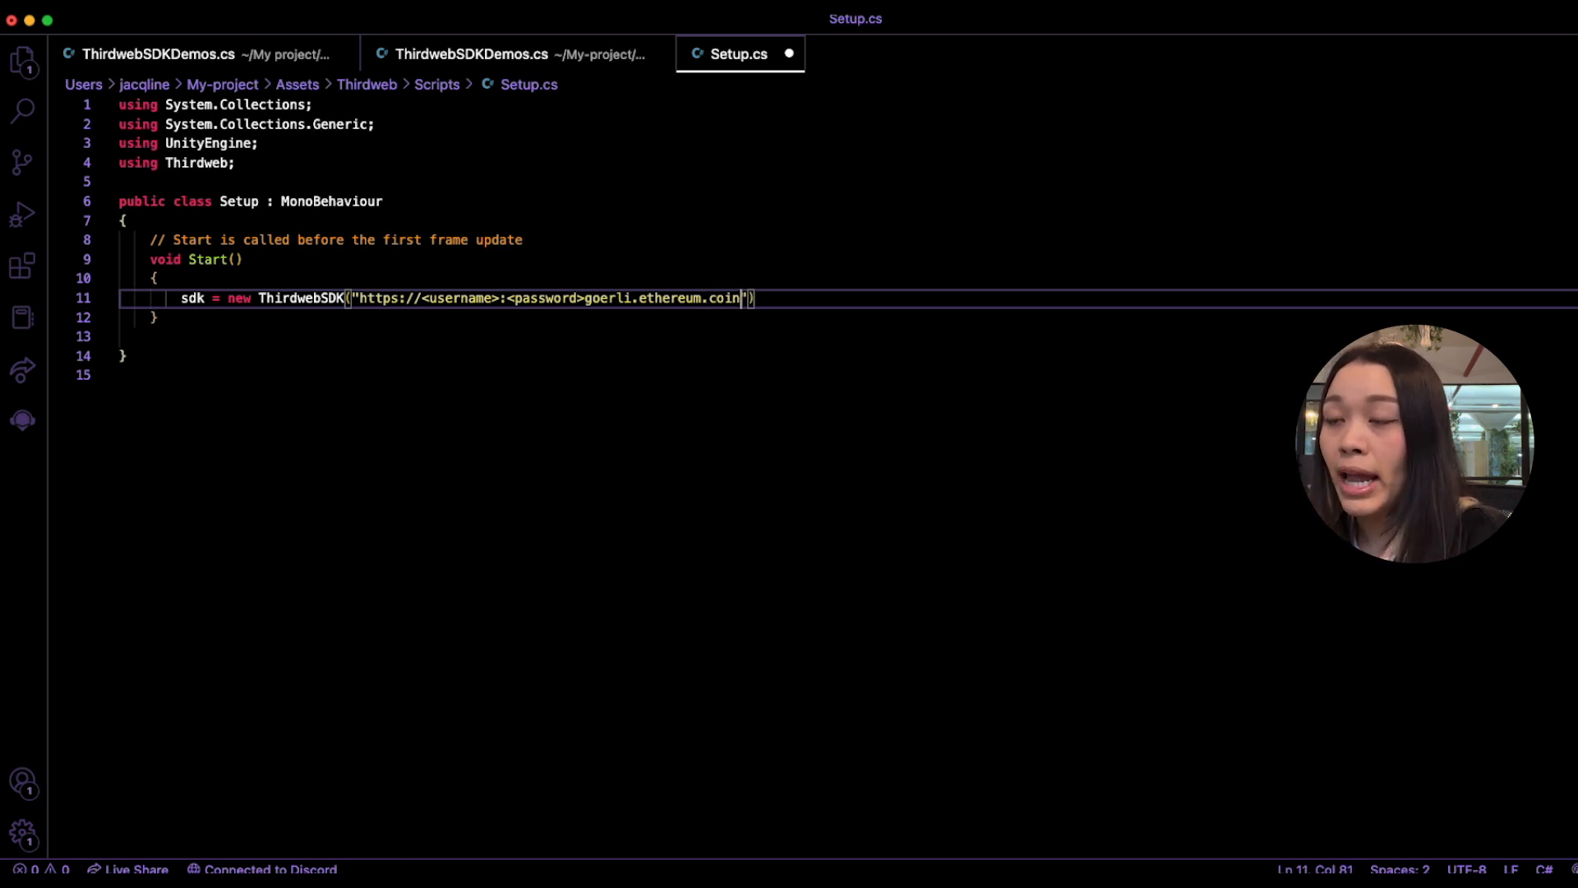
text(basecloud.net)
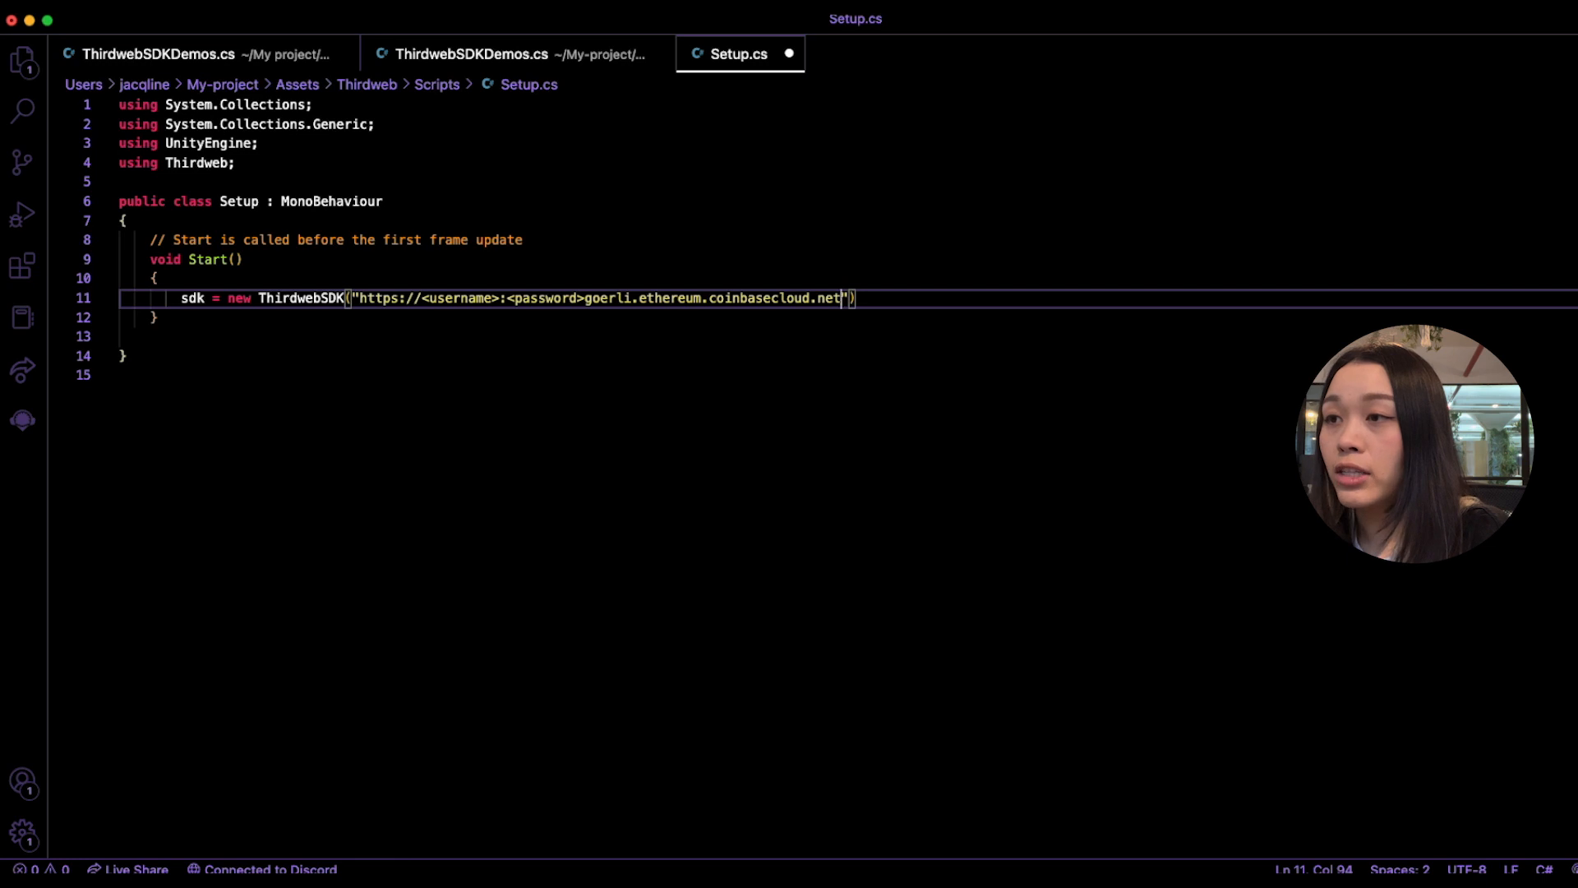
mouse_move(434, 353)
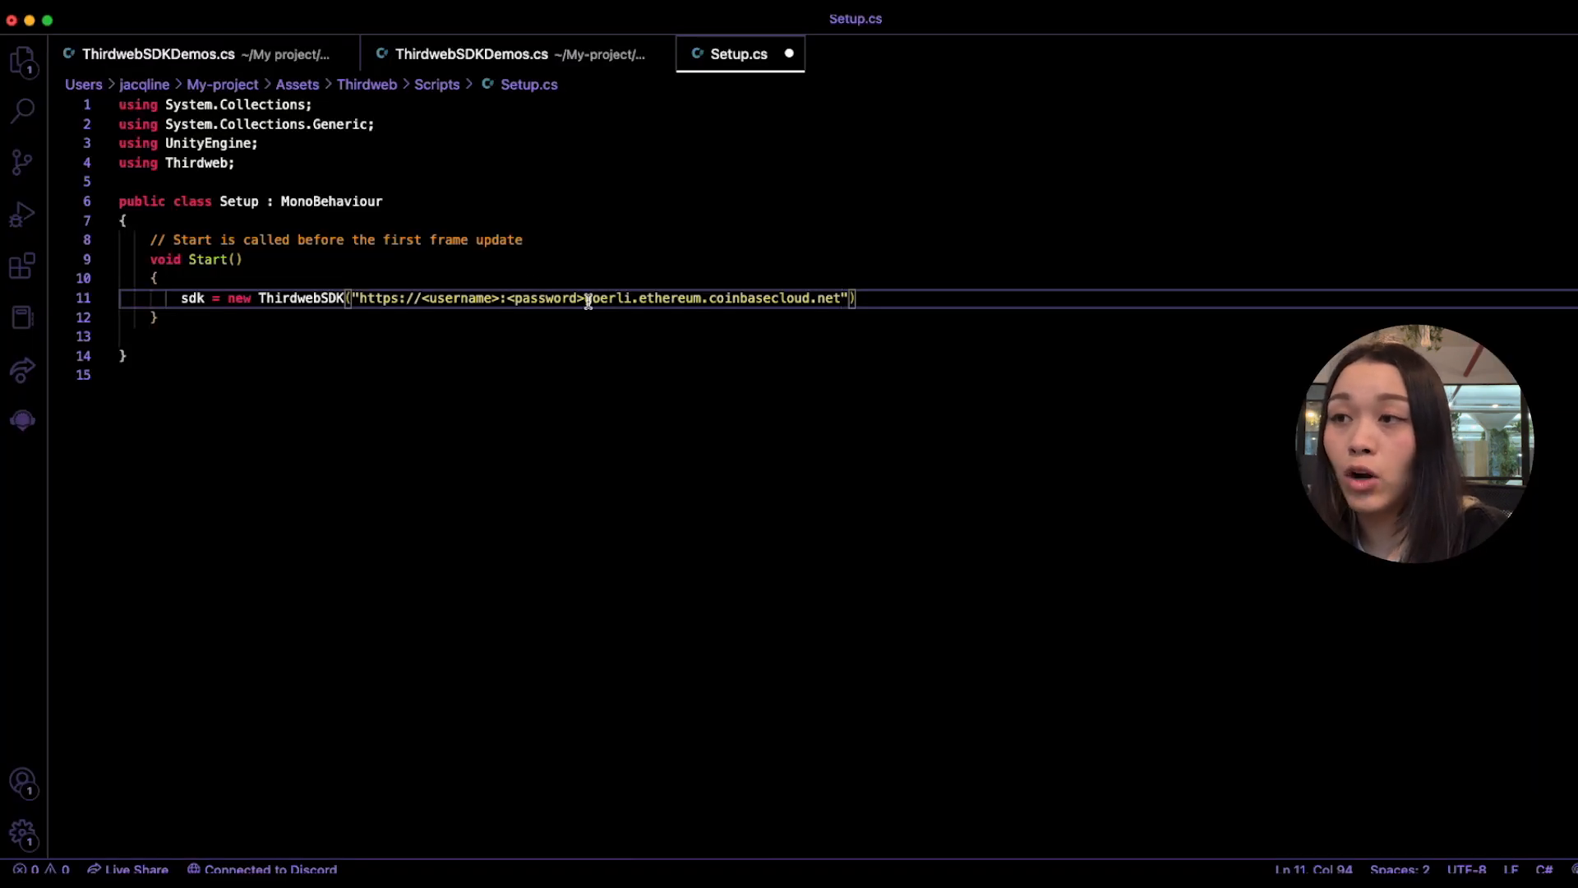
text(https://)
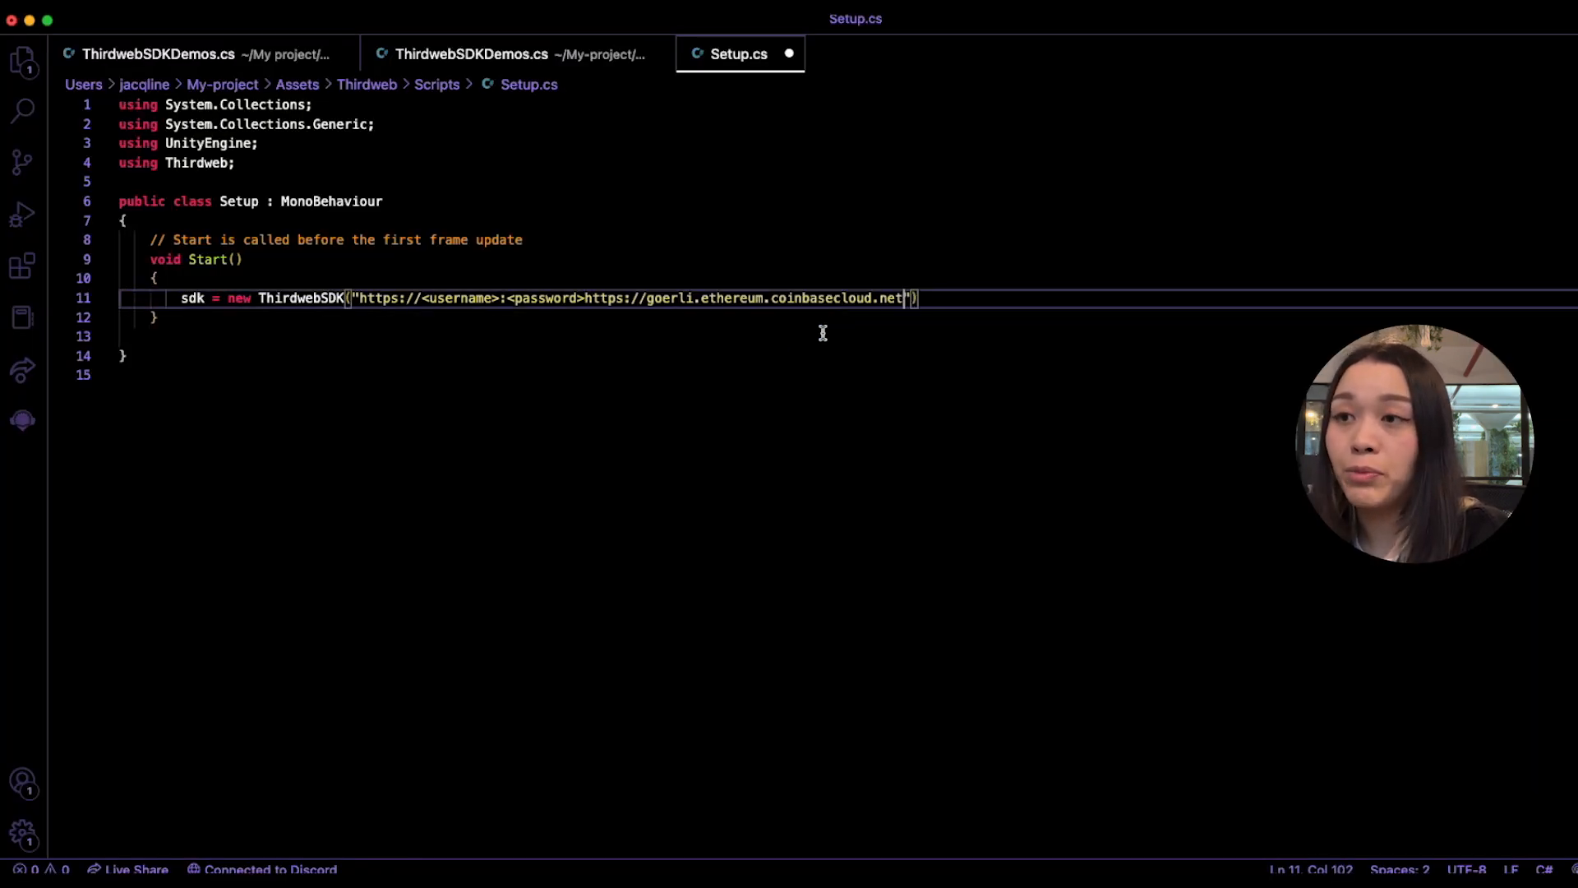
double_click(606, 298)
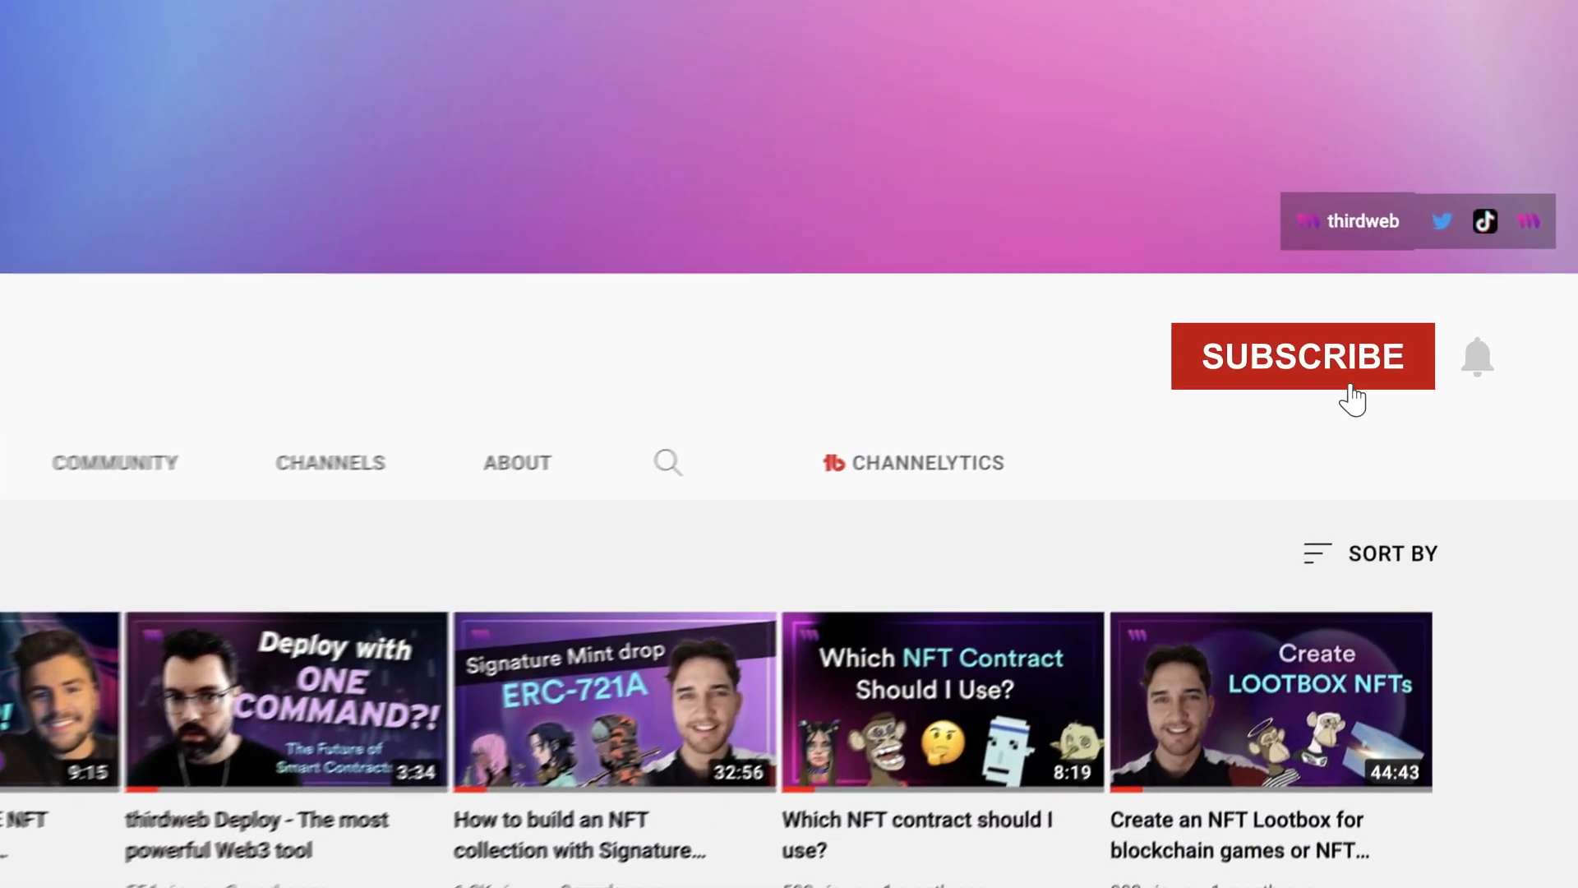
Subscribe to the thirdweb YouTube channel.
click(1301, 355)
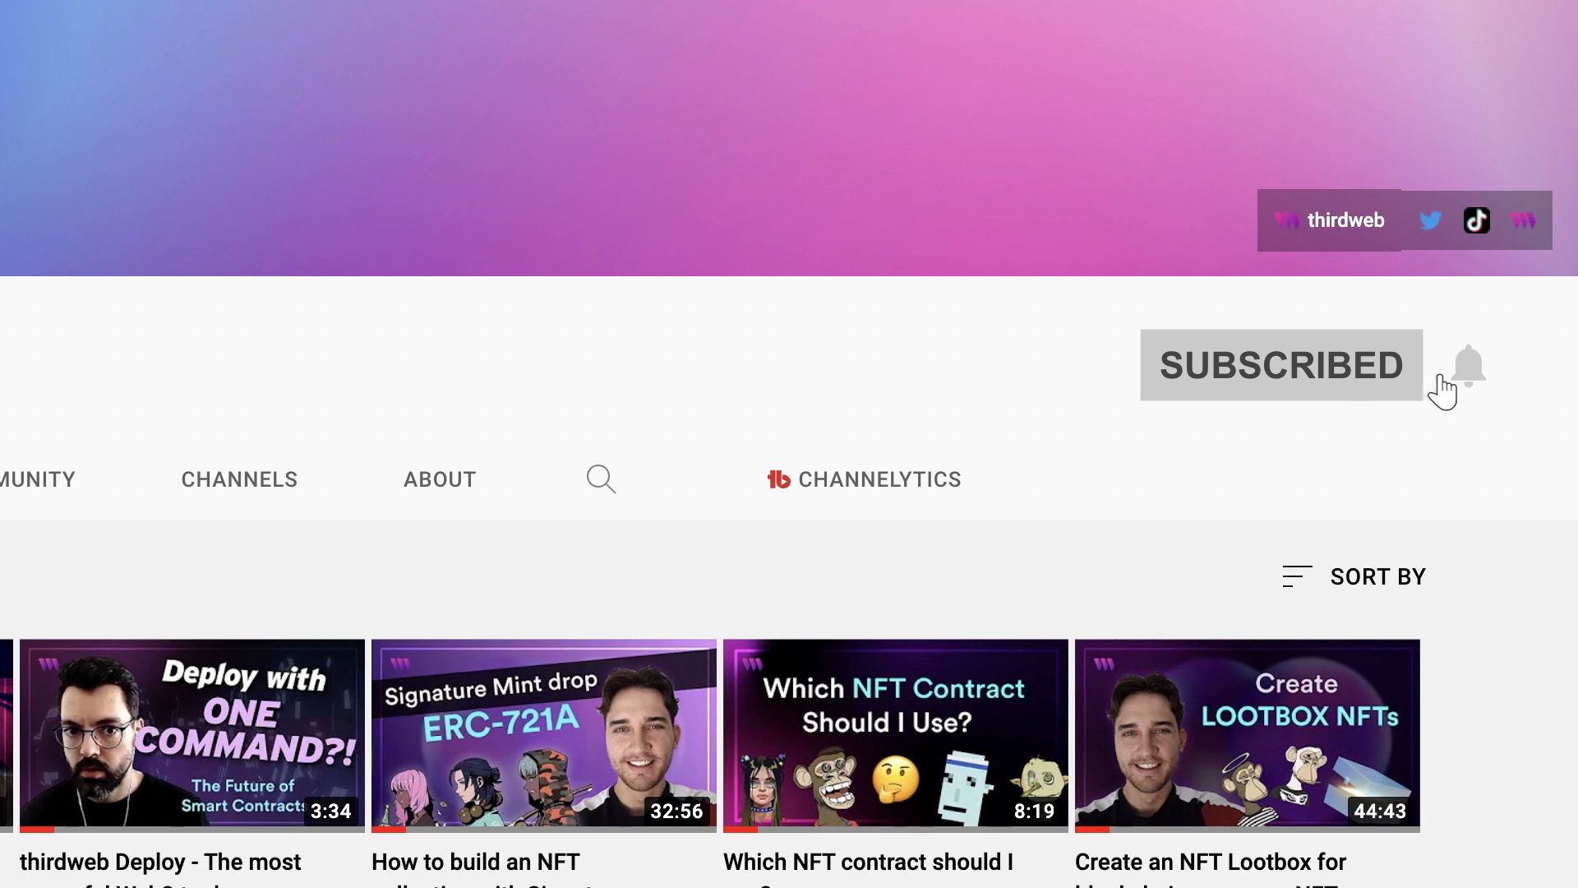